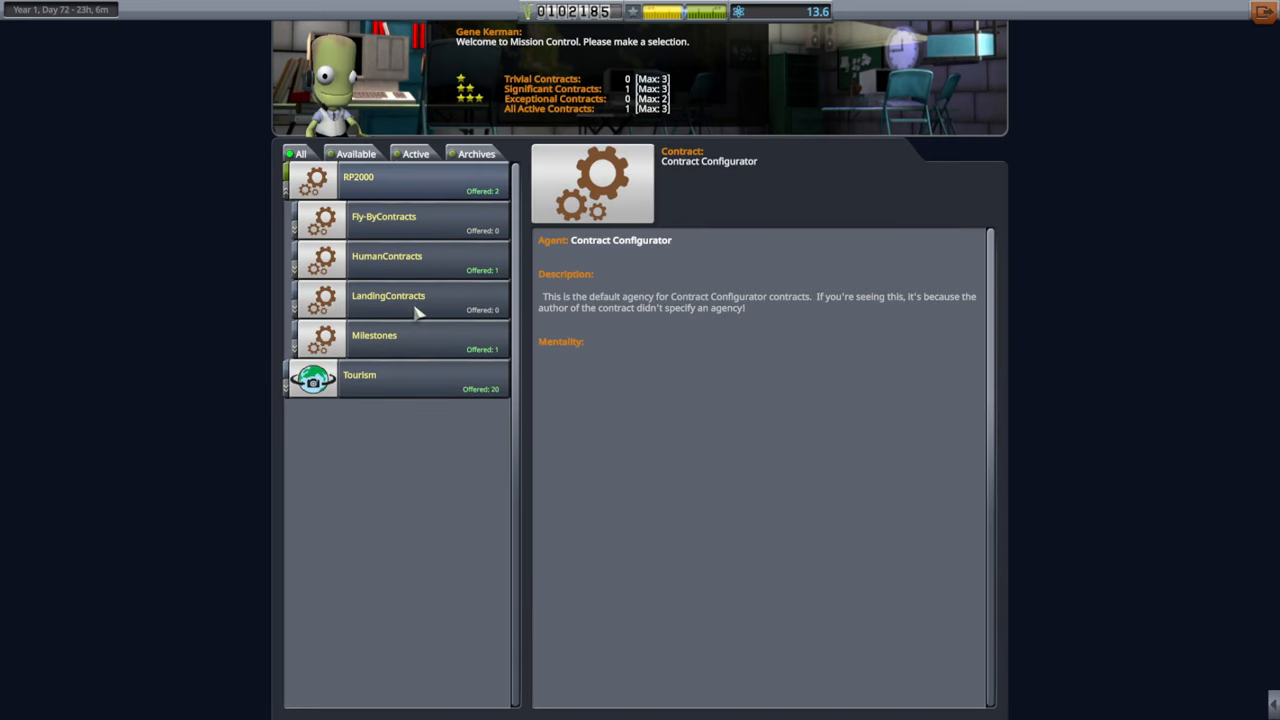
- Expand the Milestones and Tourism contract groups and scroll through the tourism offers
left_click(374, 336)
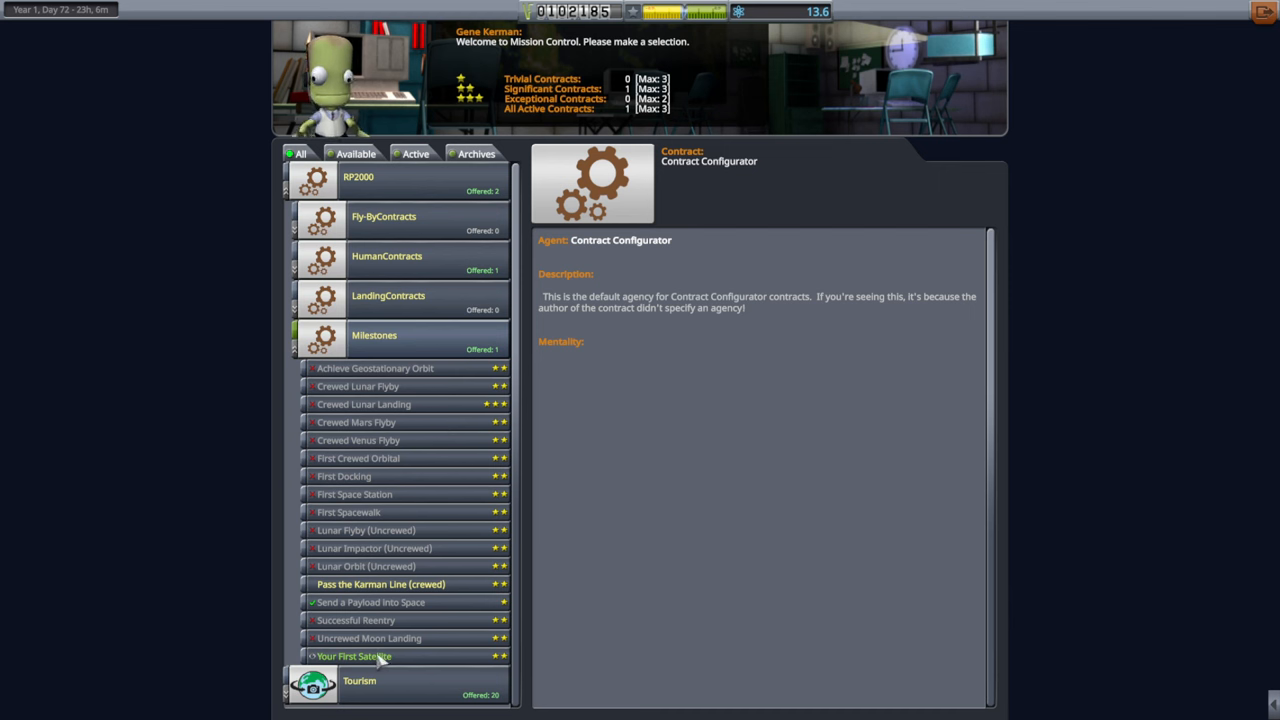
left_click(354, 656)
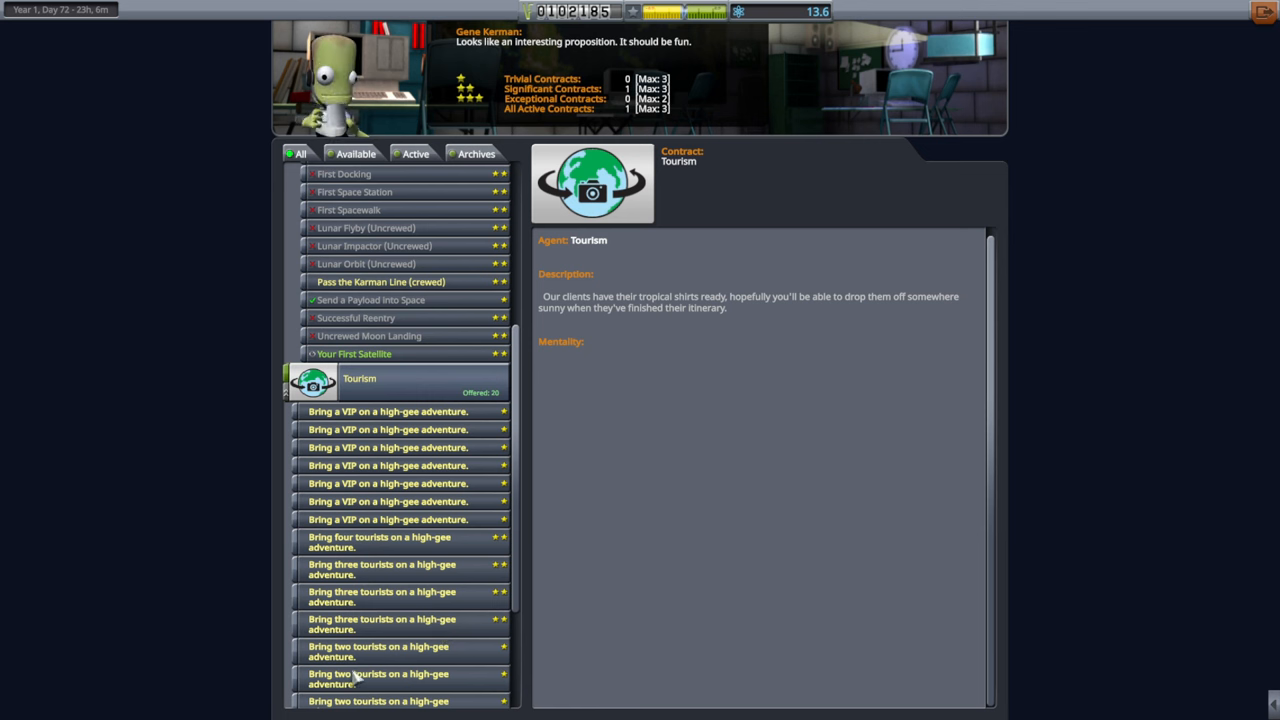
scroll("down", 3)
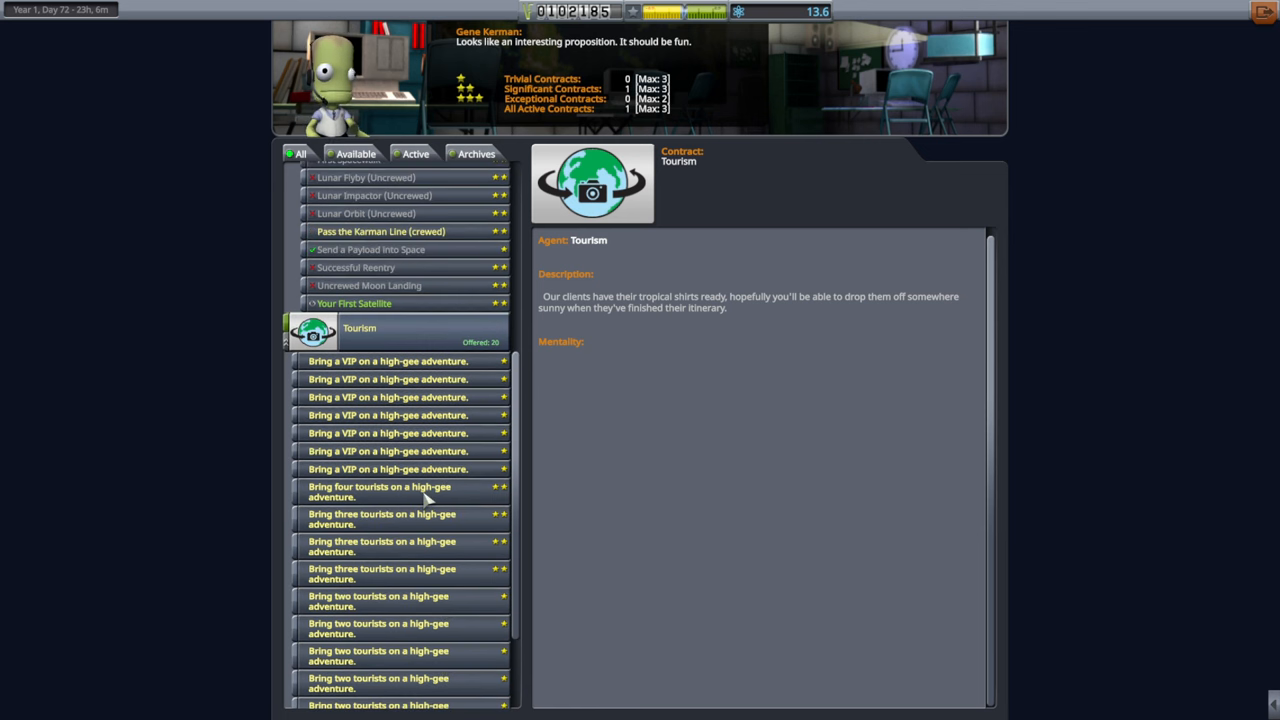
mouse_move(432, 628)
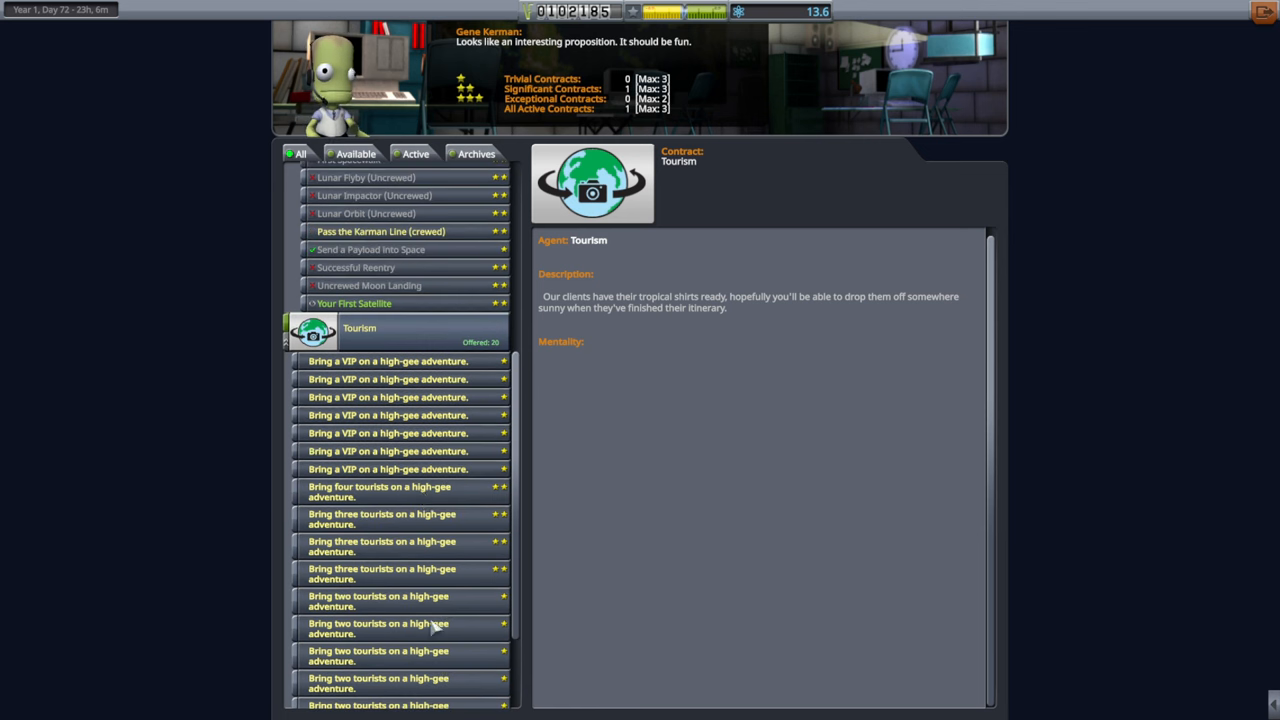
mouse_move(480, 468)
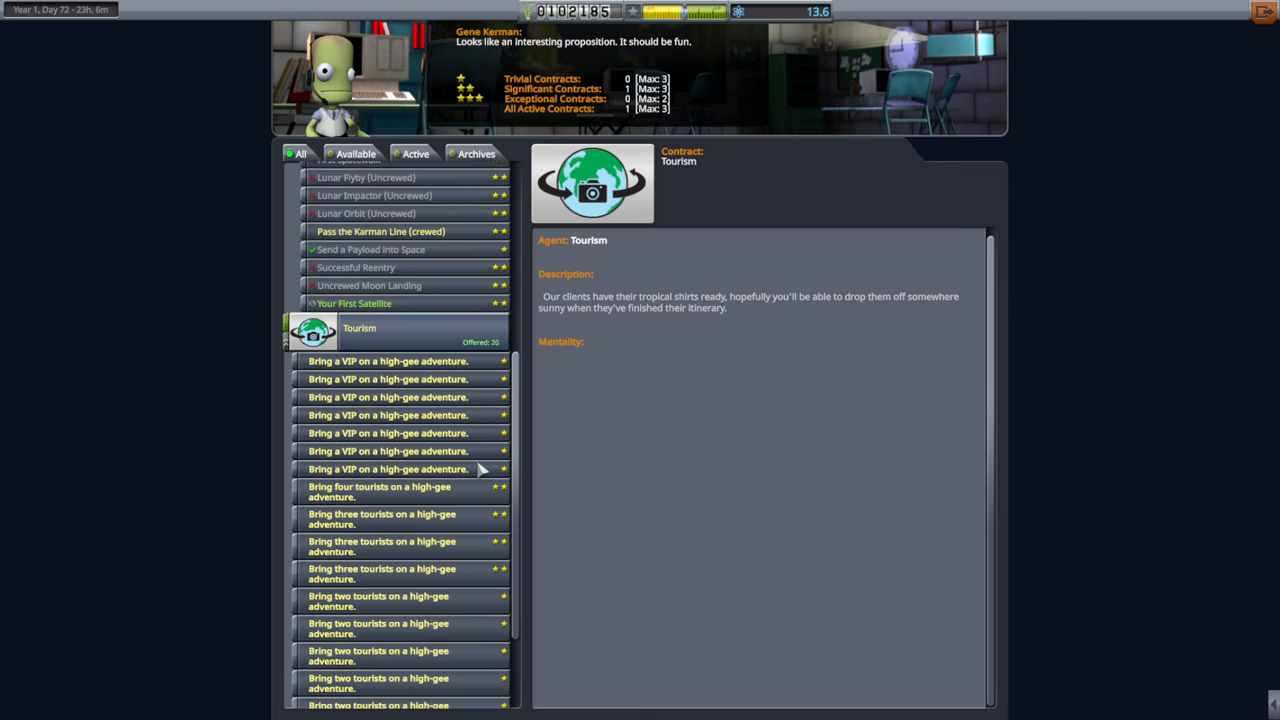
scroll("down", 3)
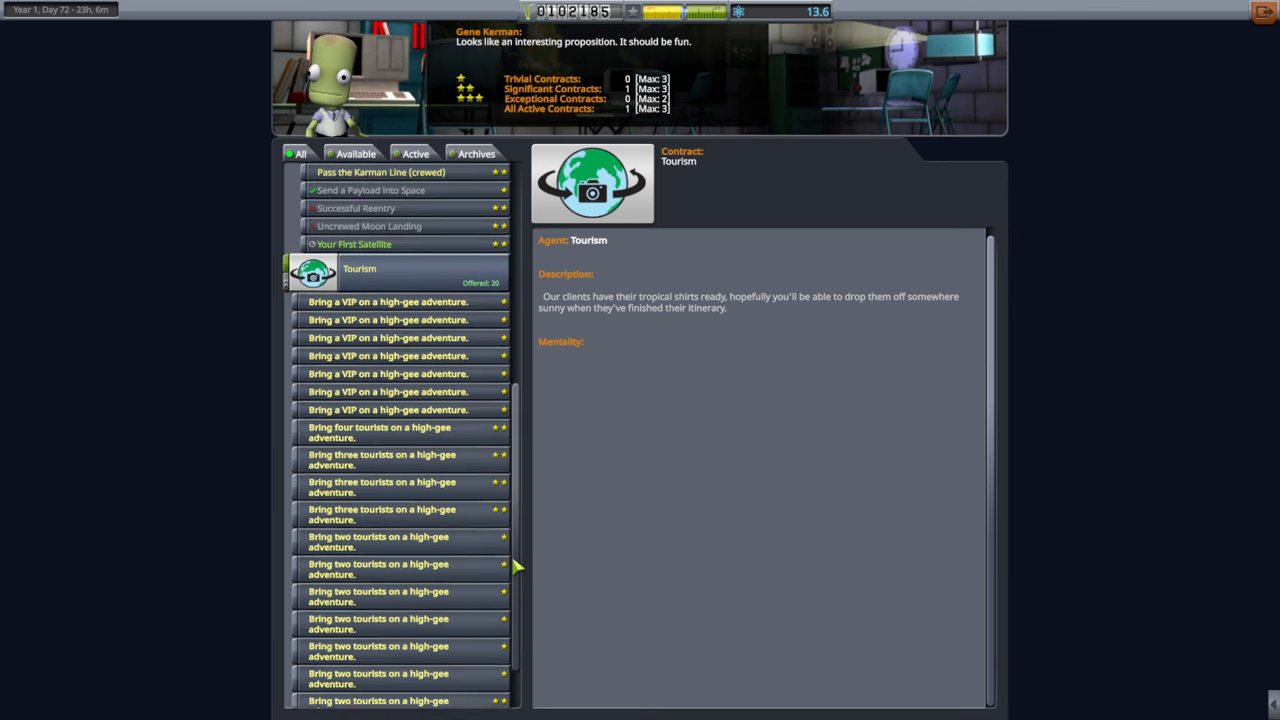
scroll("down", 3)
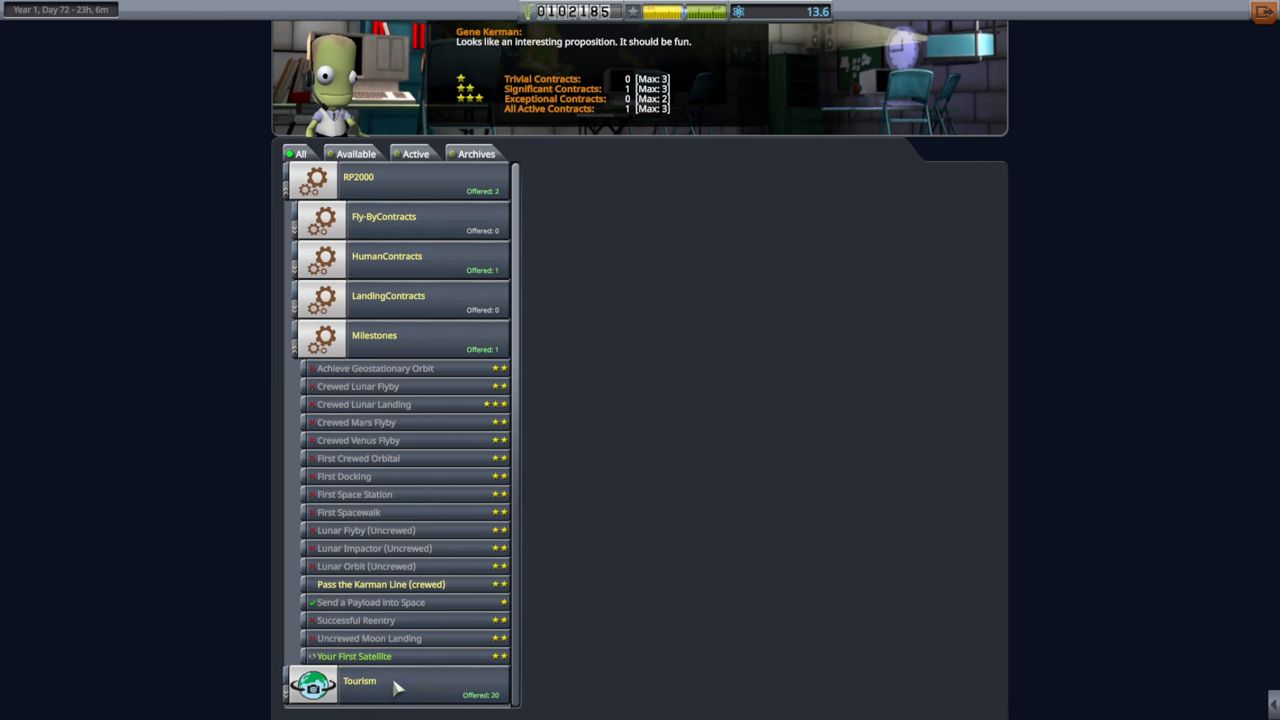
- Read the 'Bring a VIP' and 'Bring three tourists' high-gee adventure contract details
left_click(360, 680)
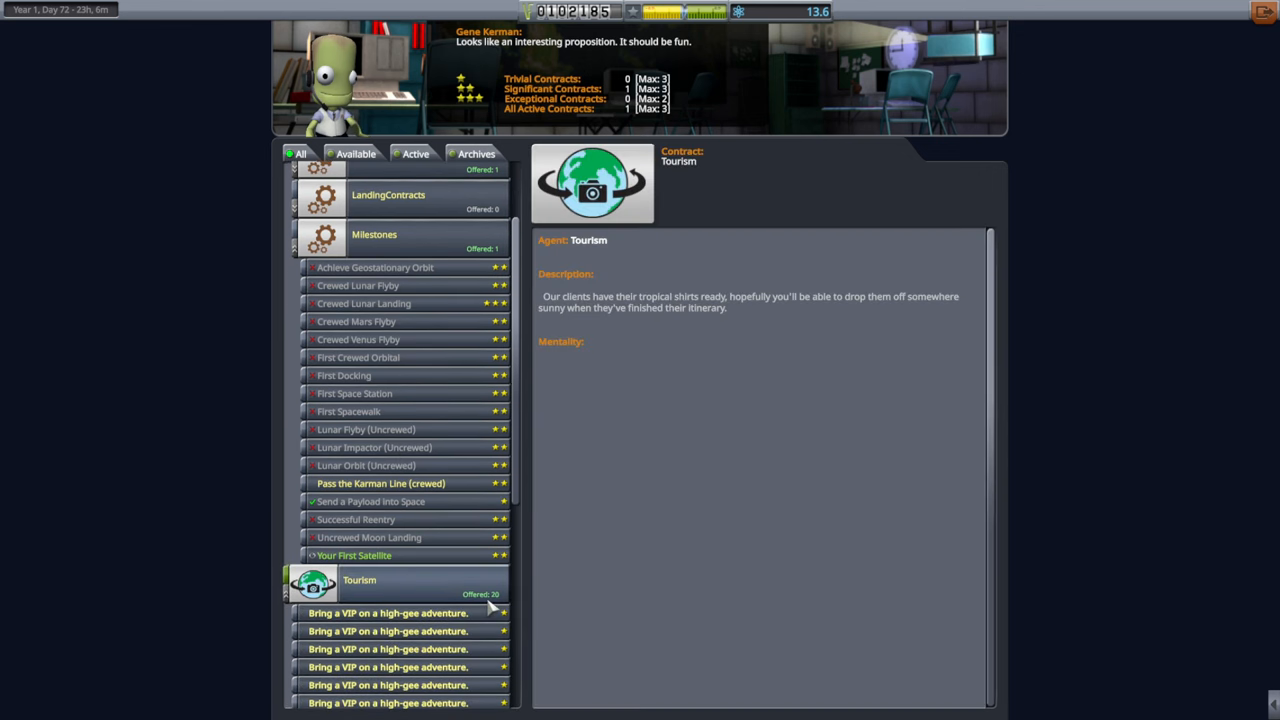
mouse_move(284, 284)
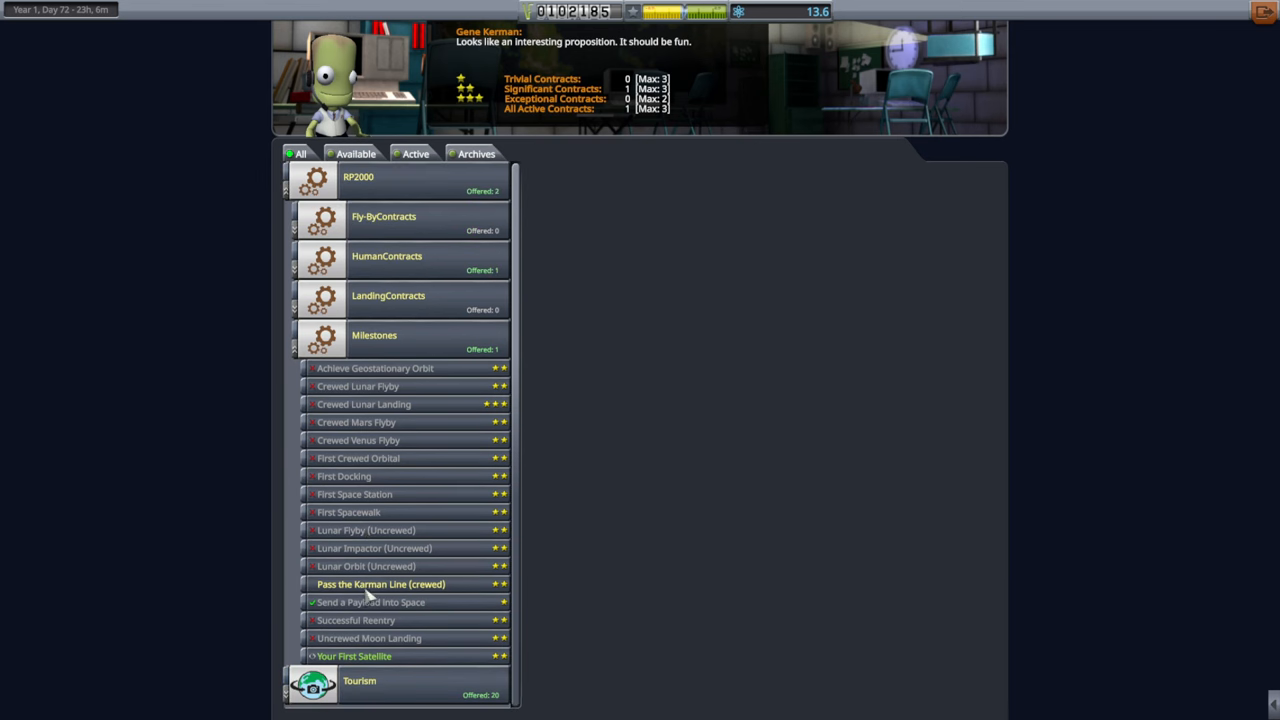
mouse_move(824, 302)
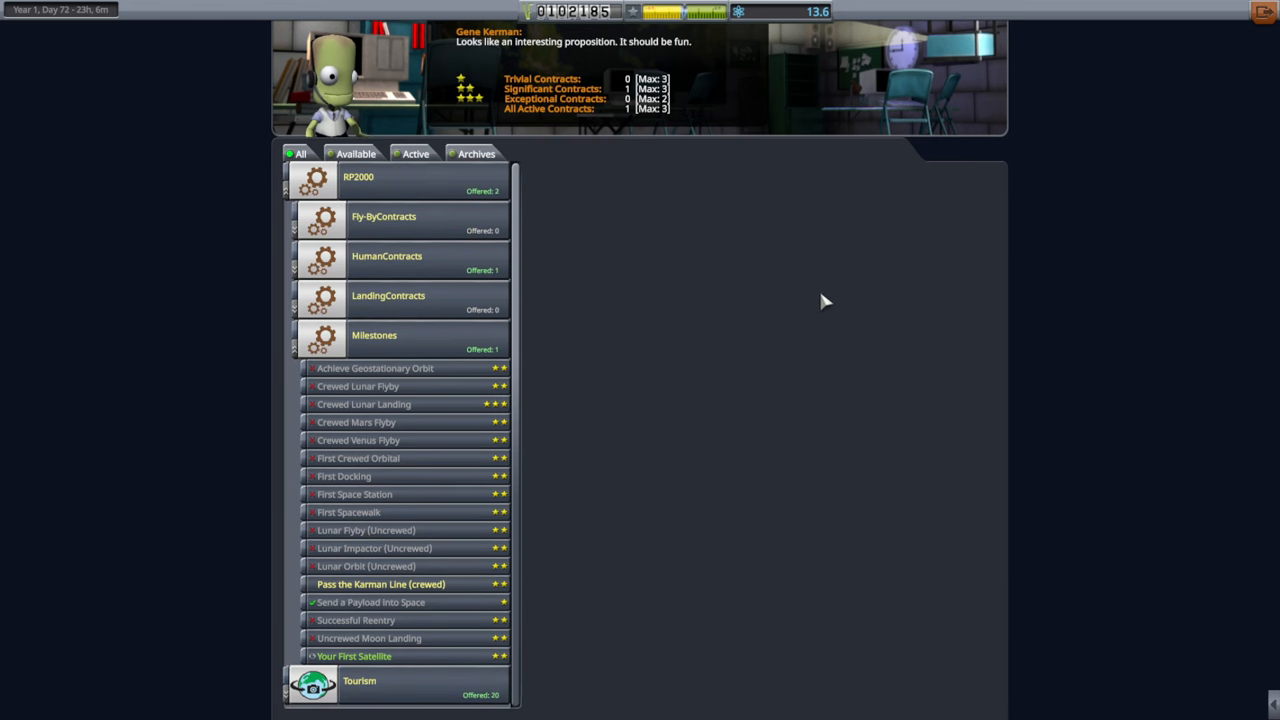
left_click(360, 680)
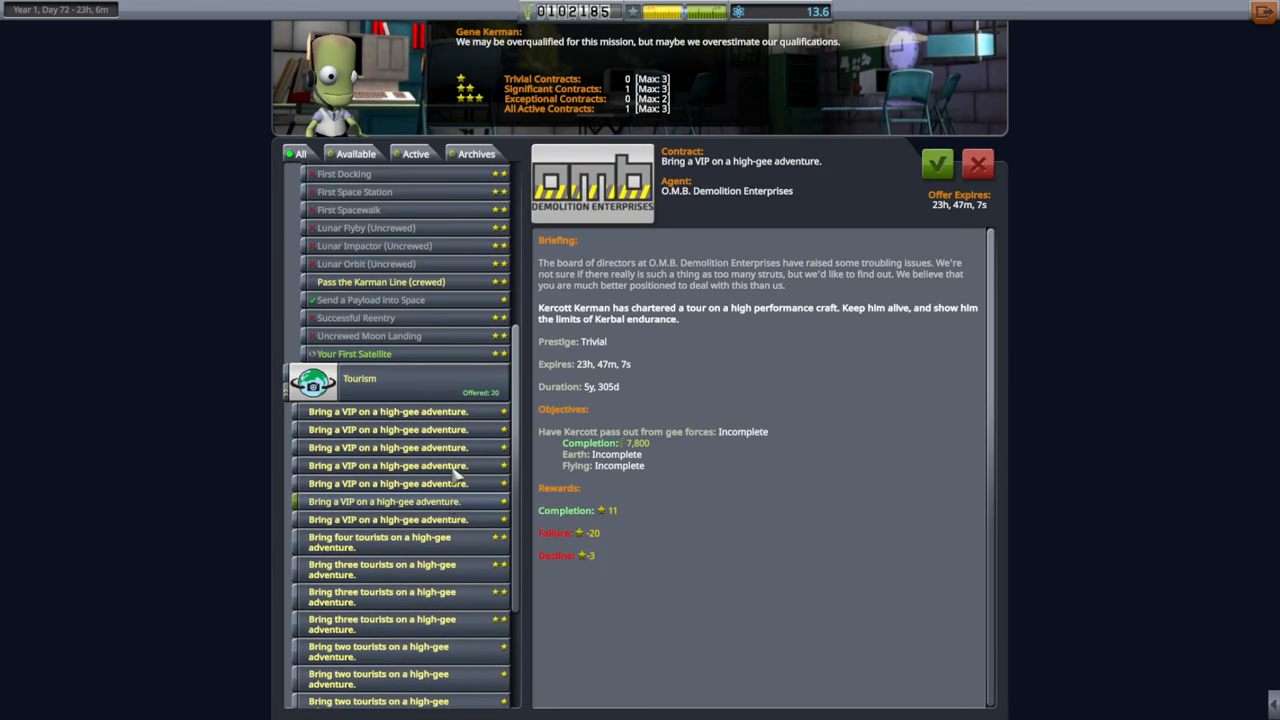
left_click(384, 464)
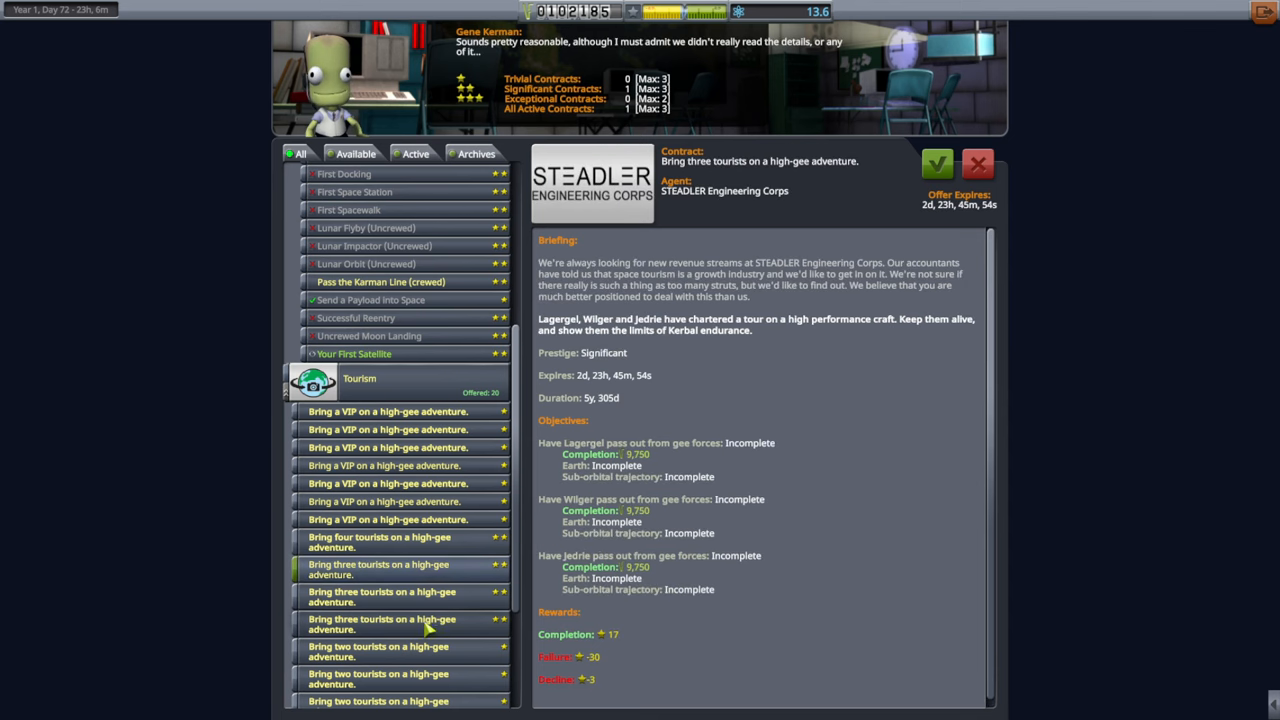
left_click(378, 612)
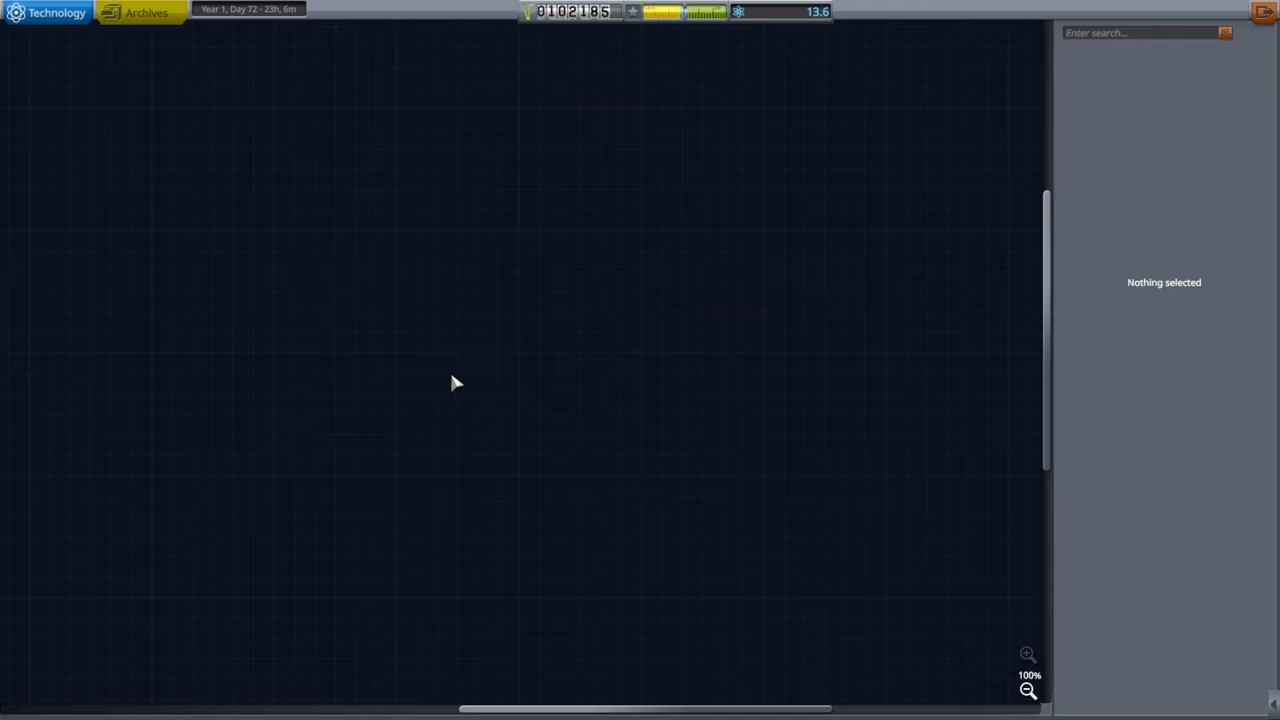
- Inspect the Basic Rocketry node's description and parts in the R&D tech tree
left_click(318, 414)
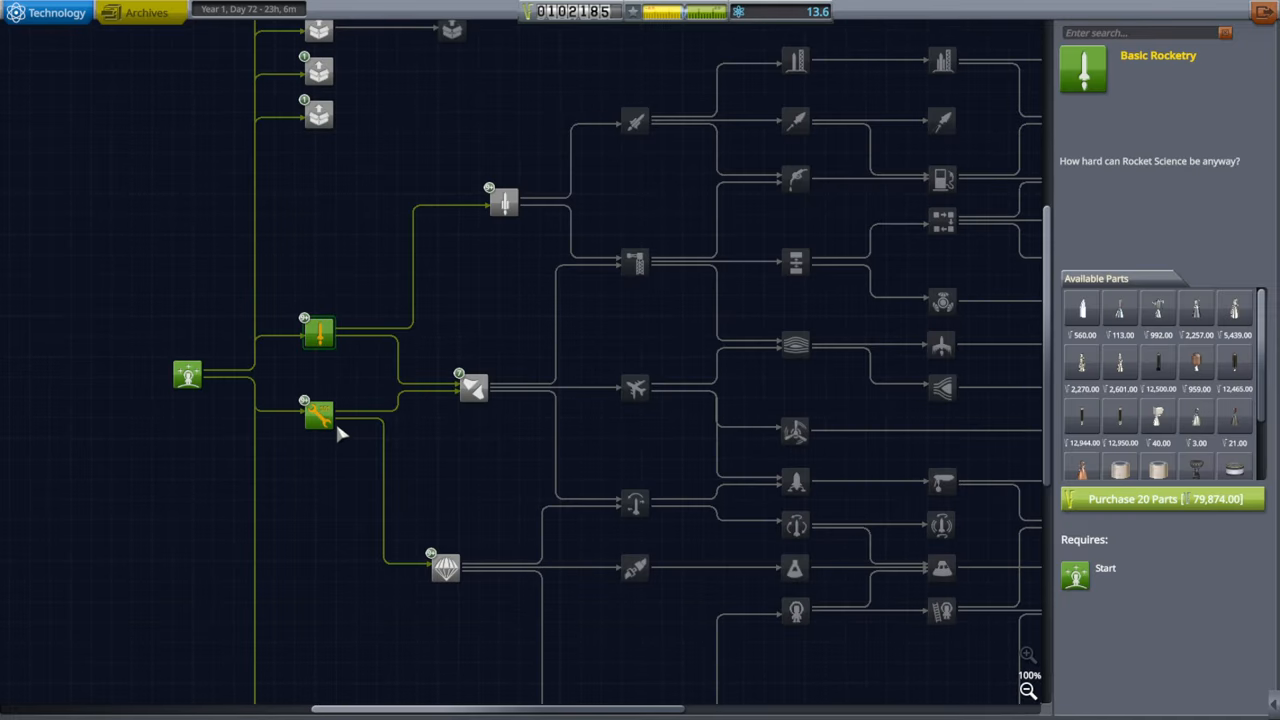
left_click(318, 414)
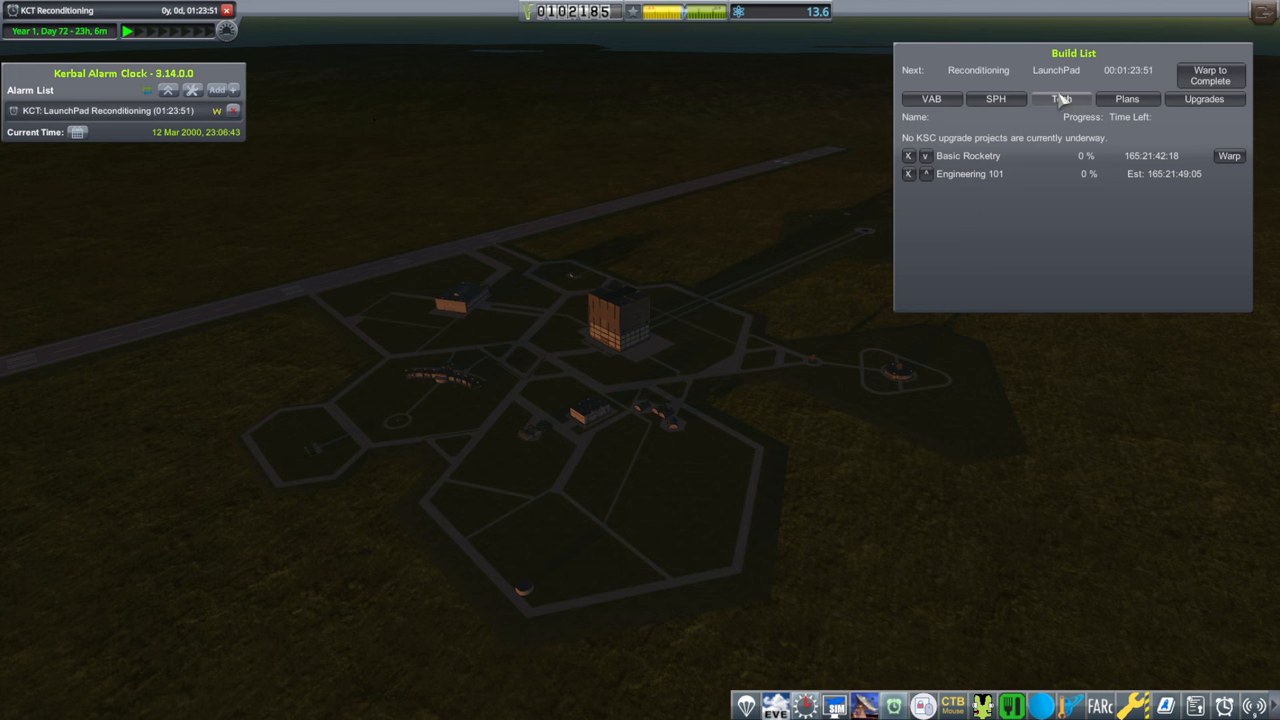
- Spend upgrade points on R&D development rate, buy 1 point for 10000 funds, and view VAB build rates
left_click(1060, 98)
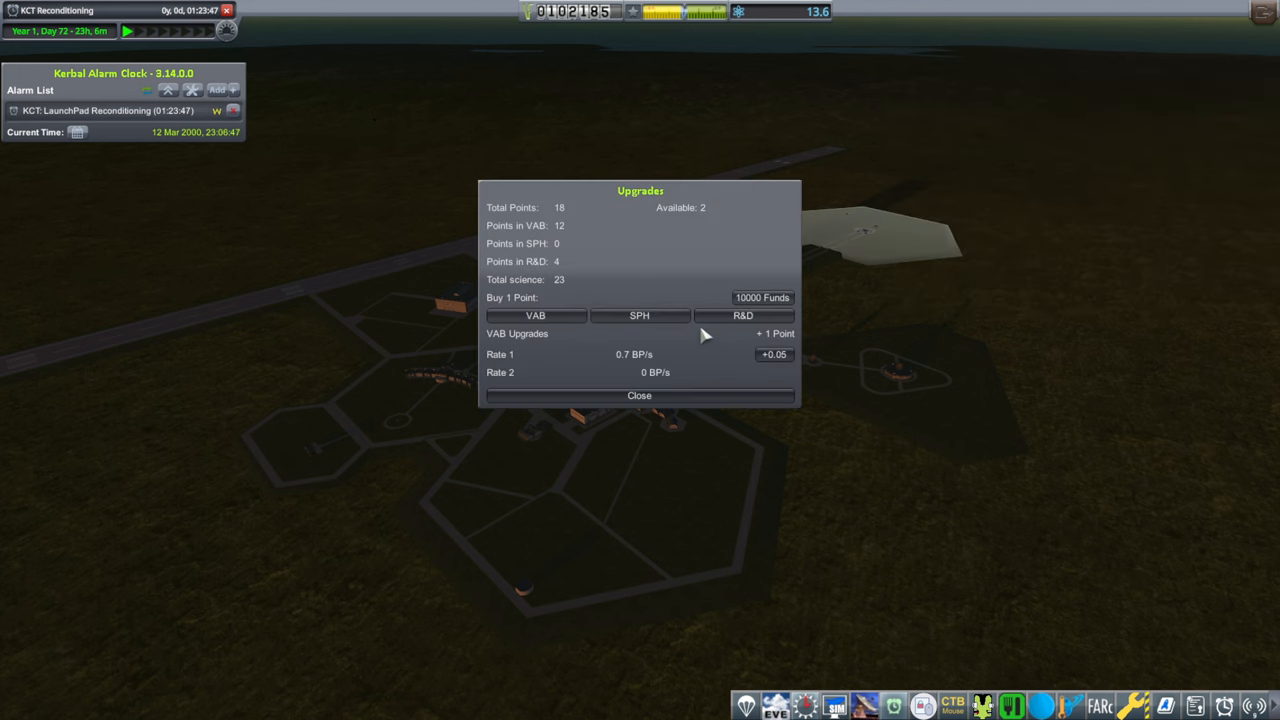
left_click(744, 316)
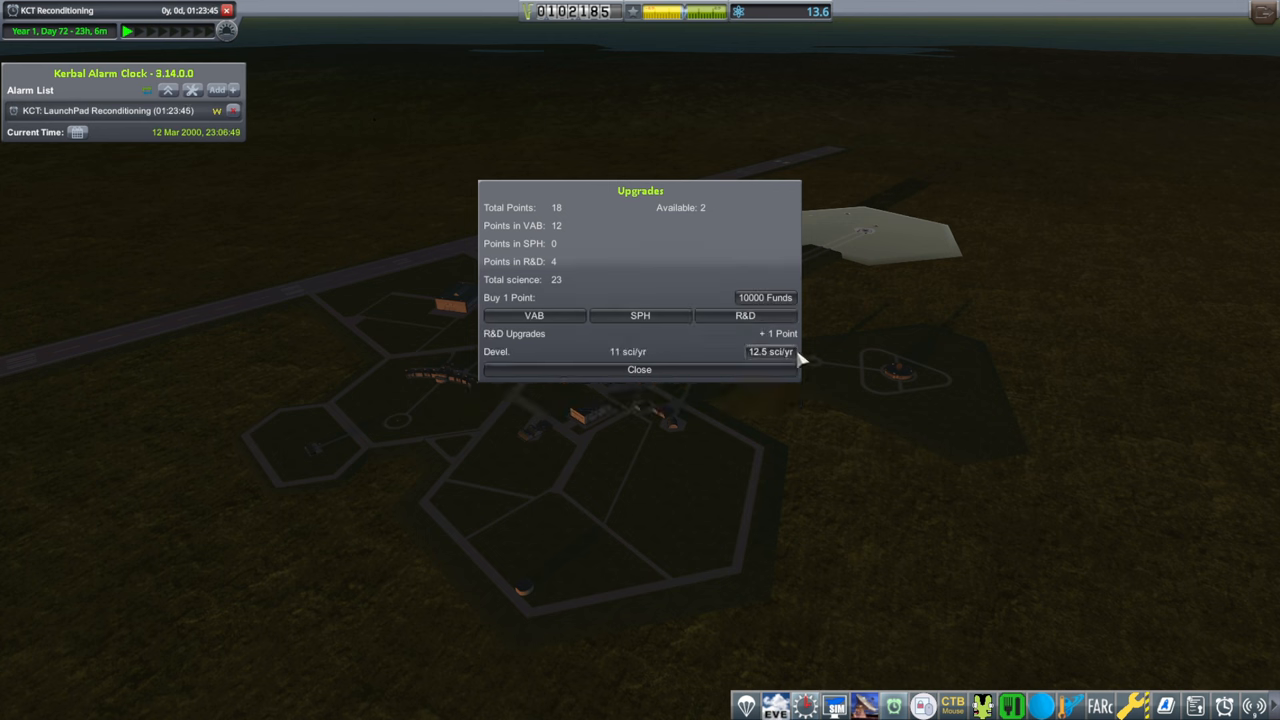
mouse_move(796, 360)
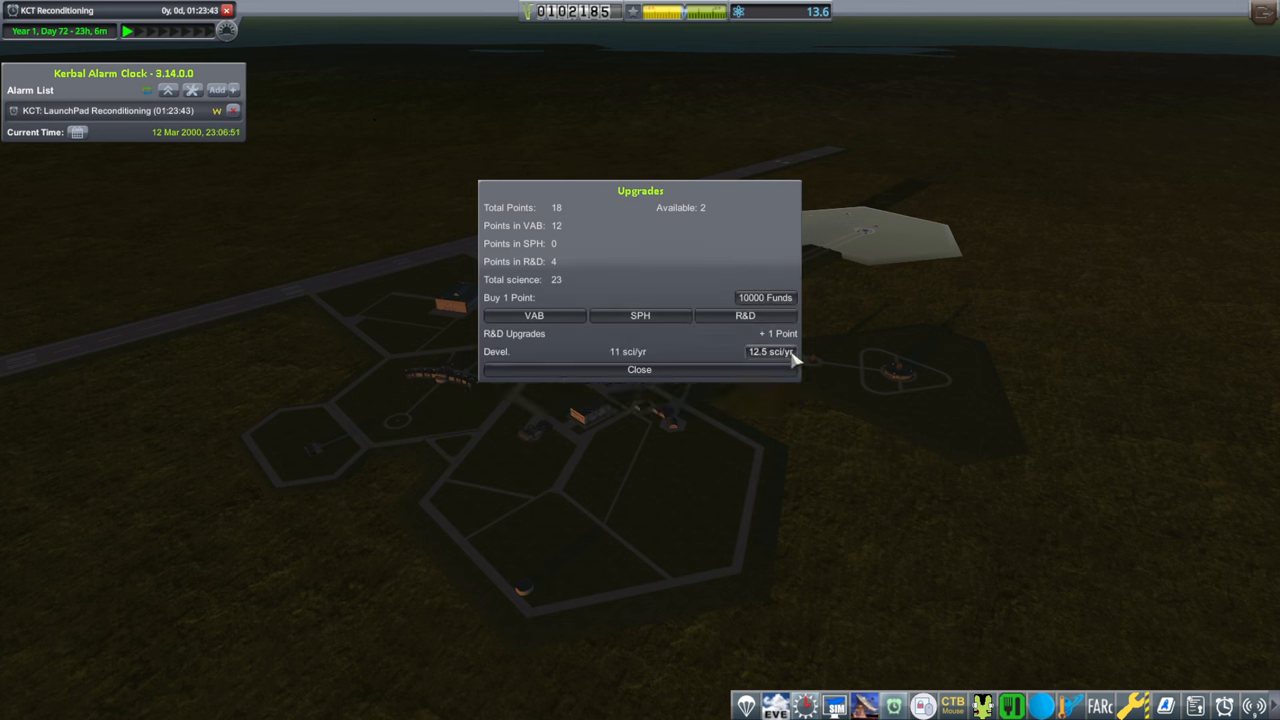
left_click(778, 332)
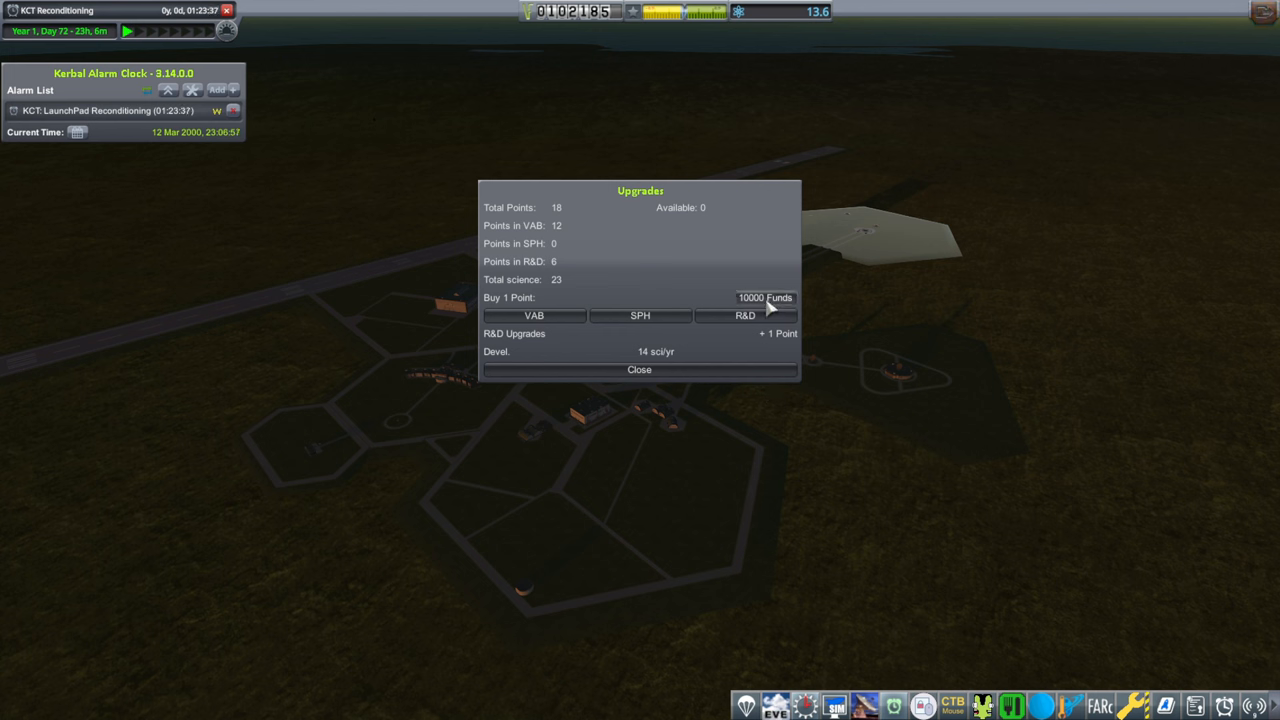
left_click(766, 296)
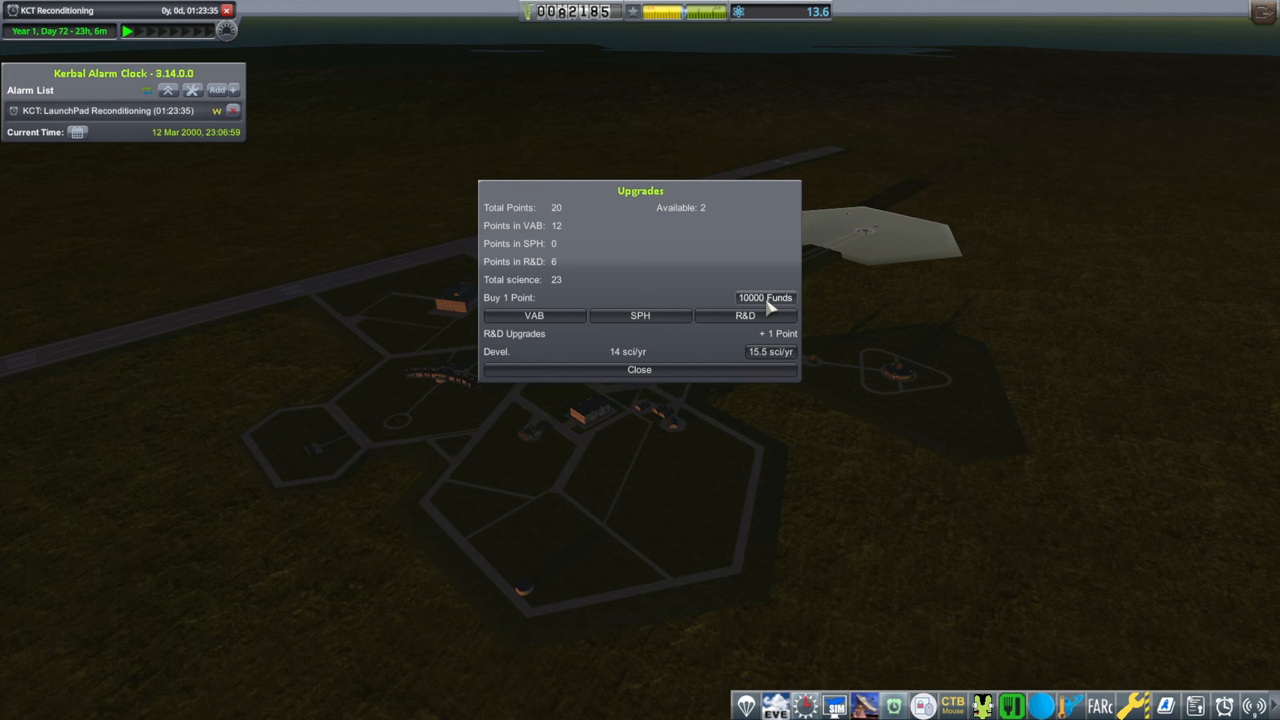
left_click(534, 316)
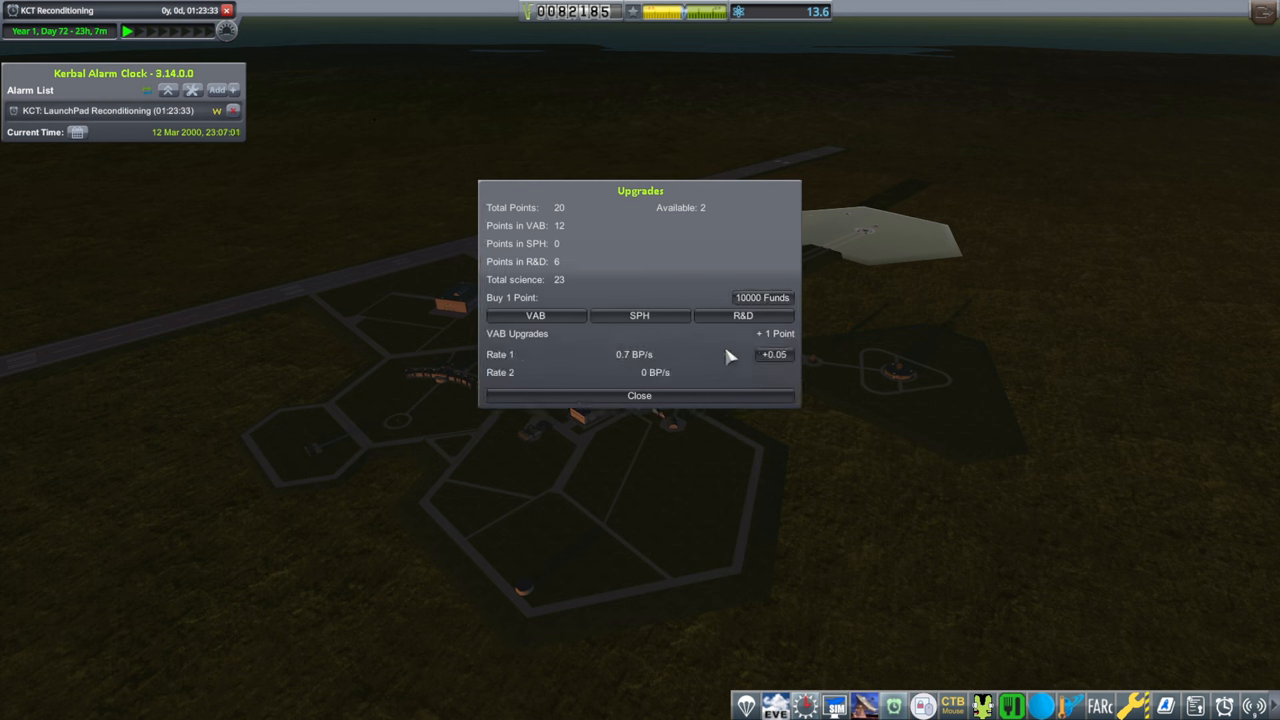
left_click(640, 396)
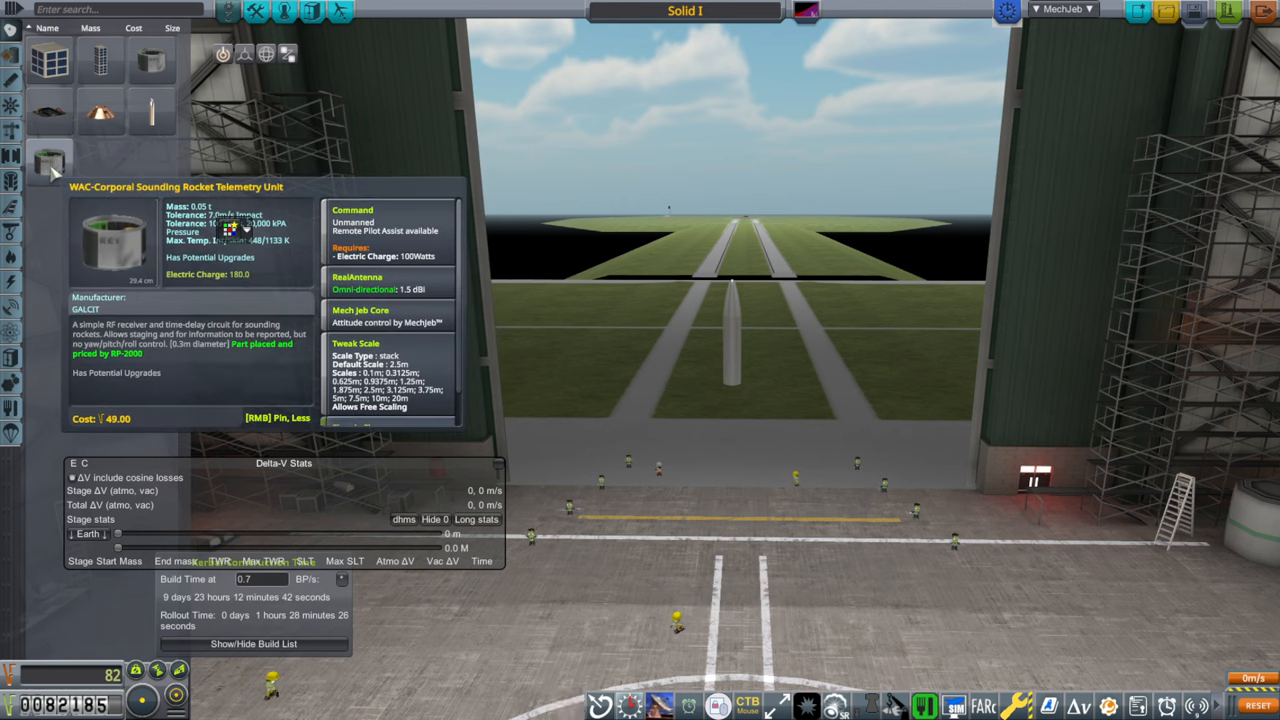
mouse_move(98, 112)
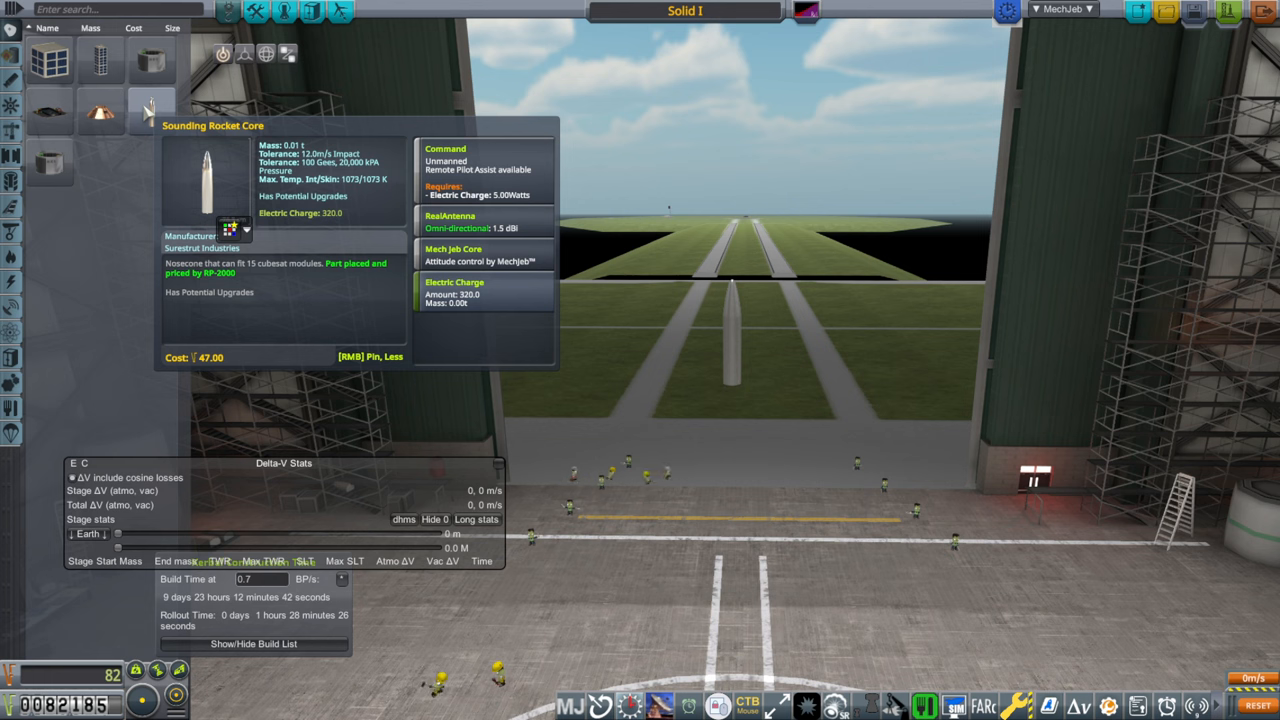
mouse_move(98, 112)
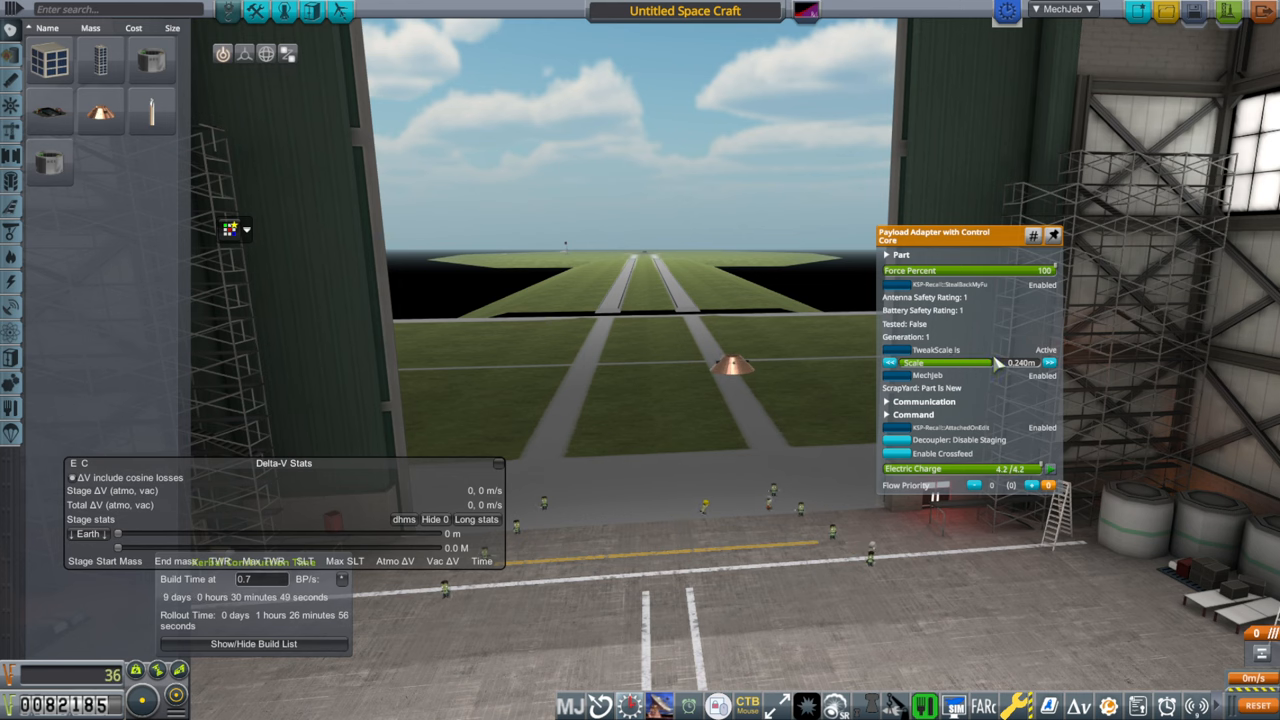
- Adjust the payload adapter's TweakScale, attach the CubeSat with solar panels, and expand its Communication details
left_click_drag(998, 362, 1030, 362)
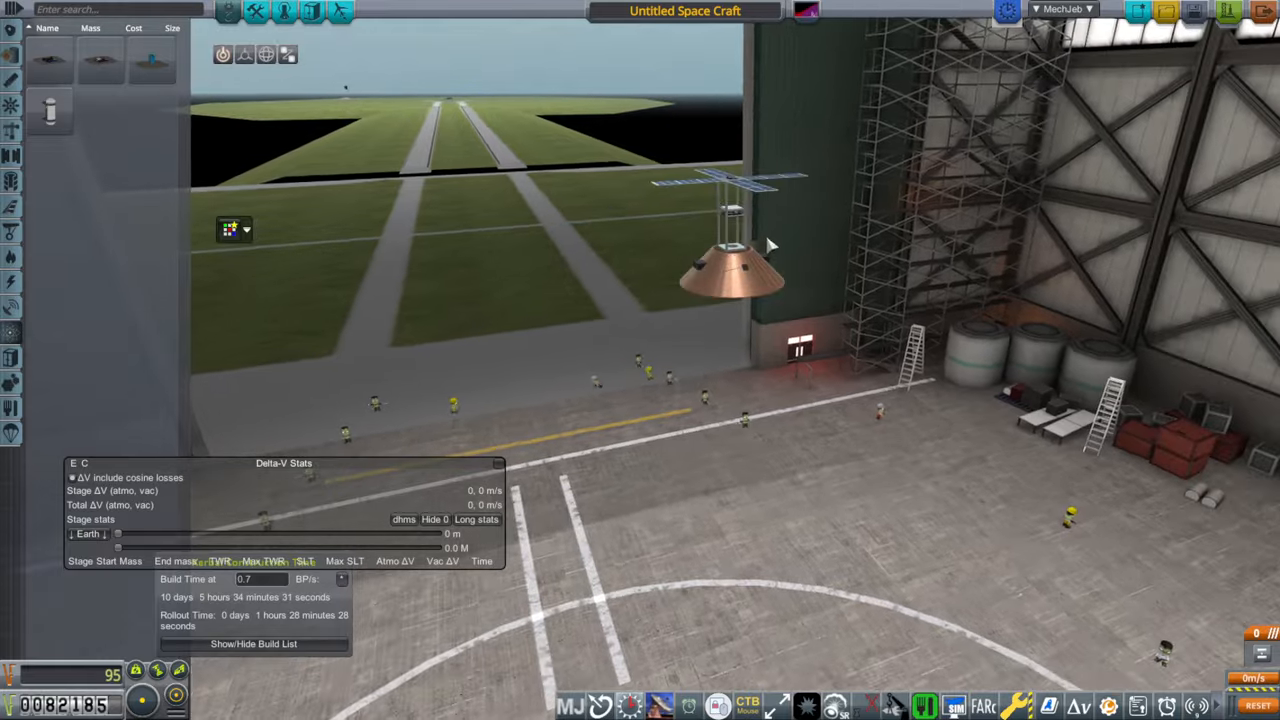
left_click(244, 54)
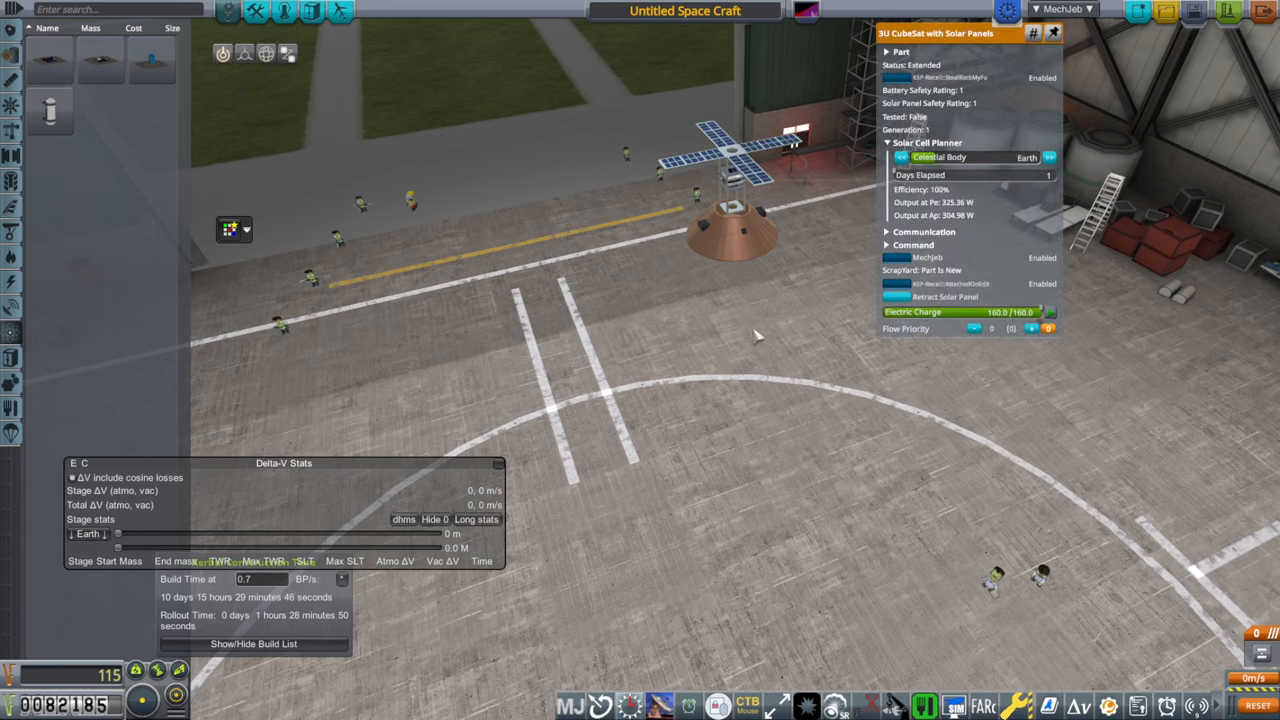
left_click(924, 232)
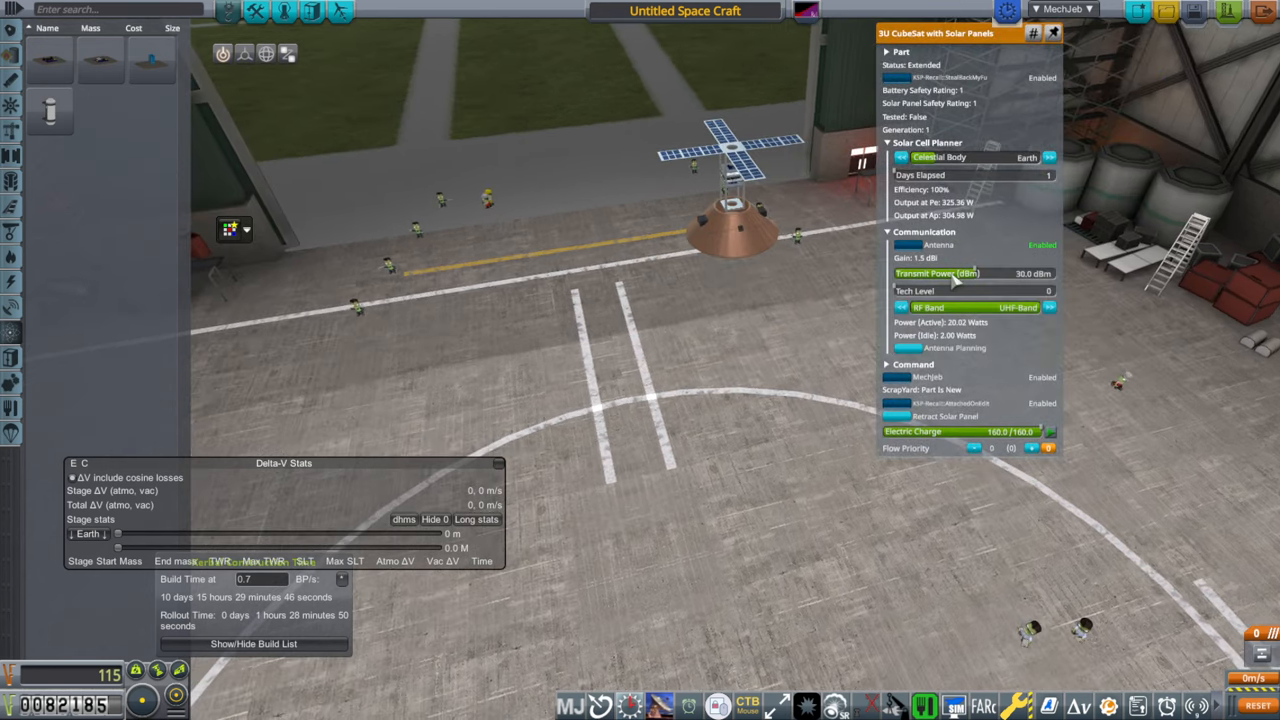
left_click(944, 348)
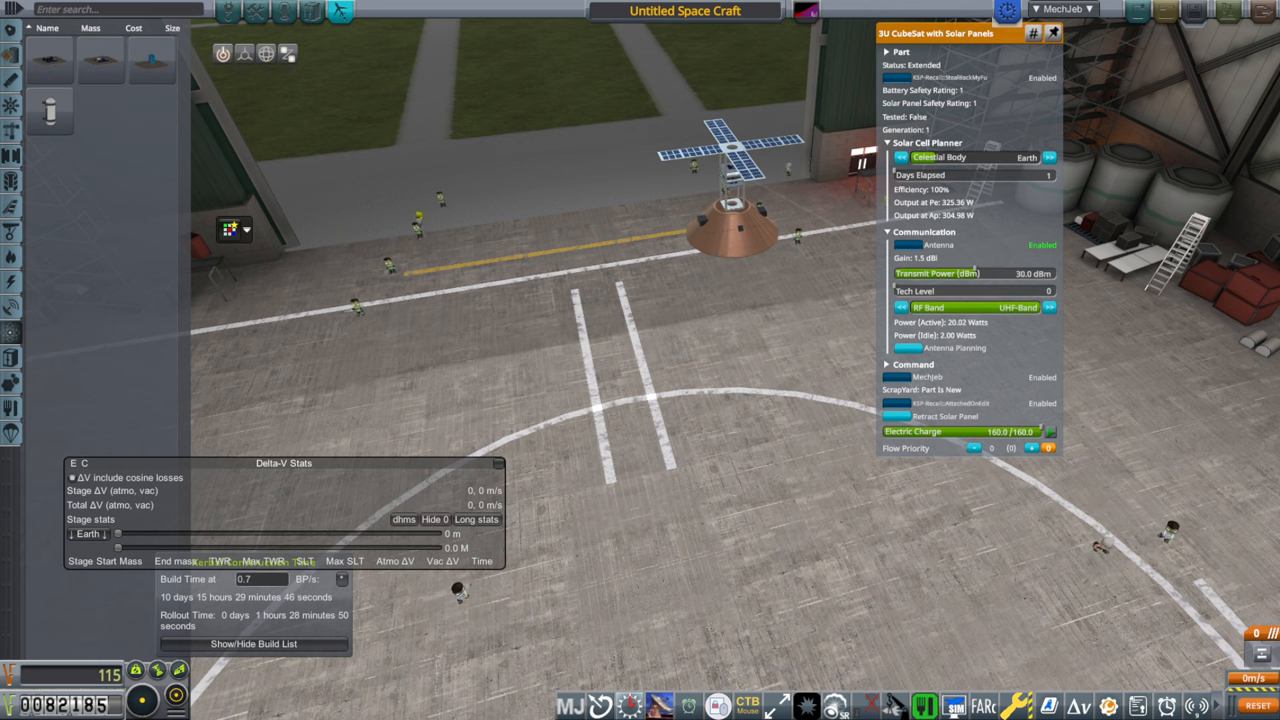
mouse_move(996, 100)
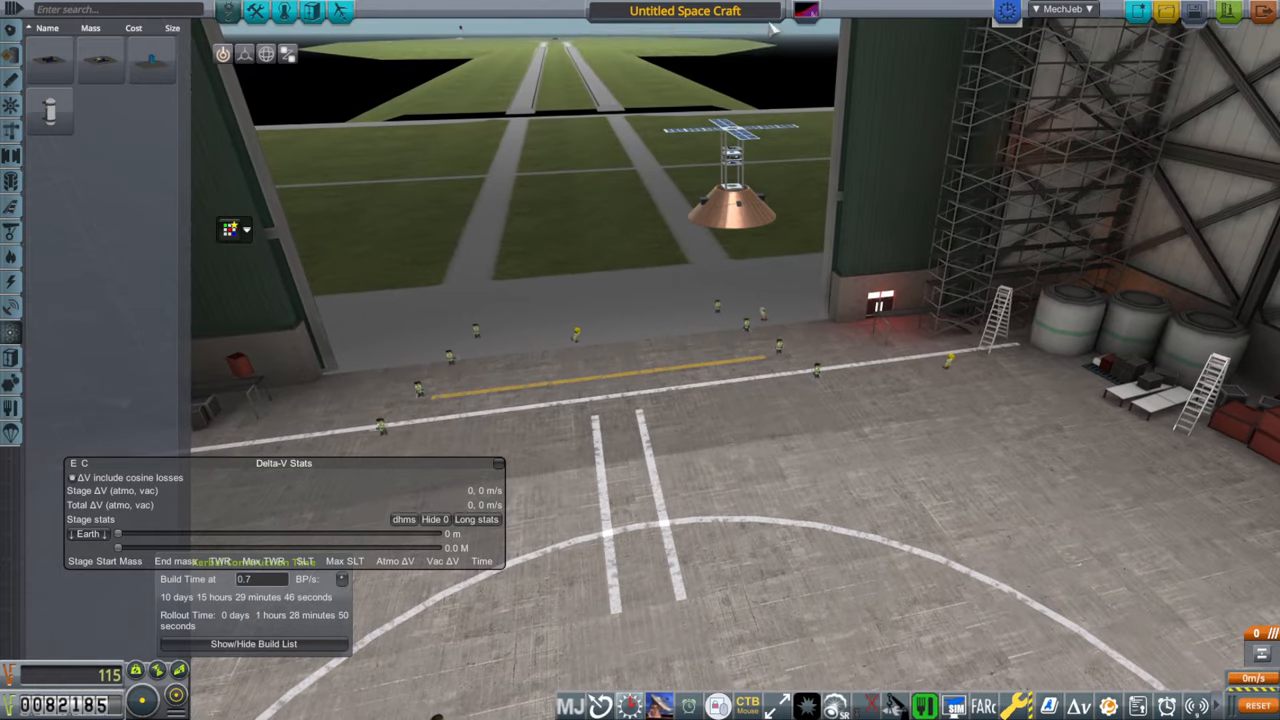
- Rename the untitled craft to 'Alpha'
left_click(684, 12)
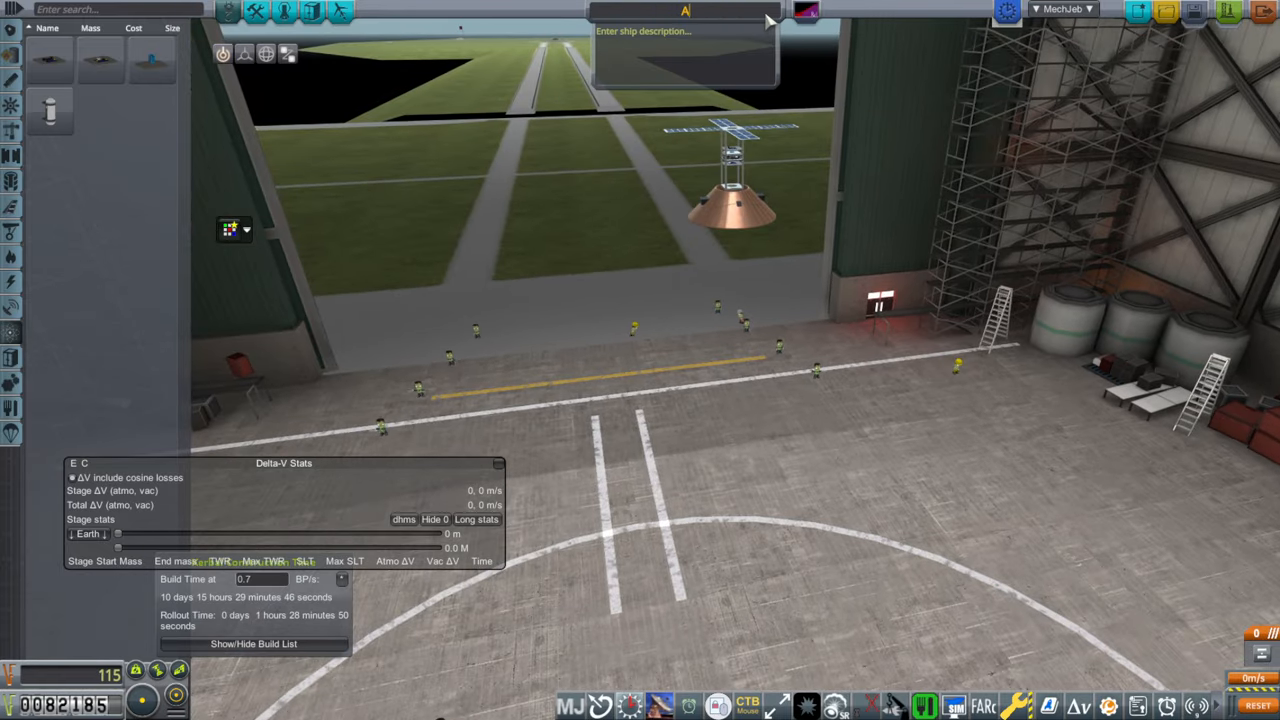
type("lpha")
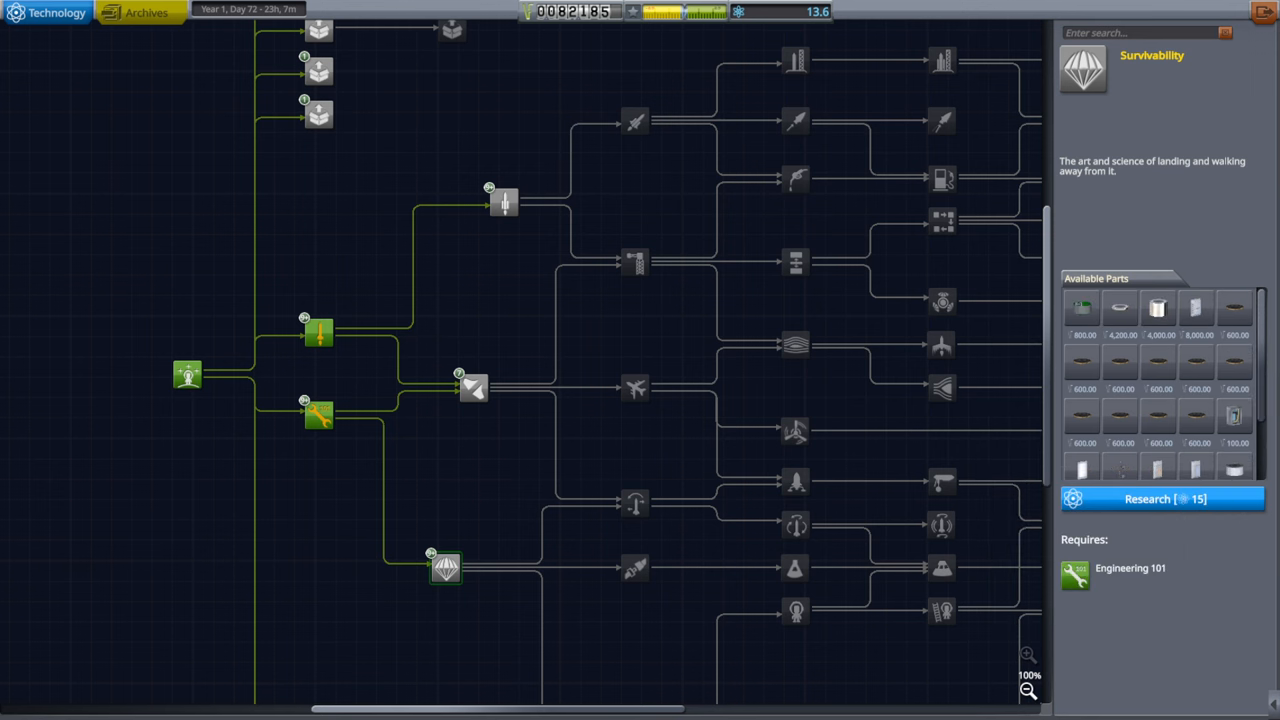
mouse_move(1120, 308)
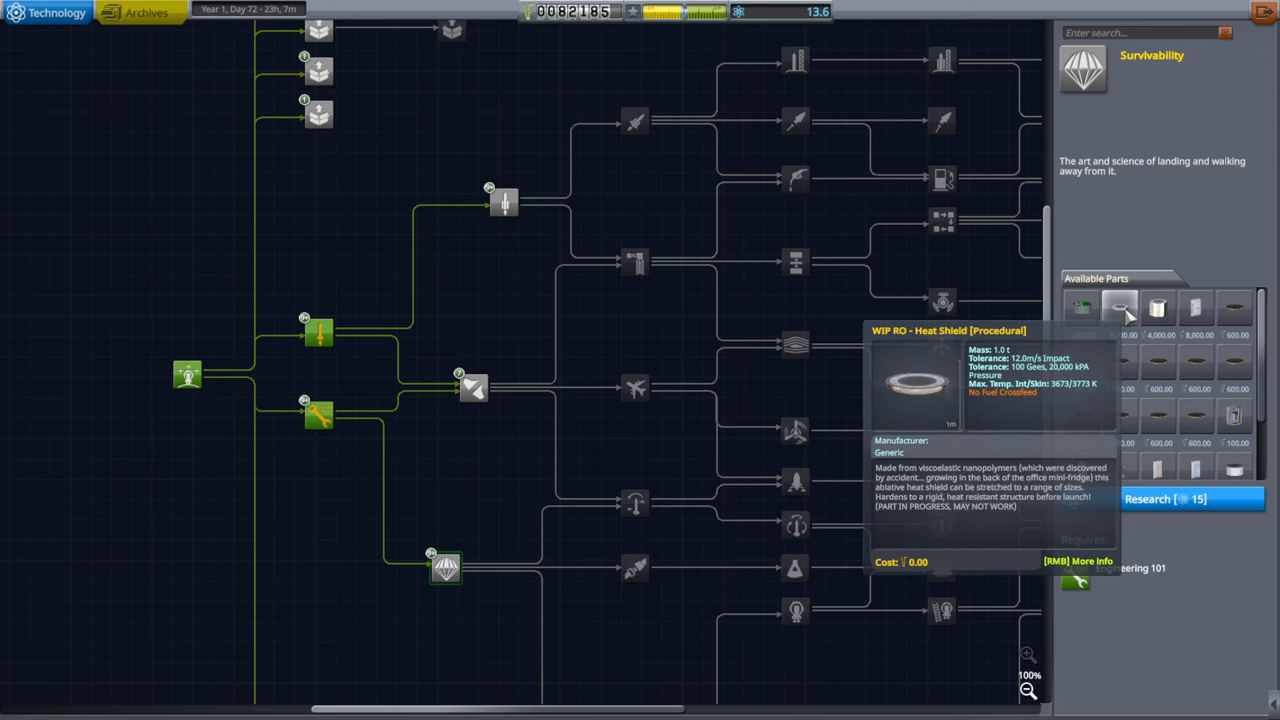
mouse_move(384, 400)
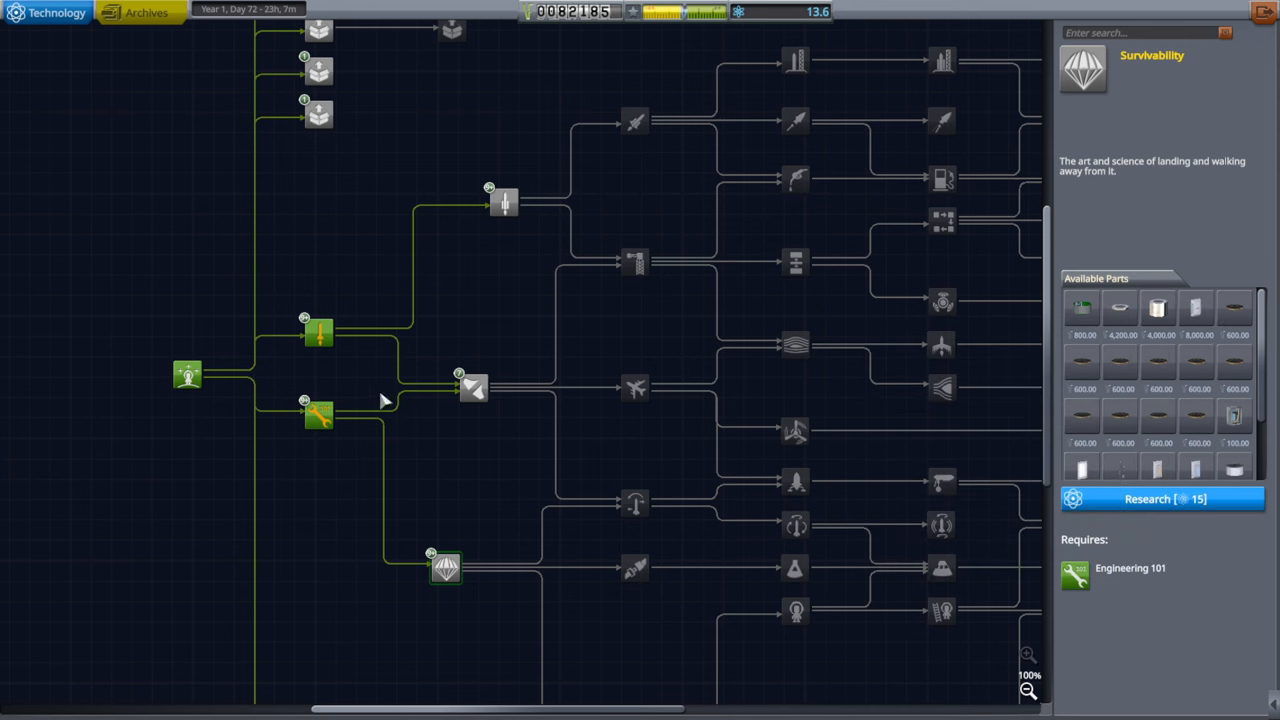
- Select the Engineering 101 node, which offers 23 parts for 23,855 funds
left_click(318, 414)
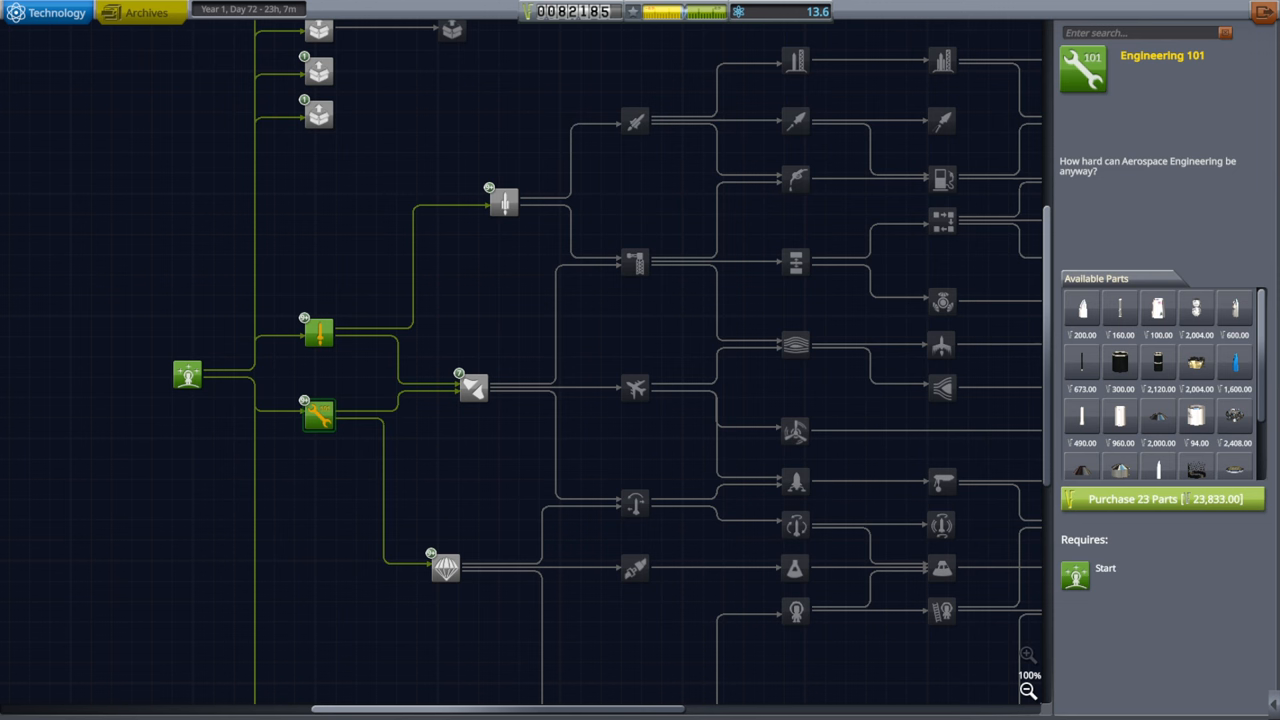
mouse_move(370, 418)
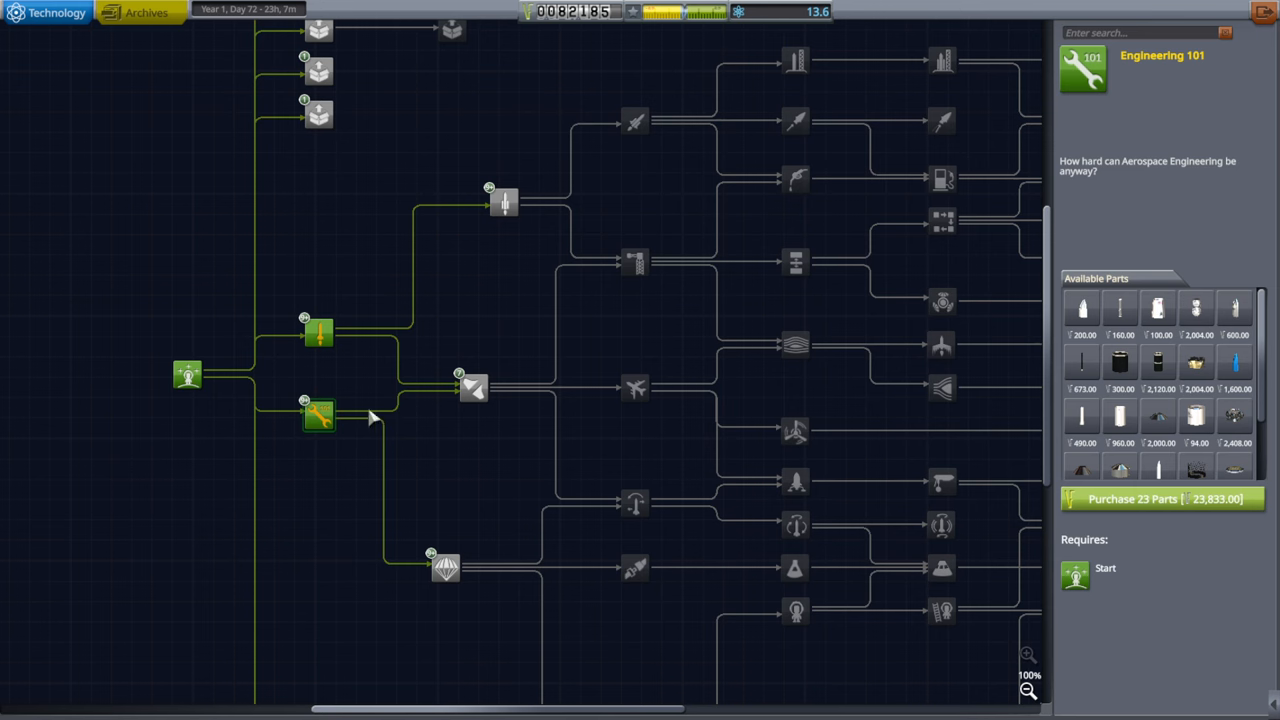
mouse_move(1156, 418)
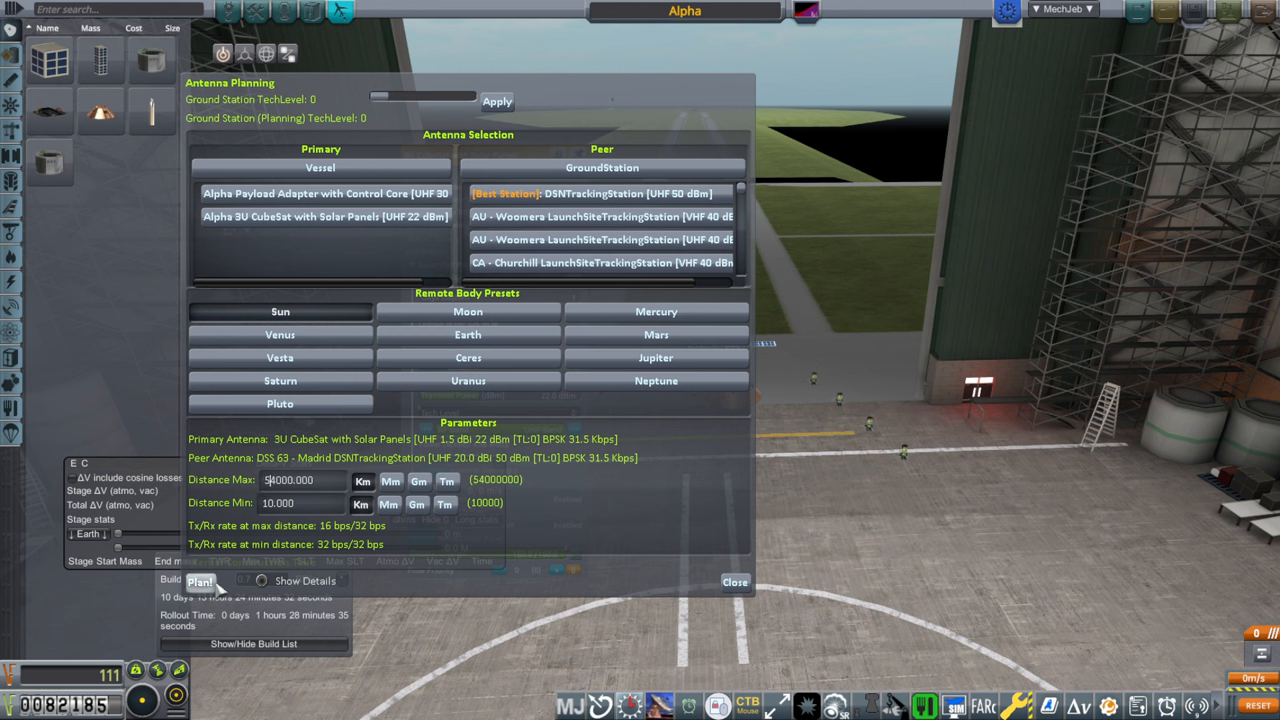
- Check the CubeSat's Madrid ground-station link at Distance Max 12000000, showing no connection, and close the planner
type("12000000")
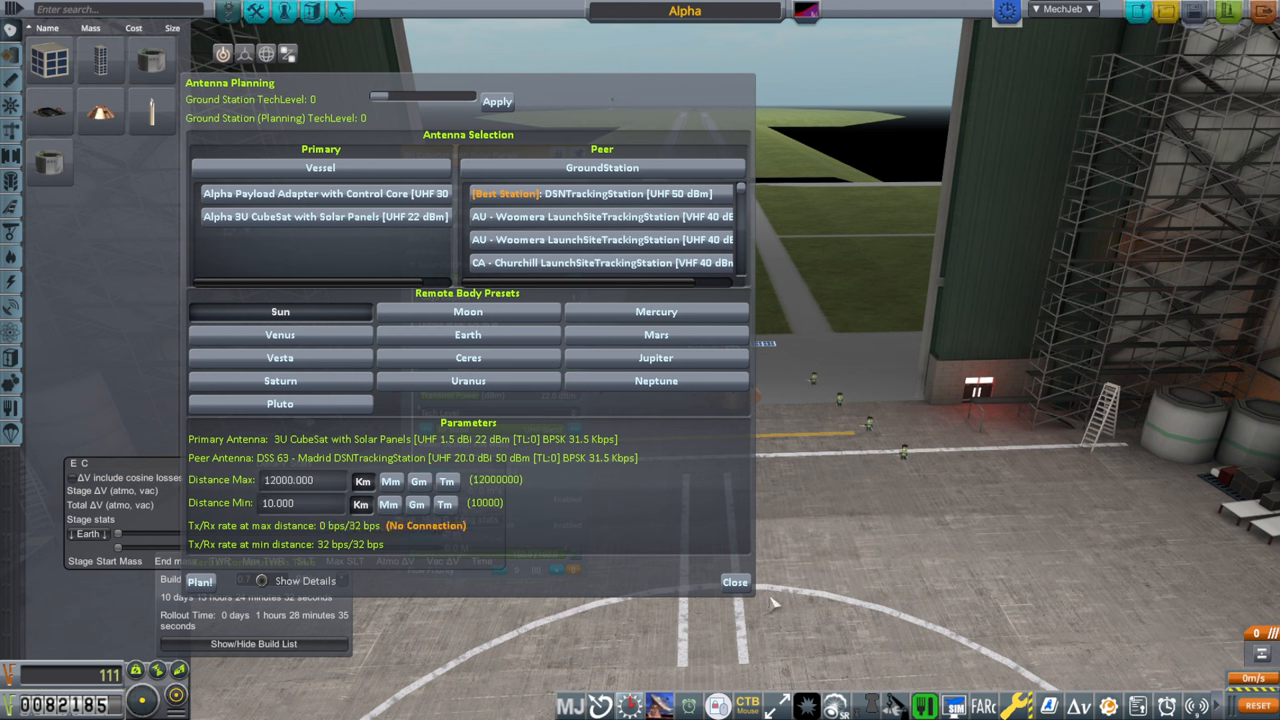
left_click(736, 582)
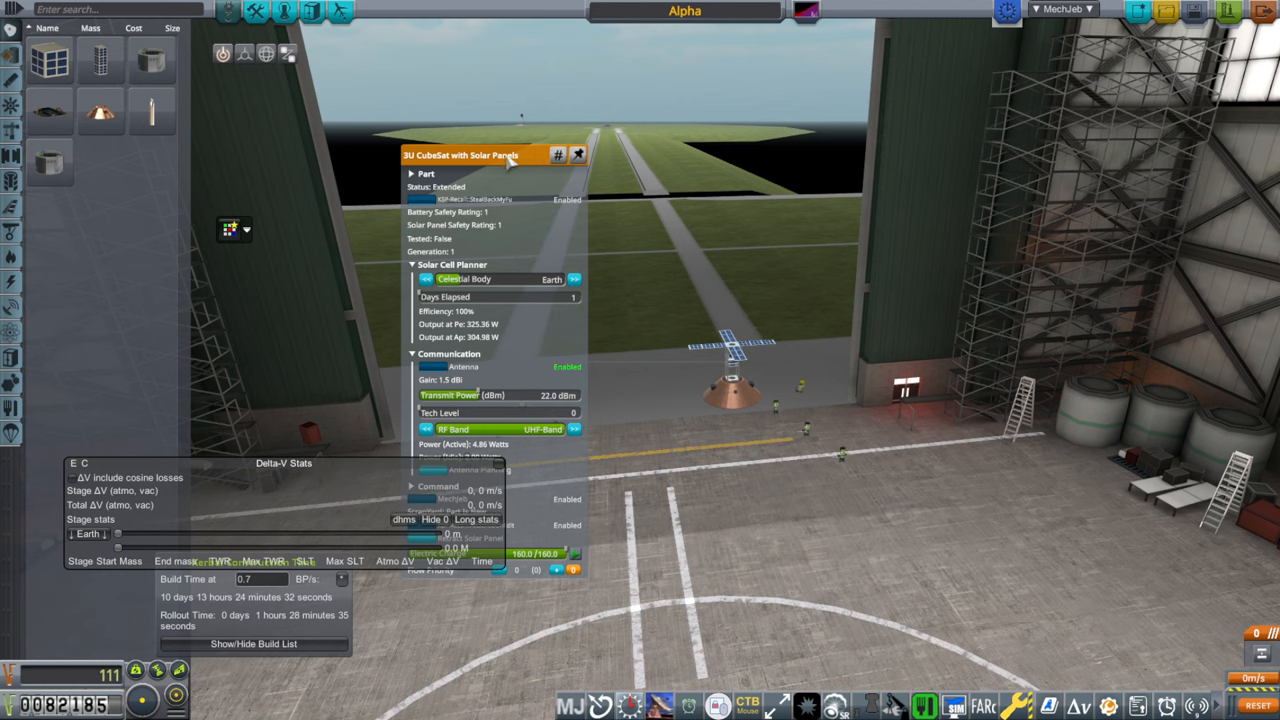
left_click_drag(490, 156, 890, 112)
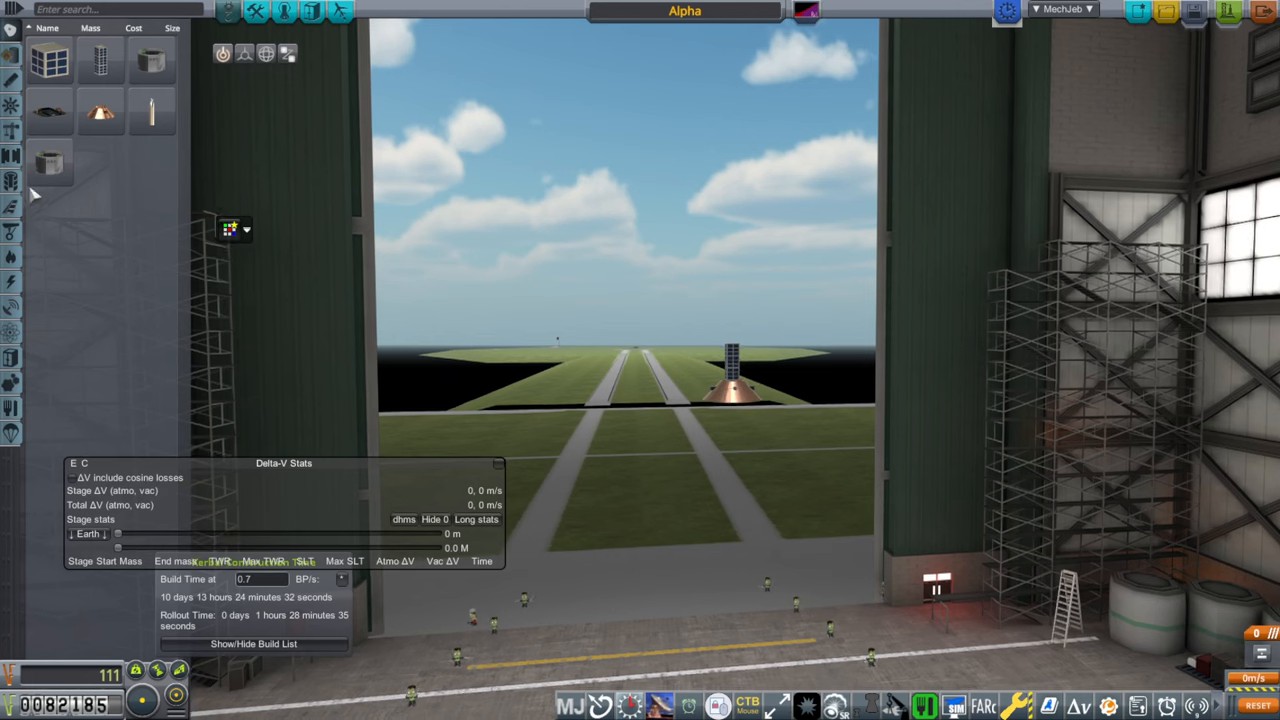
- Attach a procedural fairing adapter and base ring beneath the CubeSat and adjust their fairing settings
left_click(12, 180)
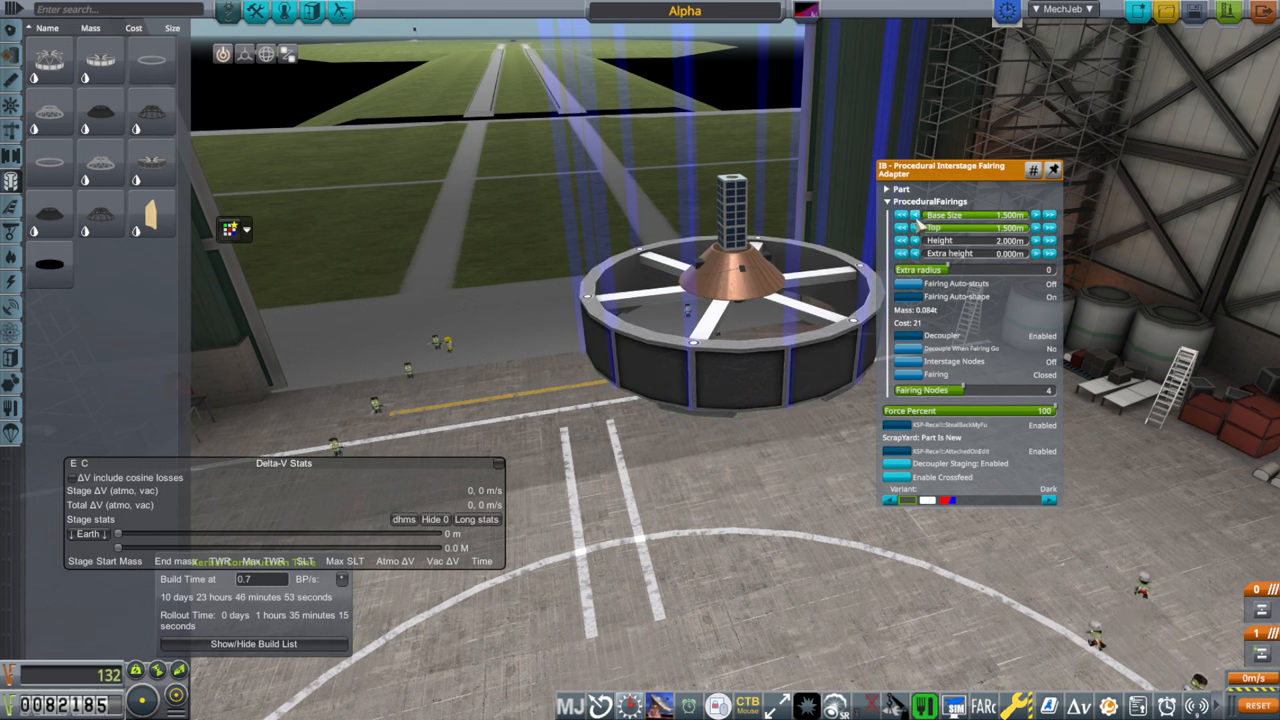
left_click(900, 216)
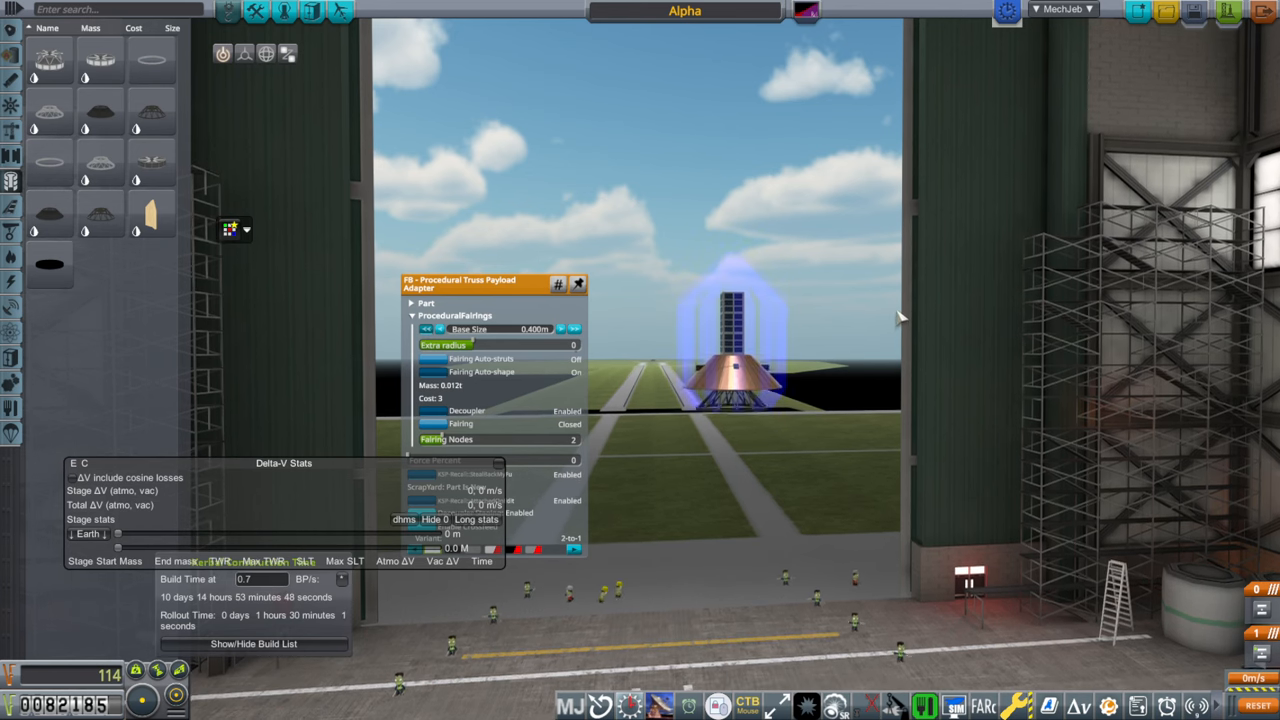
left_click(572, 328)
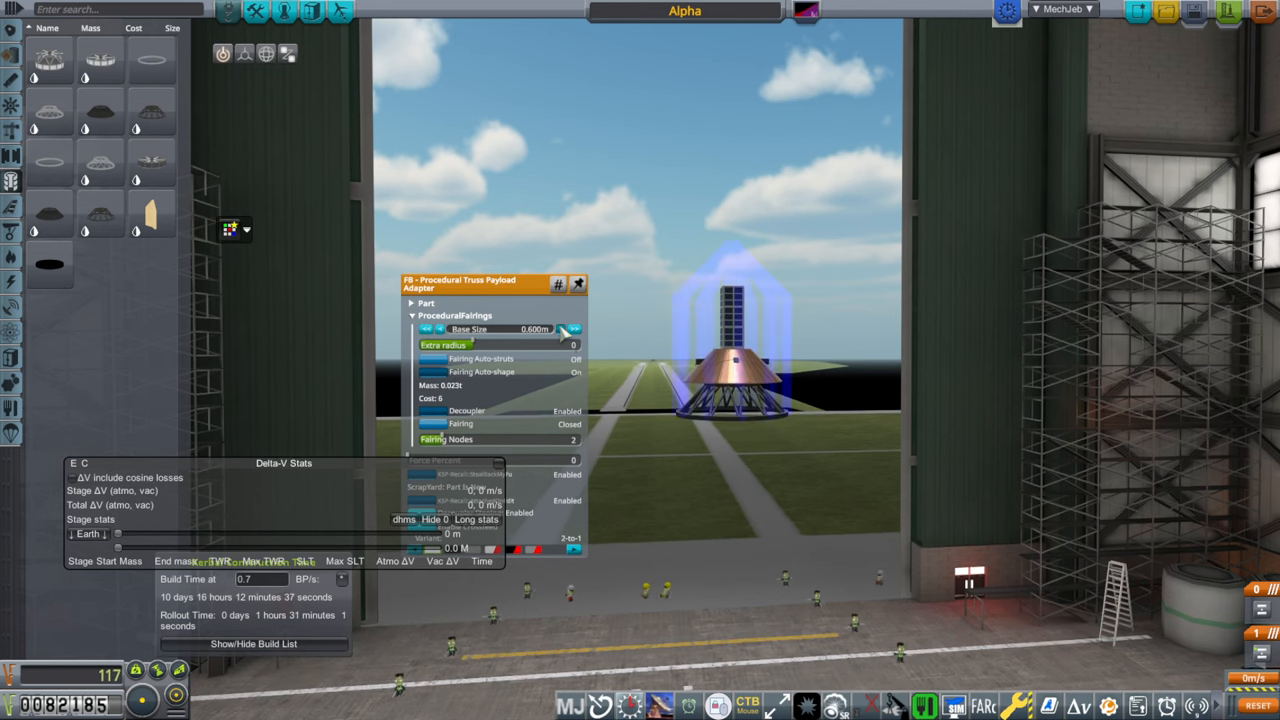
left_click(572, 328)
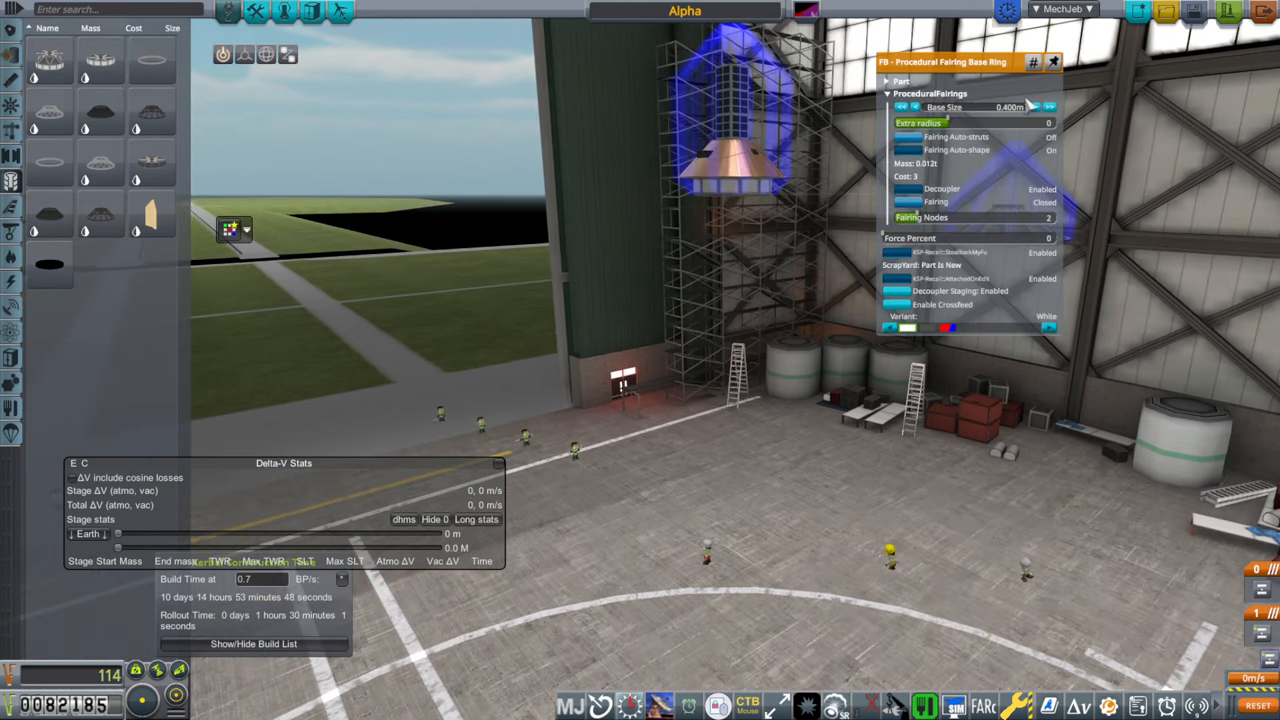
left_click(1048, 108)
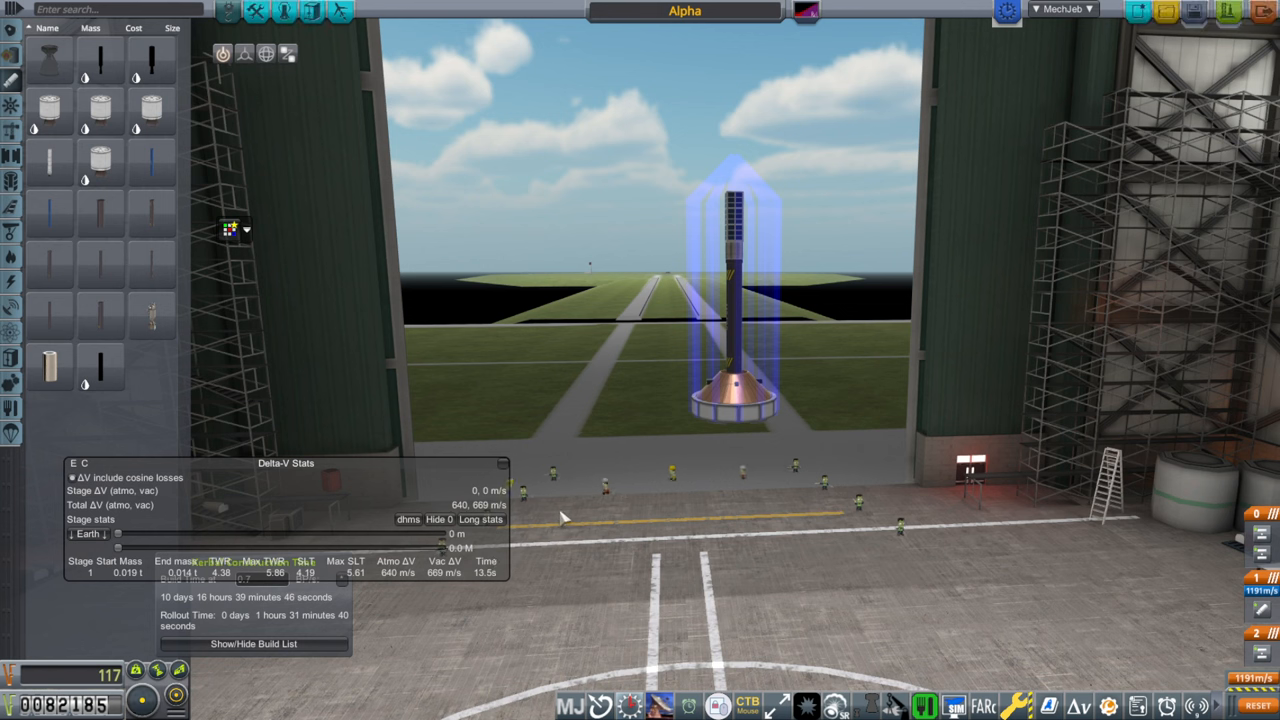
mouse_move(400, 316)
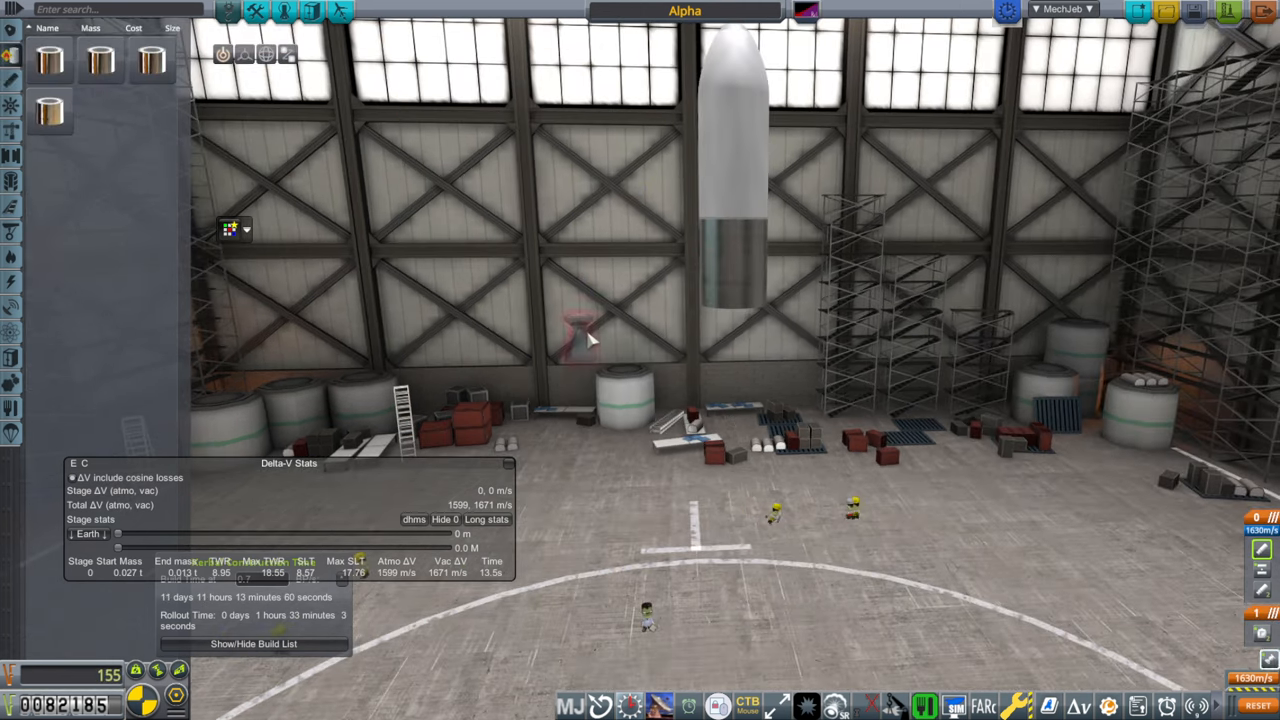
- Place the Aerobee engine under the upper tank and confirm its configuration between WAC-Corporal and XASR-1 options
left_click(736, 330)
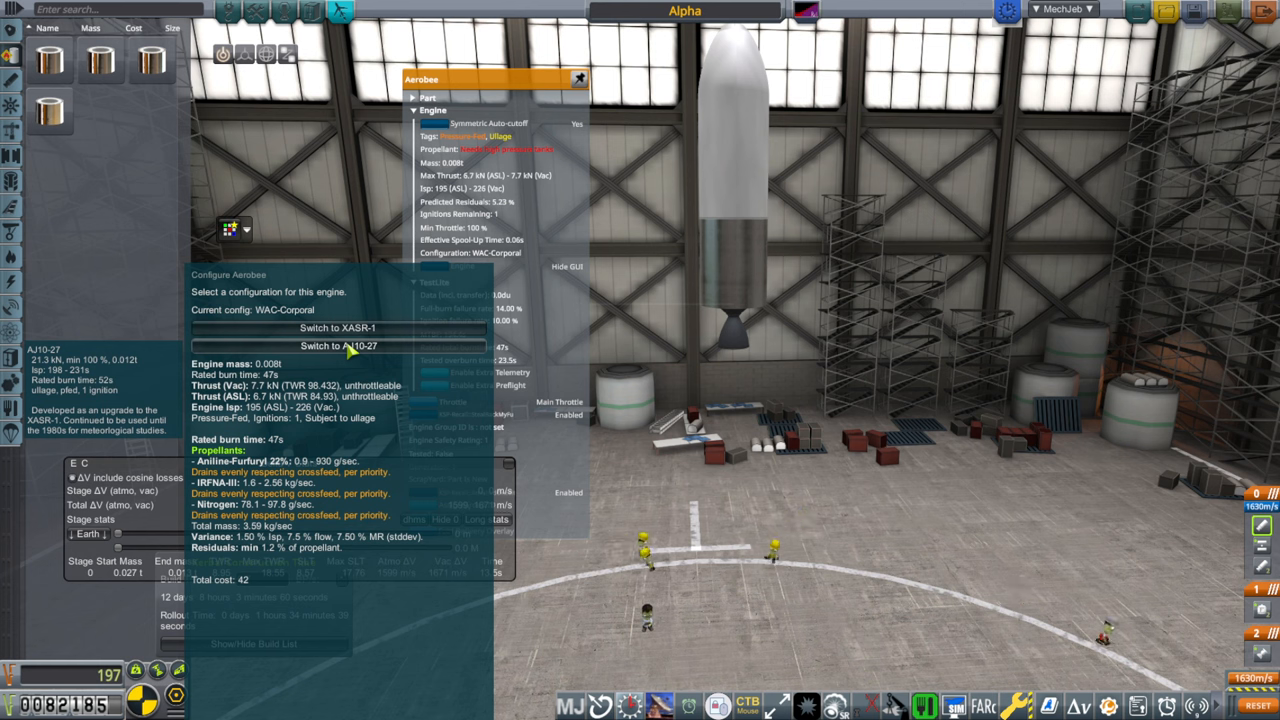
left_click(336, 344)
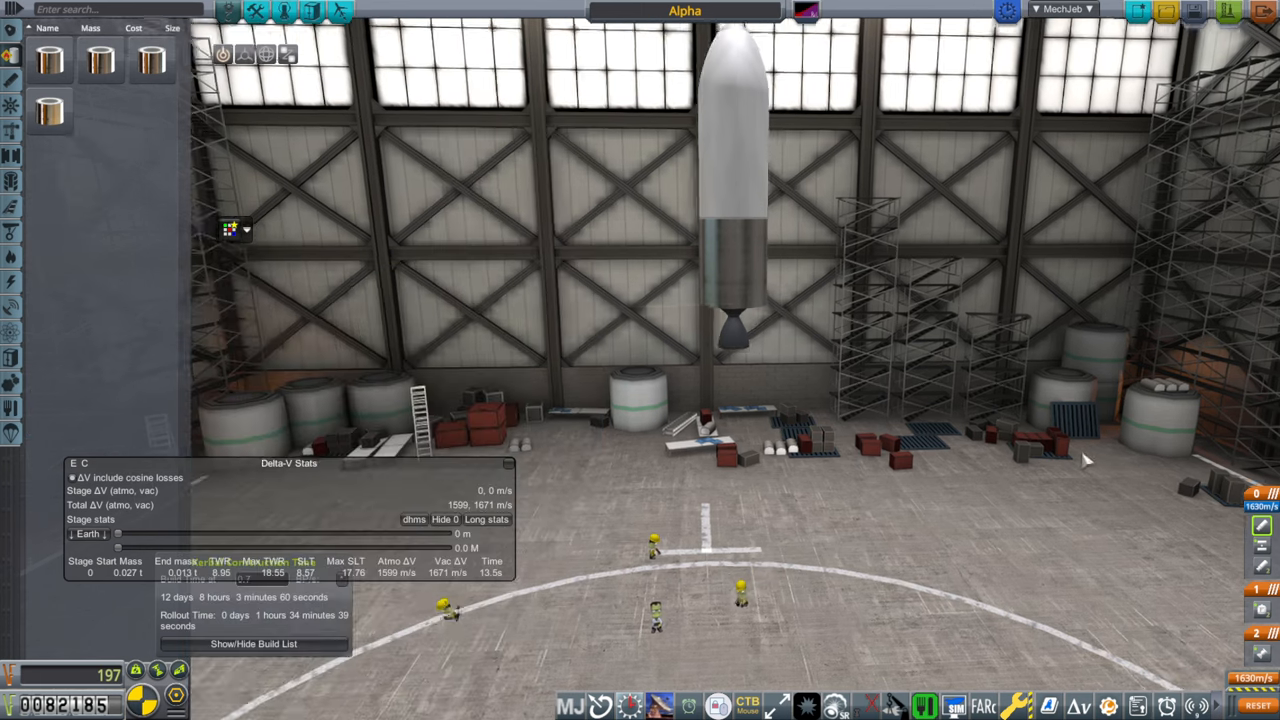
left_click(740, 270)
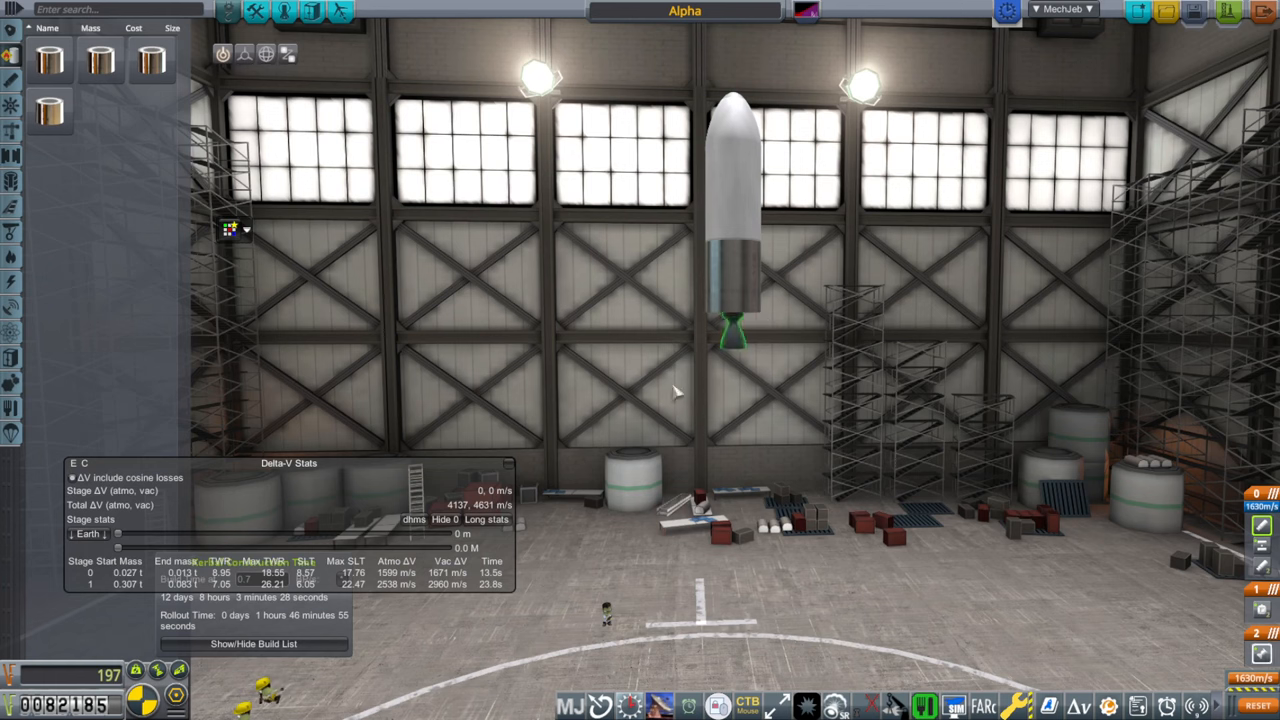
- Lengthen the lower procedural tank, raising total delta-v to roughly 4,750–5,360 m/s
left_click(736, 290)
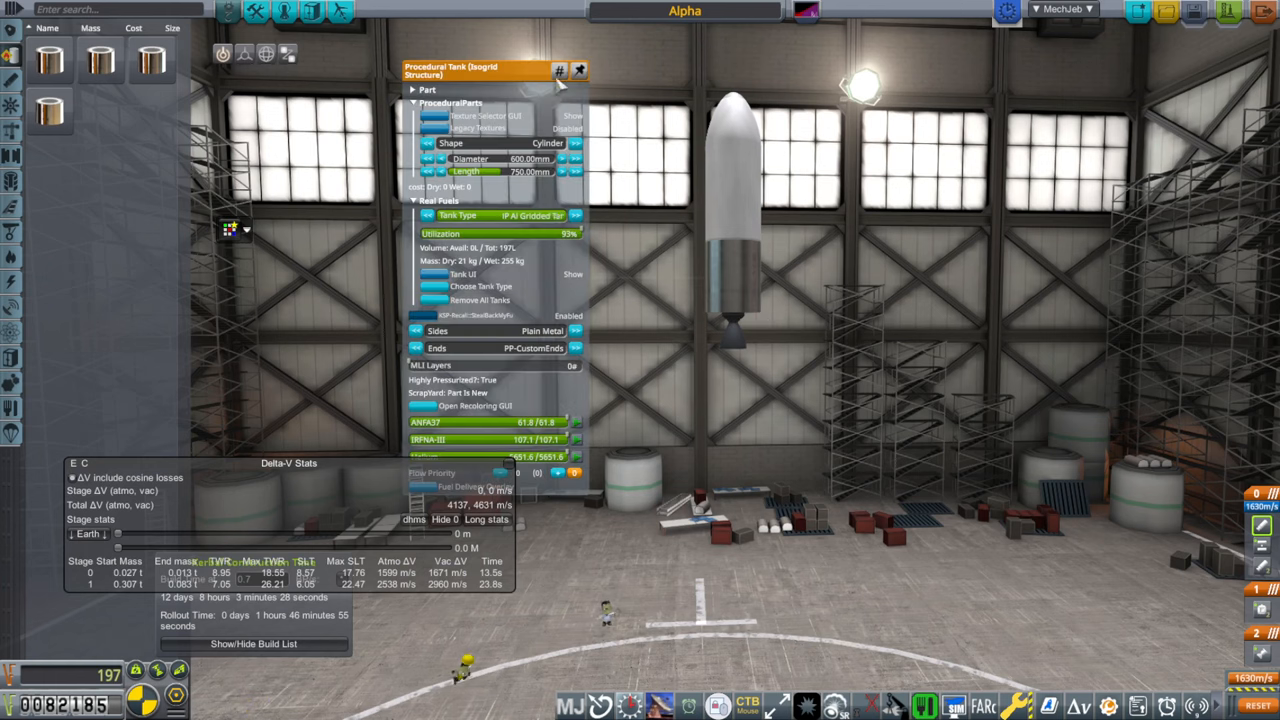
left_click(730, 336)
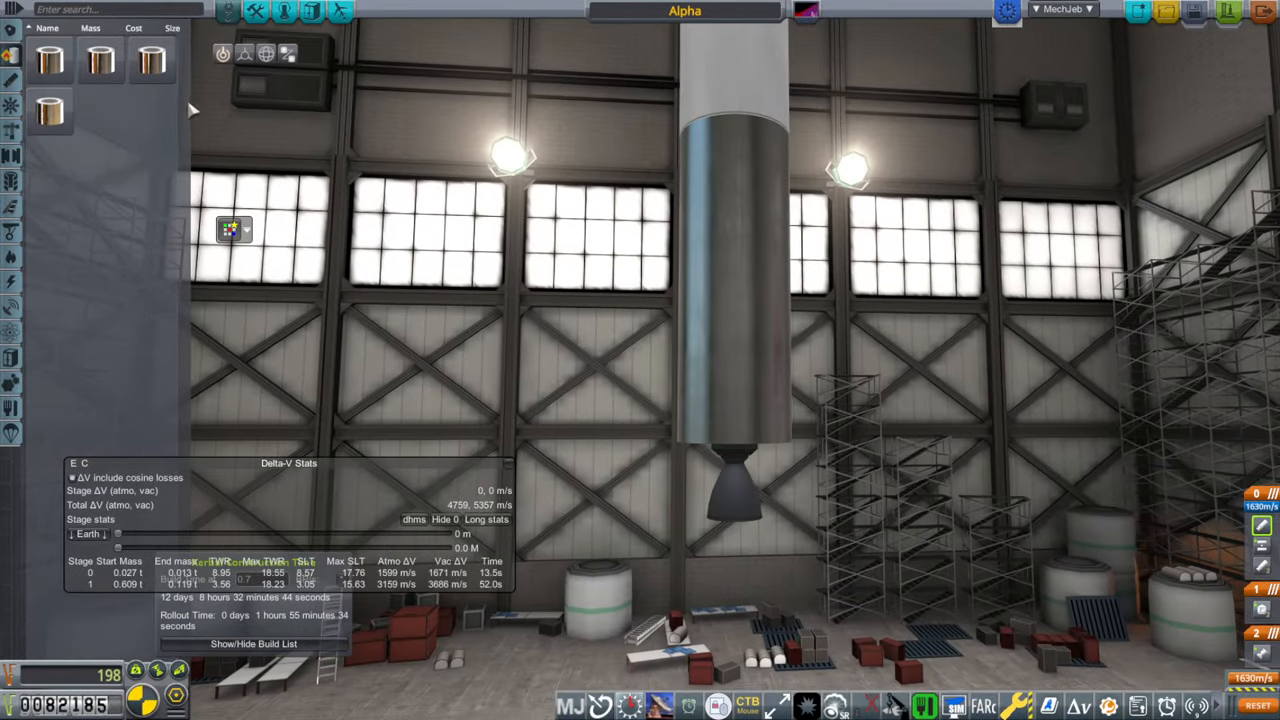
mouse_move(280, 150)
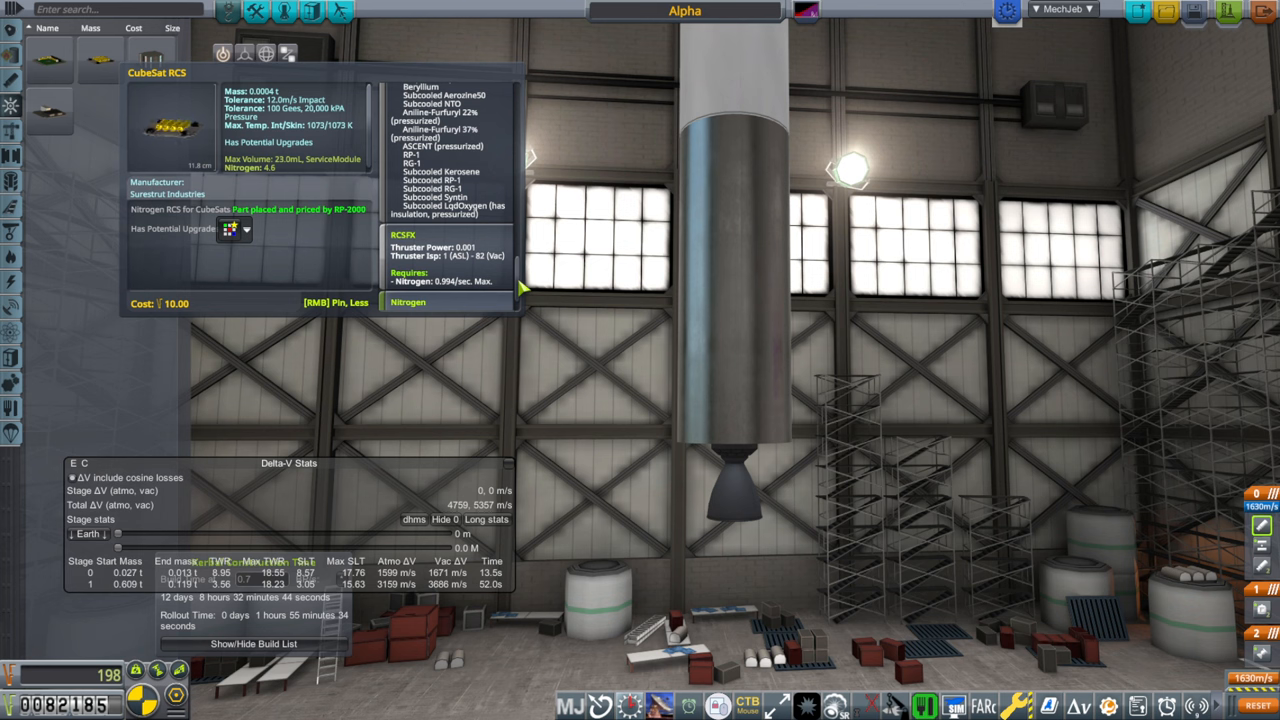
mouse_move(470, 260)
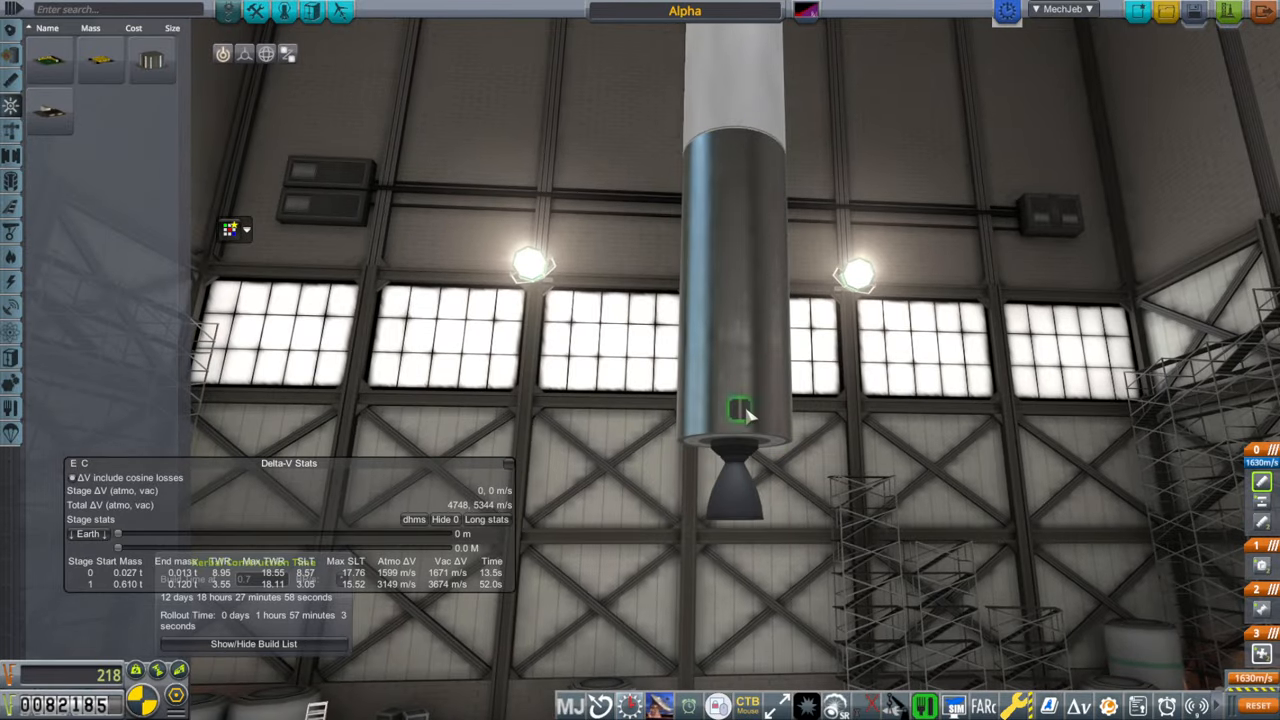
- Attach the small RCS part to the lower stage above its engine
left_click(740, 420)
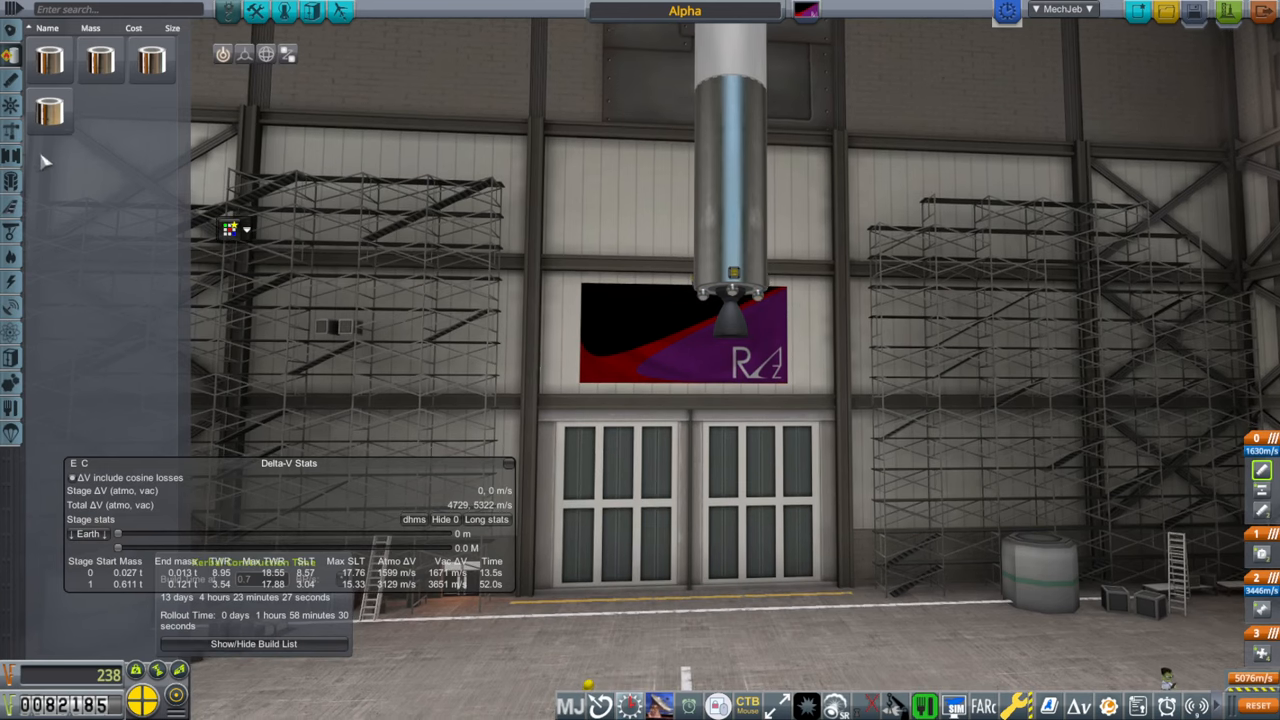
mouse_move(50, 60)
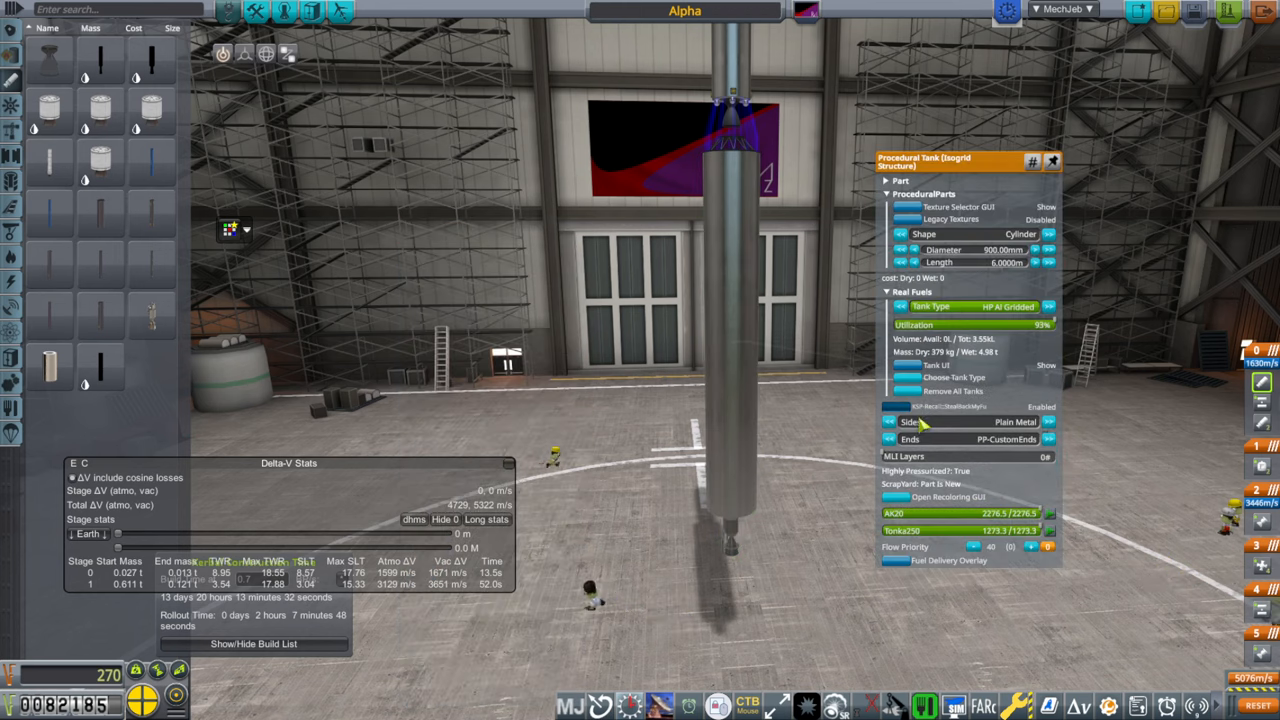
- Close the procedural fuel tank's settings window
left_click(730, 524)
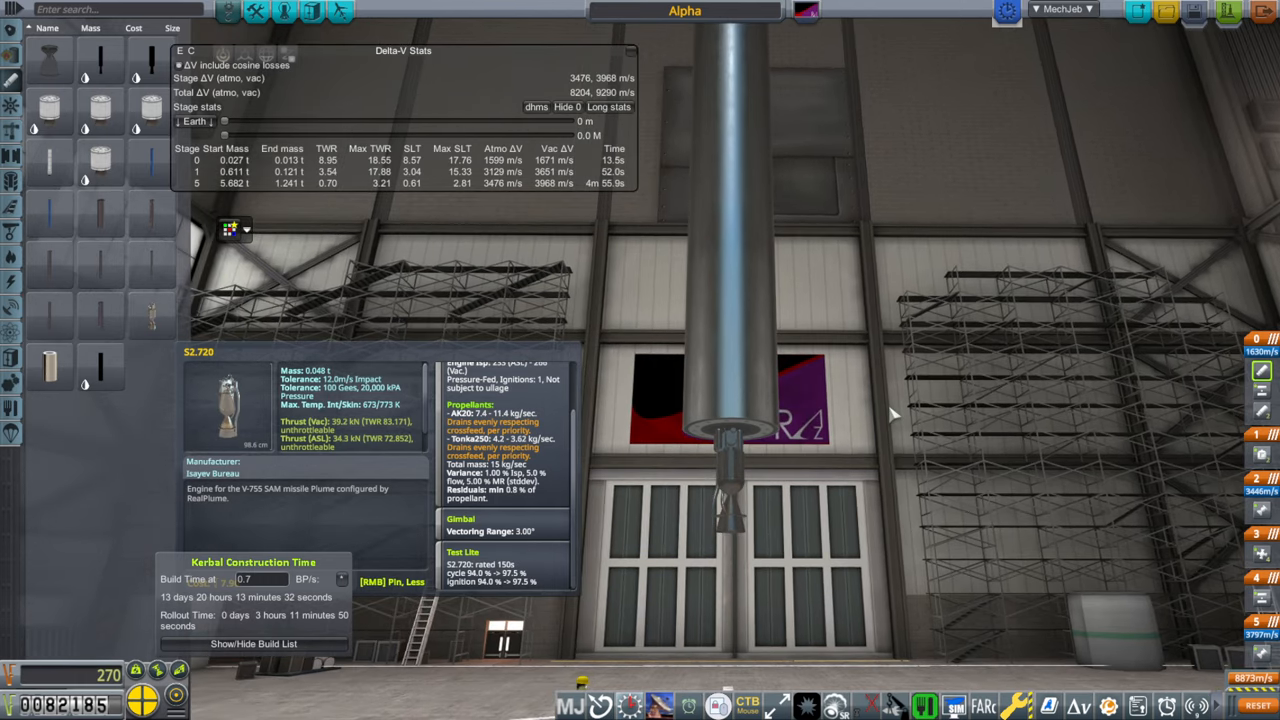
- Bring up the bottom engine's part settings with its configuration and test data
left_click(228, 400)
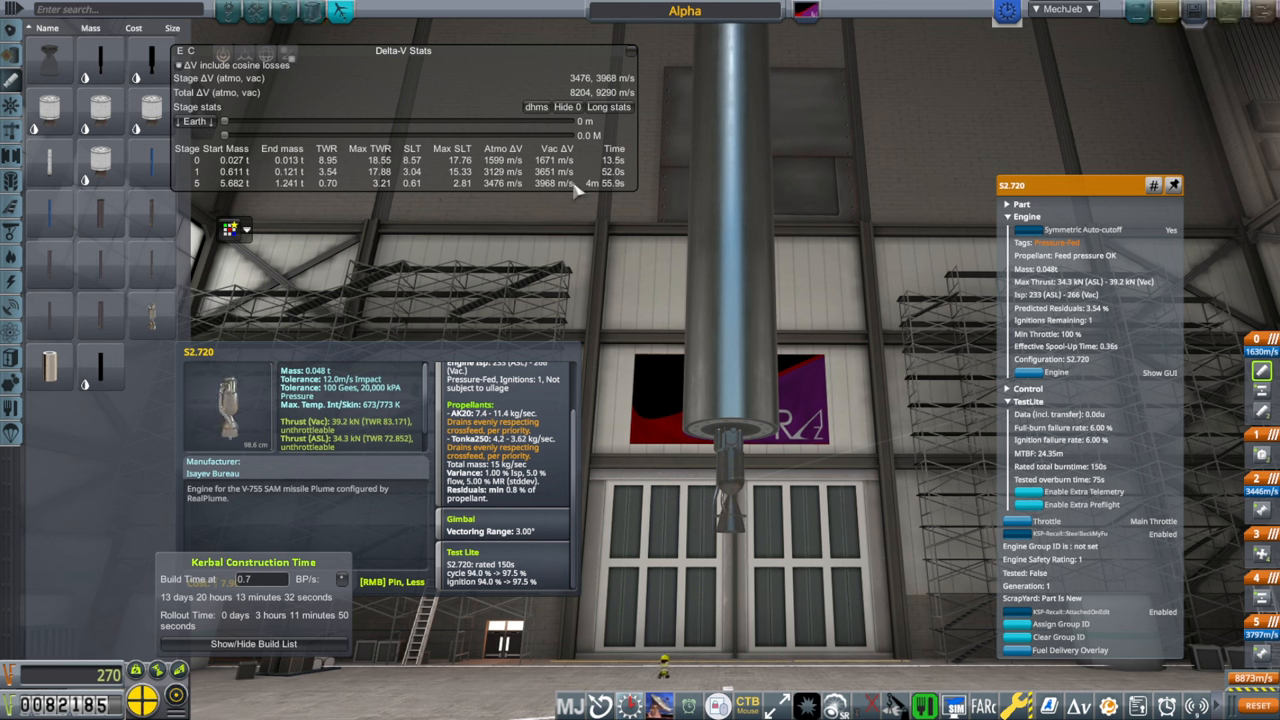
mouse_move(604, 364)
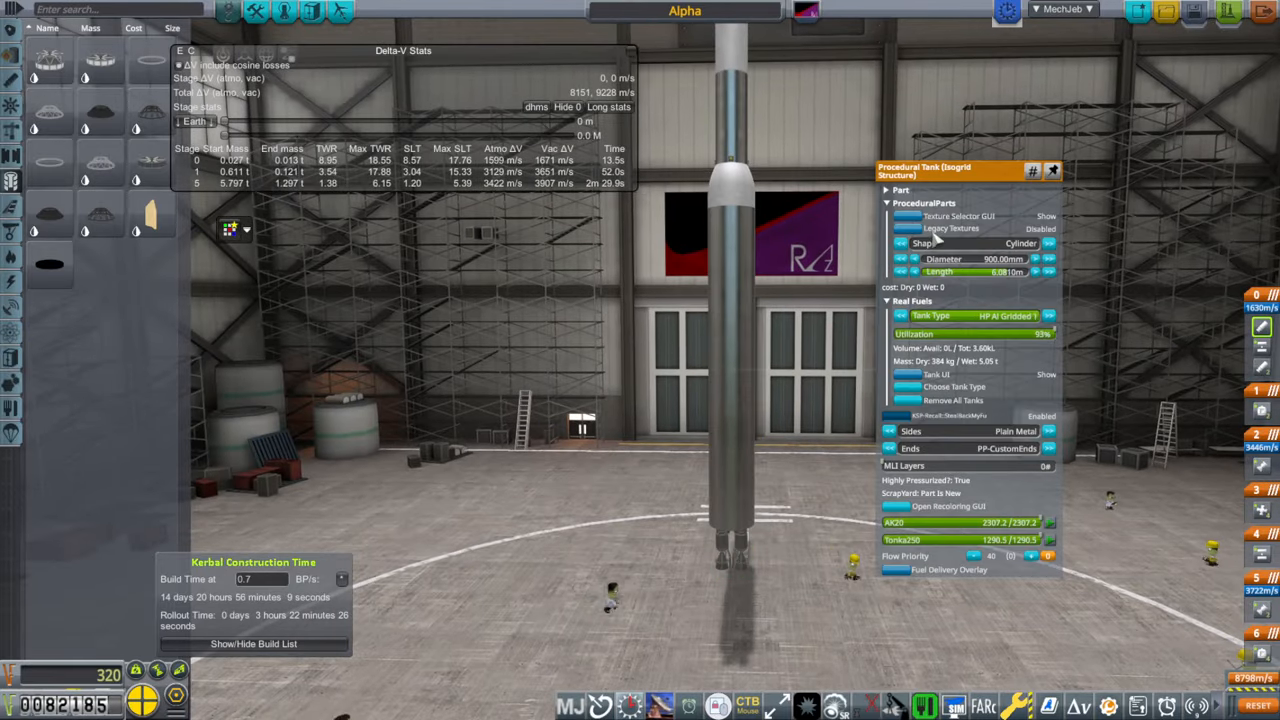
- Cycle the bottom procedural tank's Shape twice and change its surface Texture
left_click(1020, 244)
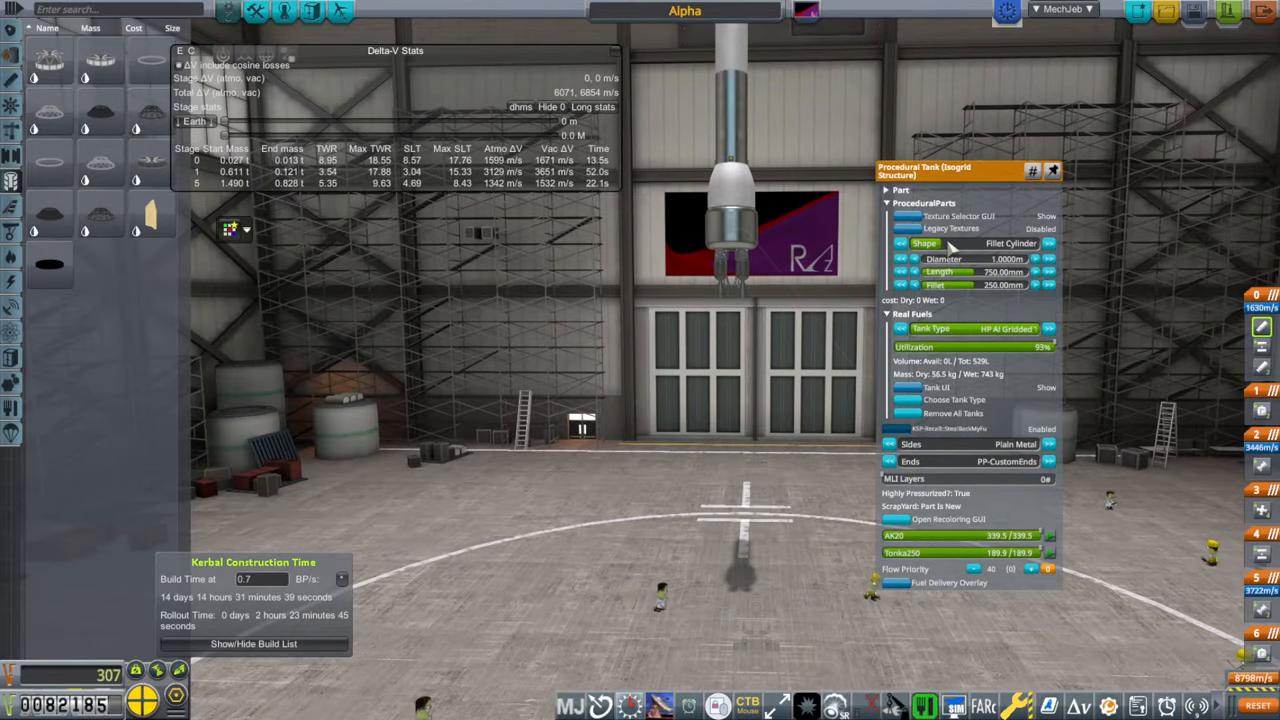
left_click(1012, 244)
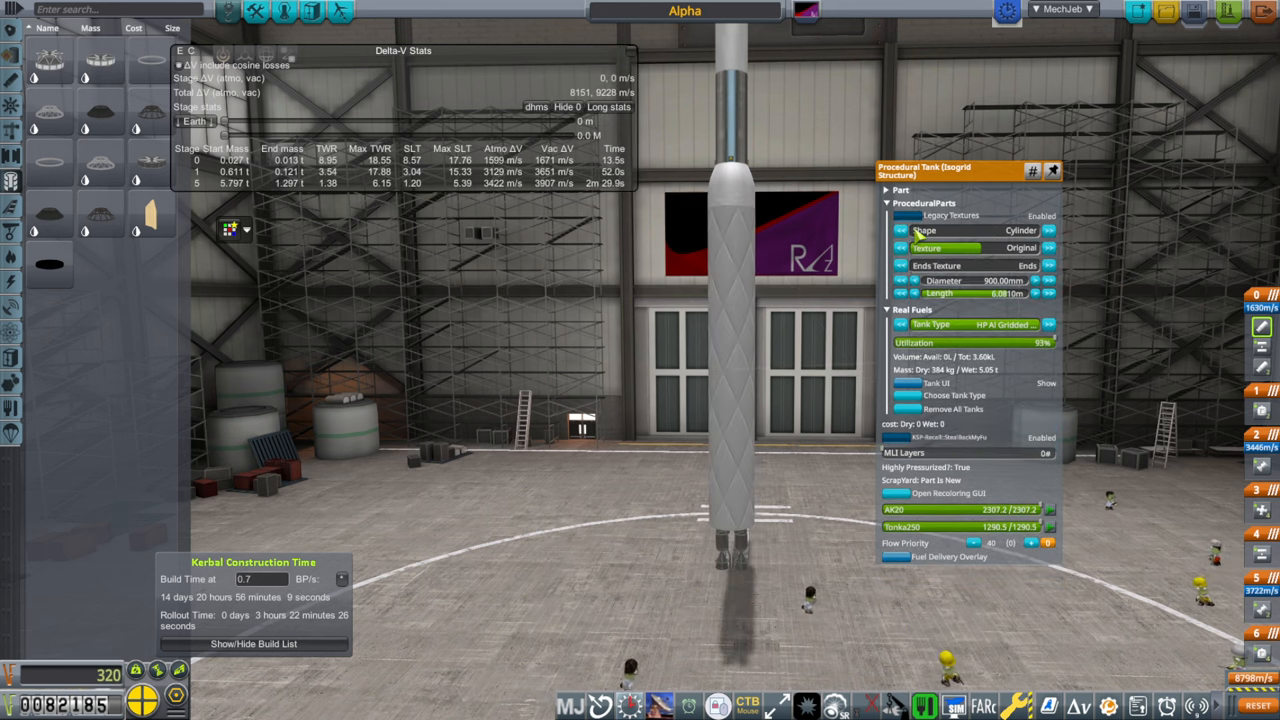
left_click(1048, 248)
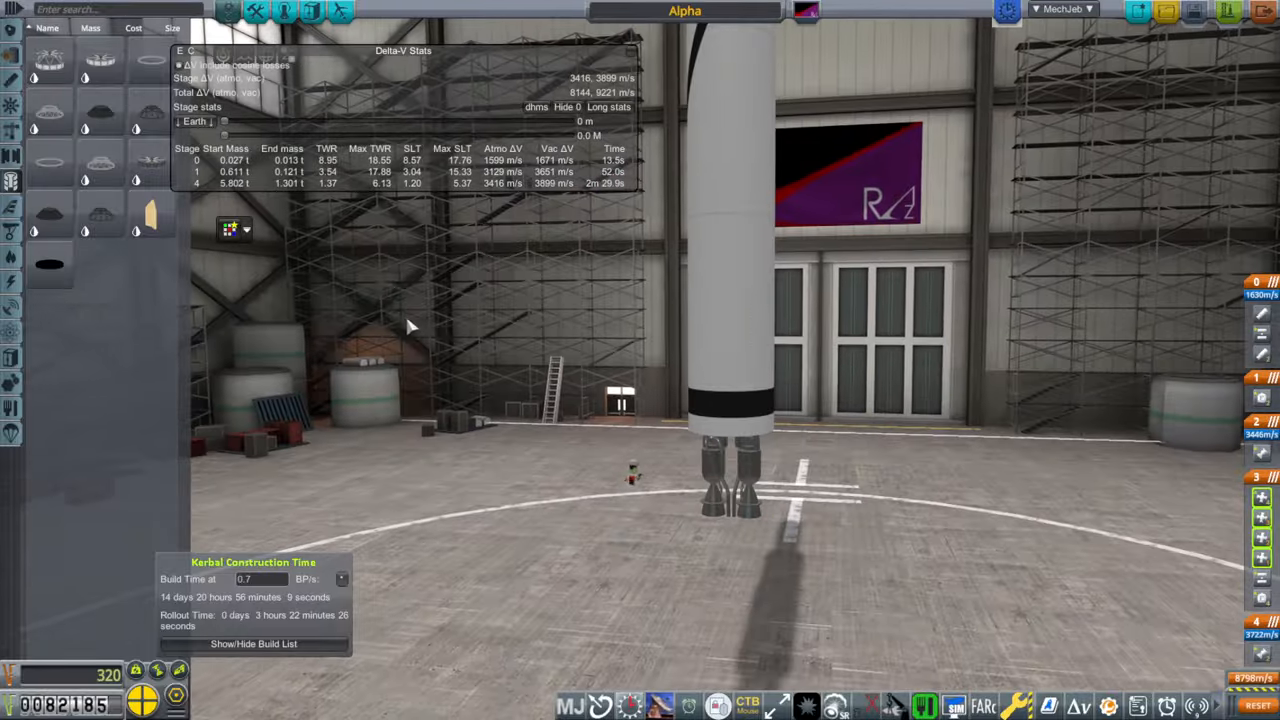
mouse_move(12, 182)
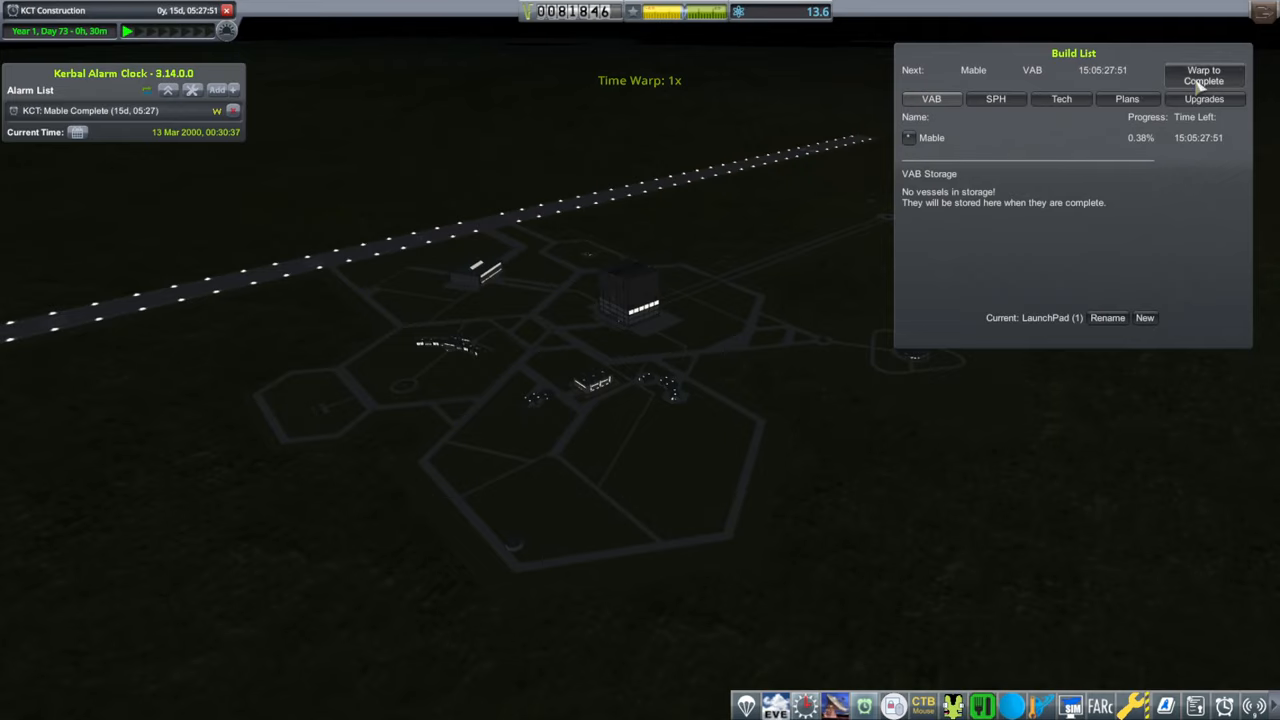
left_click(1204, 76)
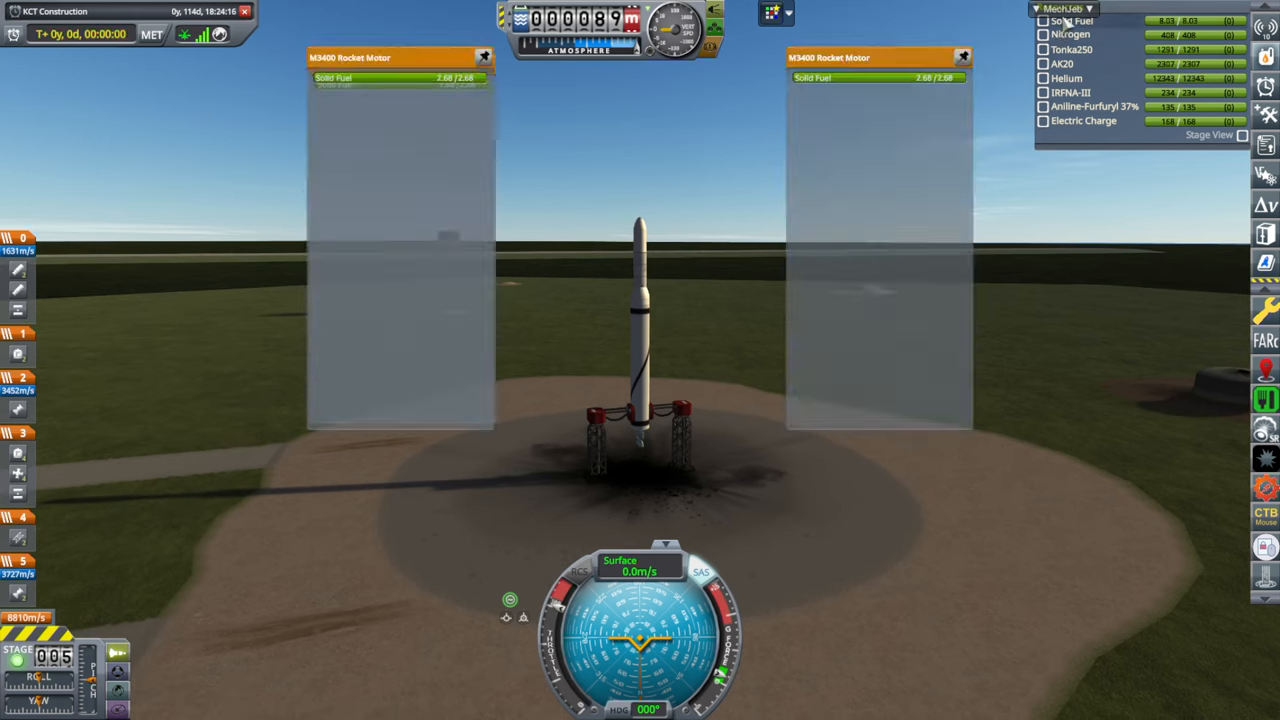
- Show MechJeb's Smart A.S.S. attitude control window from the module list
left_click(1064, 8)
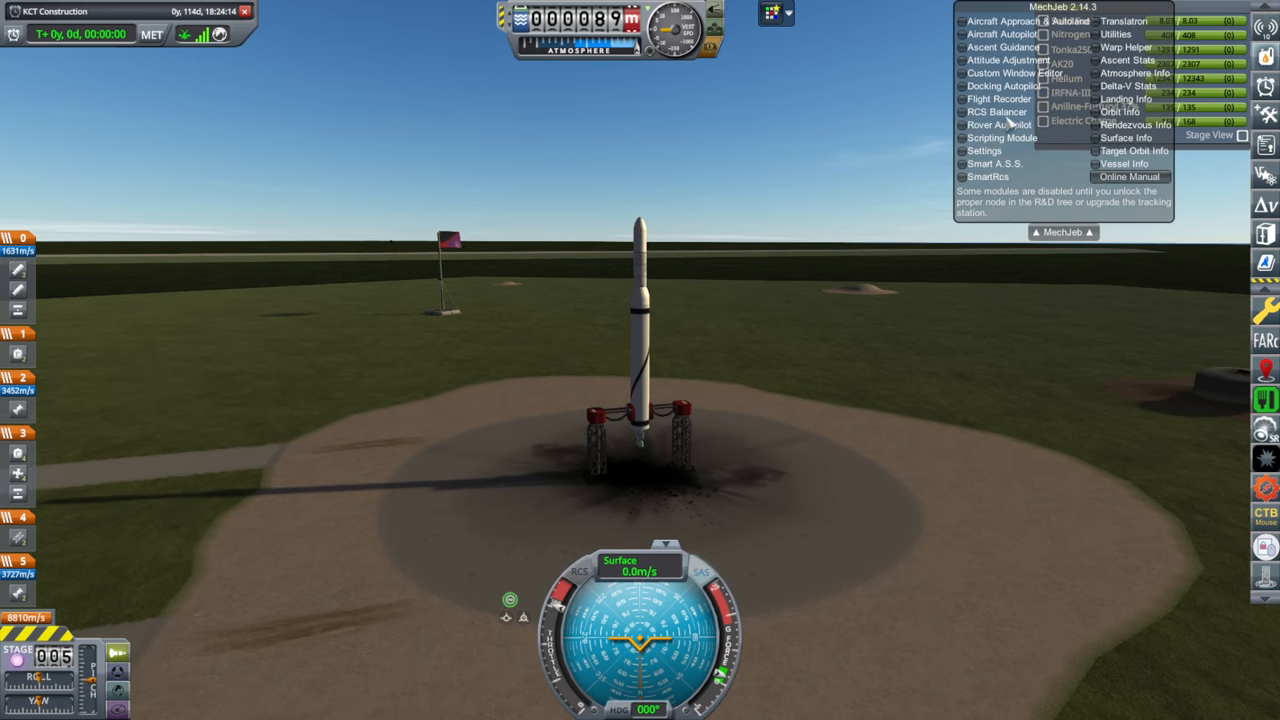
left_click(994, 164)
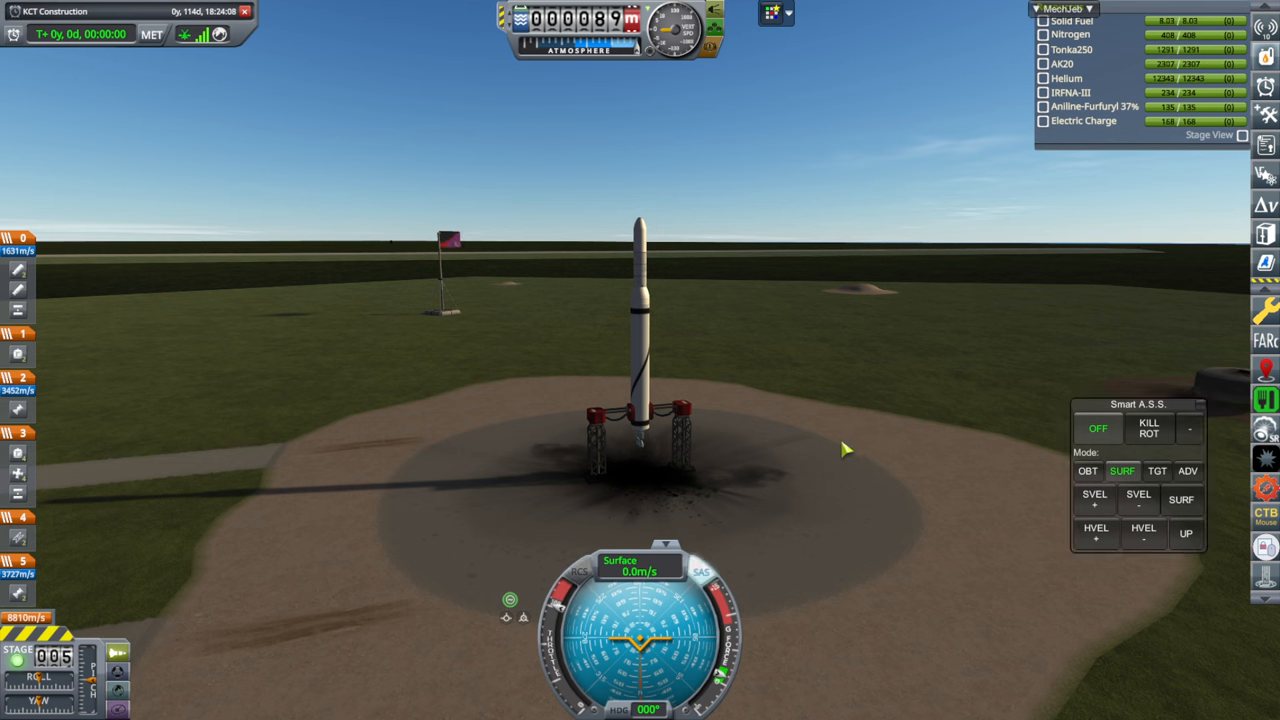
- Revert the flight so Mable returns to the assembly building for launch clamps
left_click(1180, 500)
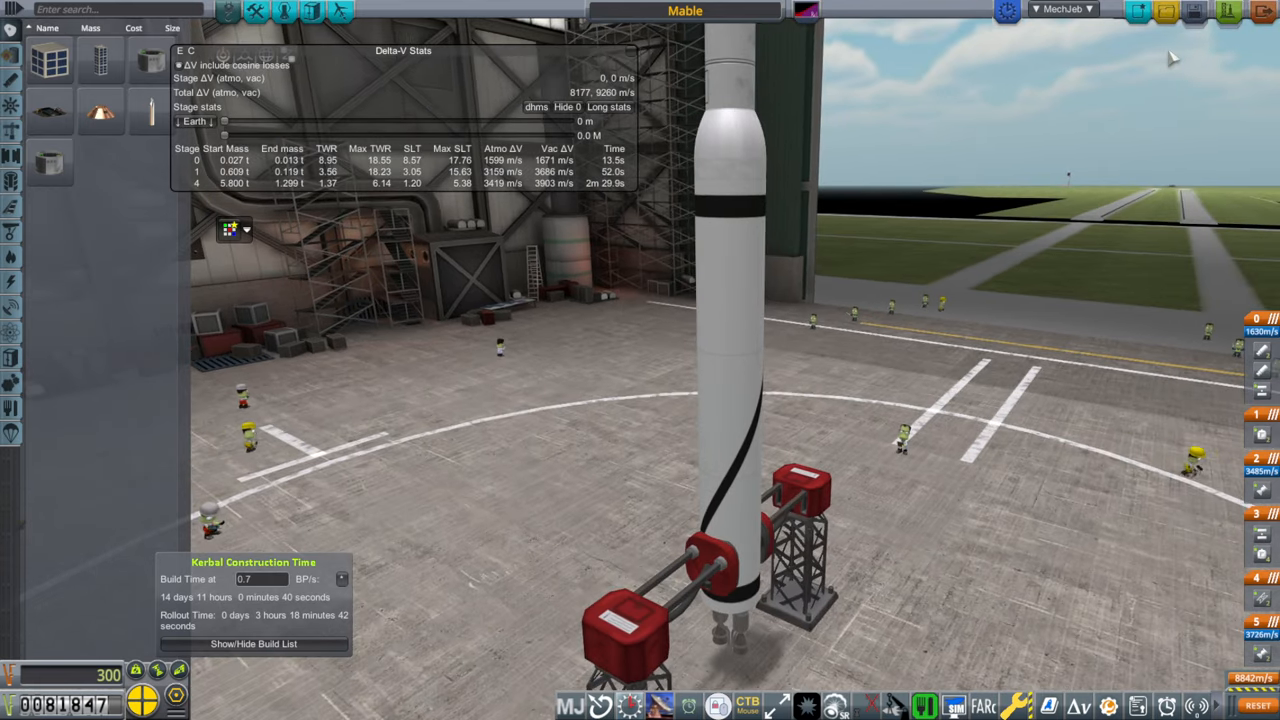
- Launch Mable from the VAB and roll it out onto the launch pad
left_click(1228, 12)
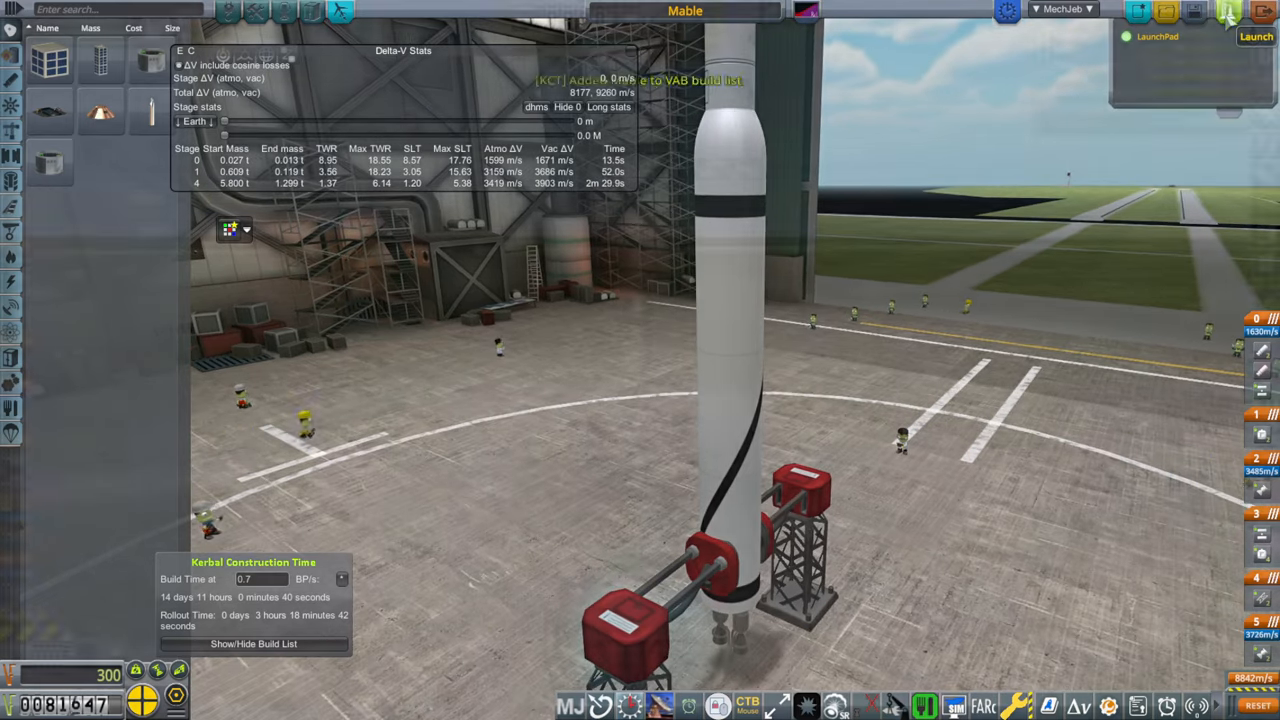
left_click(1256, 36)
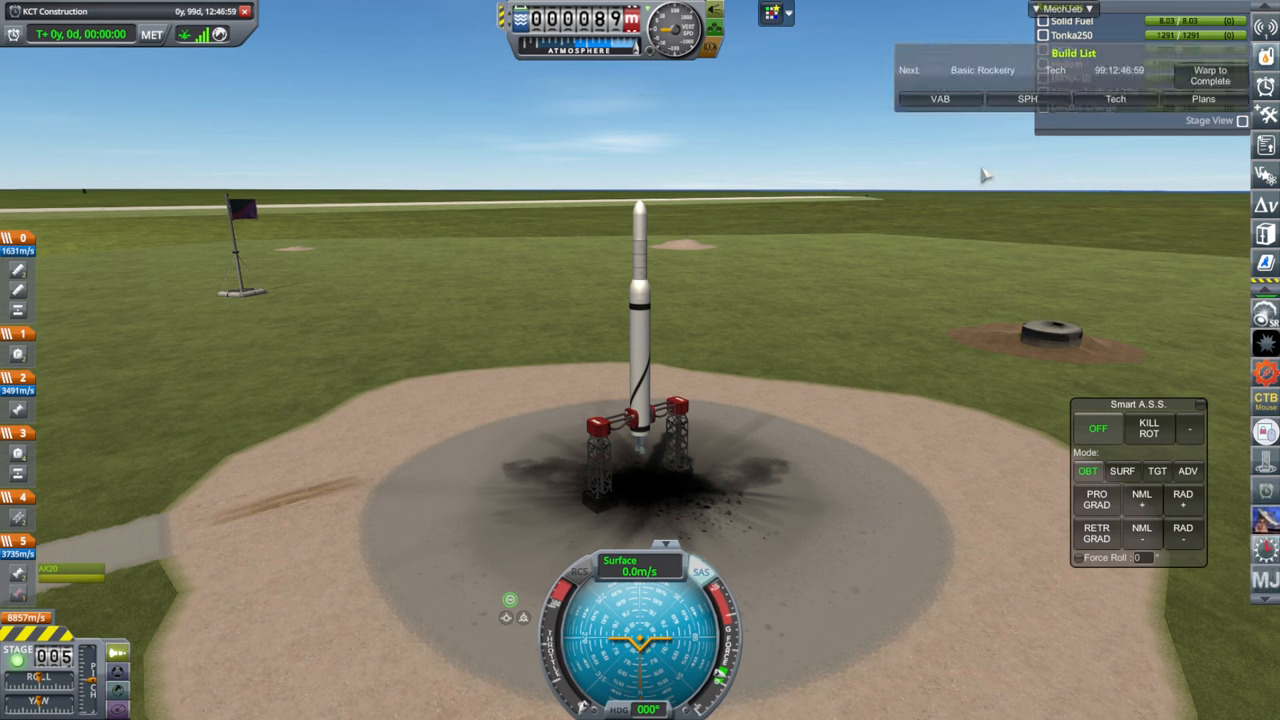
- Bring up Mable's engine details showing propellant, ignitions and TestLite reliability
left_click(1072, 52)
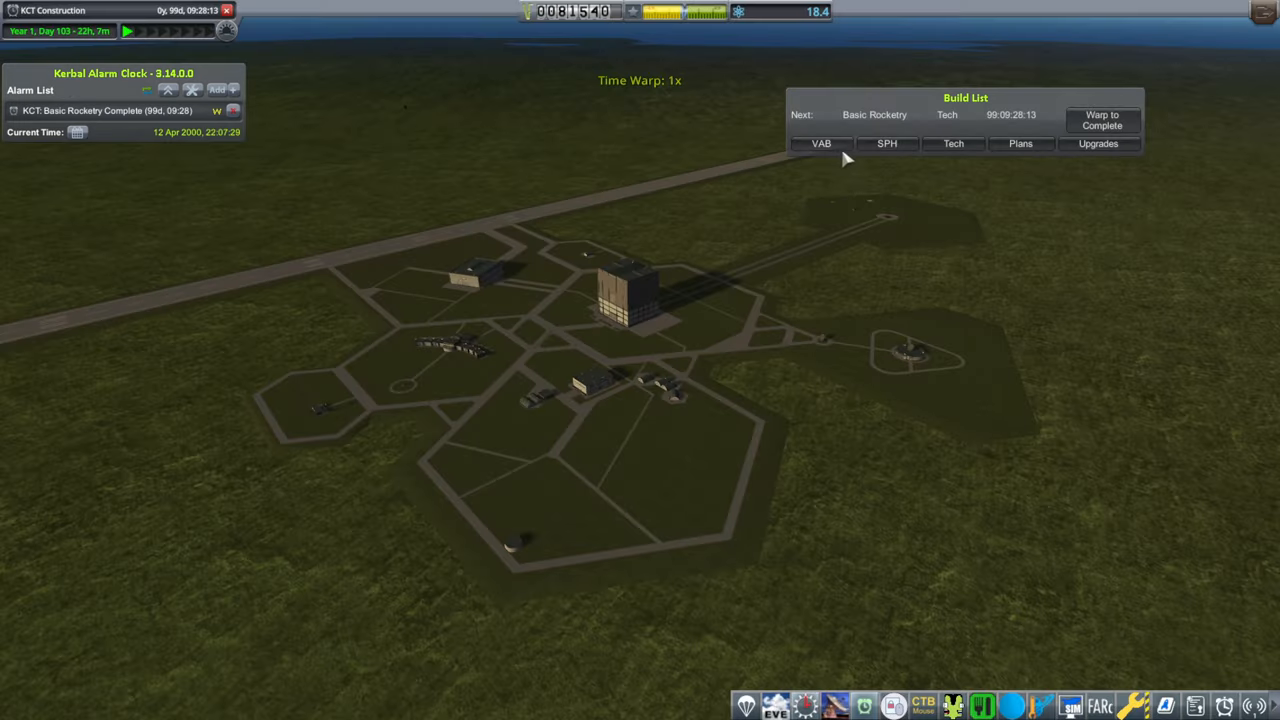
left_click(820, 144)
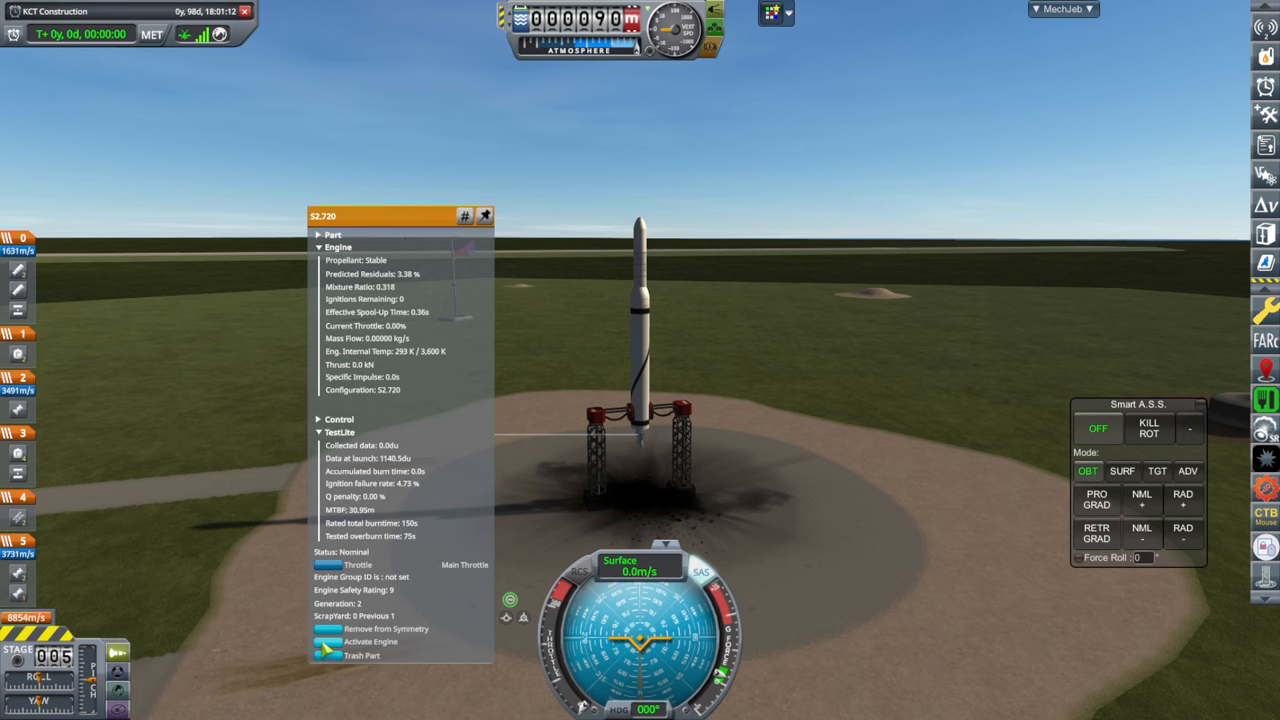
- Close the engine's details window before igniting the first stage
left_click(372, 640)
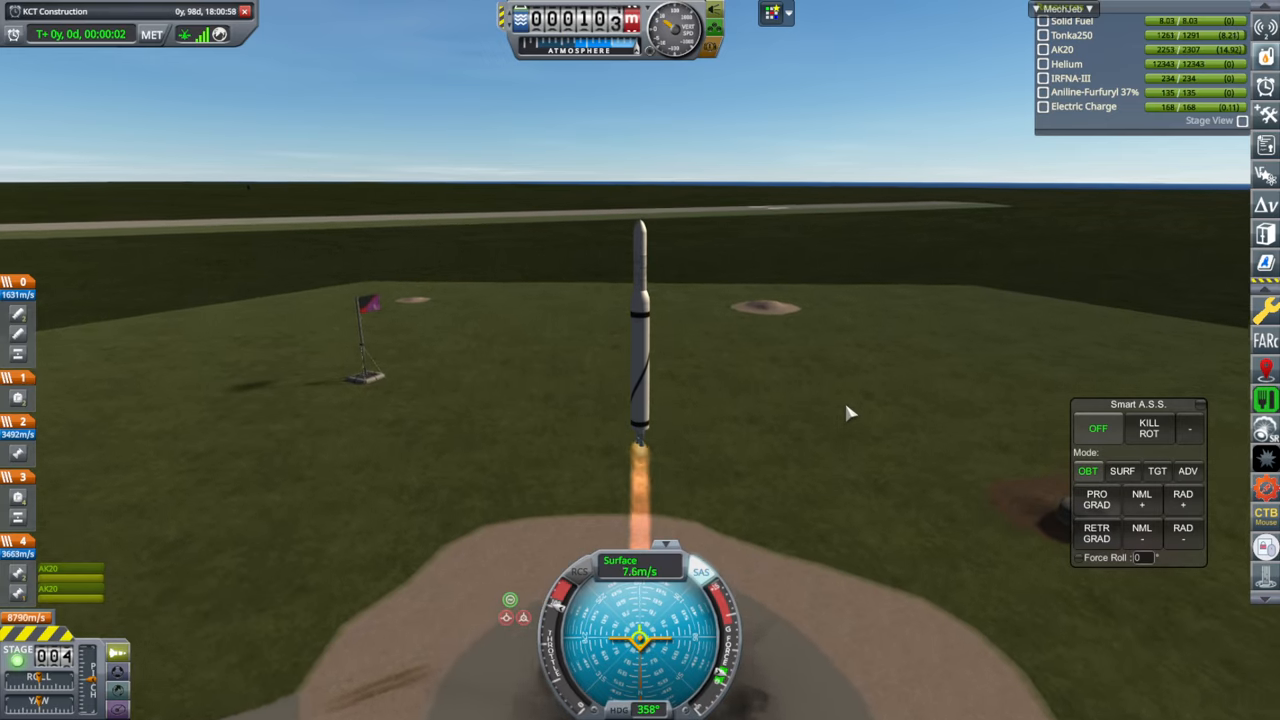
- Hold Mable's attitude in Smart A.S.S. surface mode while staging through the ascent
left_click(1122, 472)
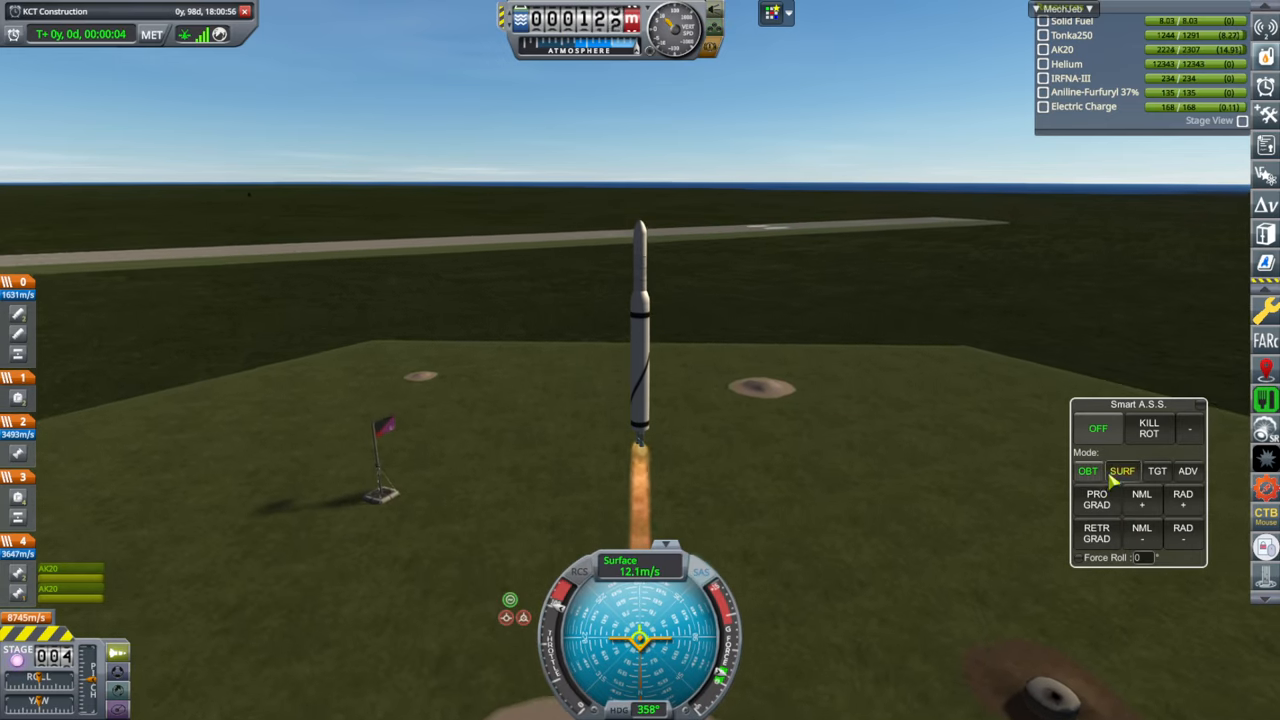
left_click(1122, 470)
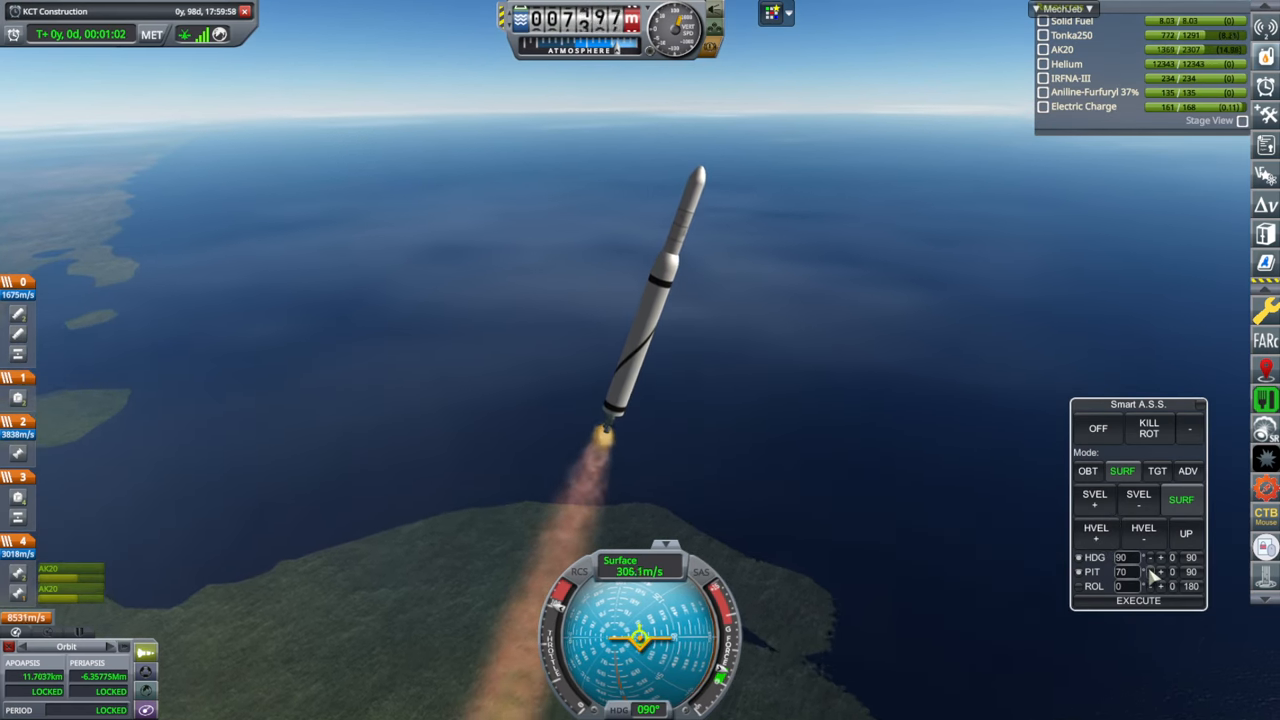
mouse_move(968, 516)
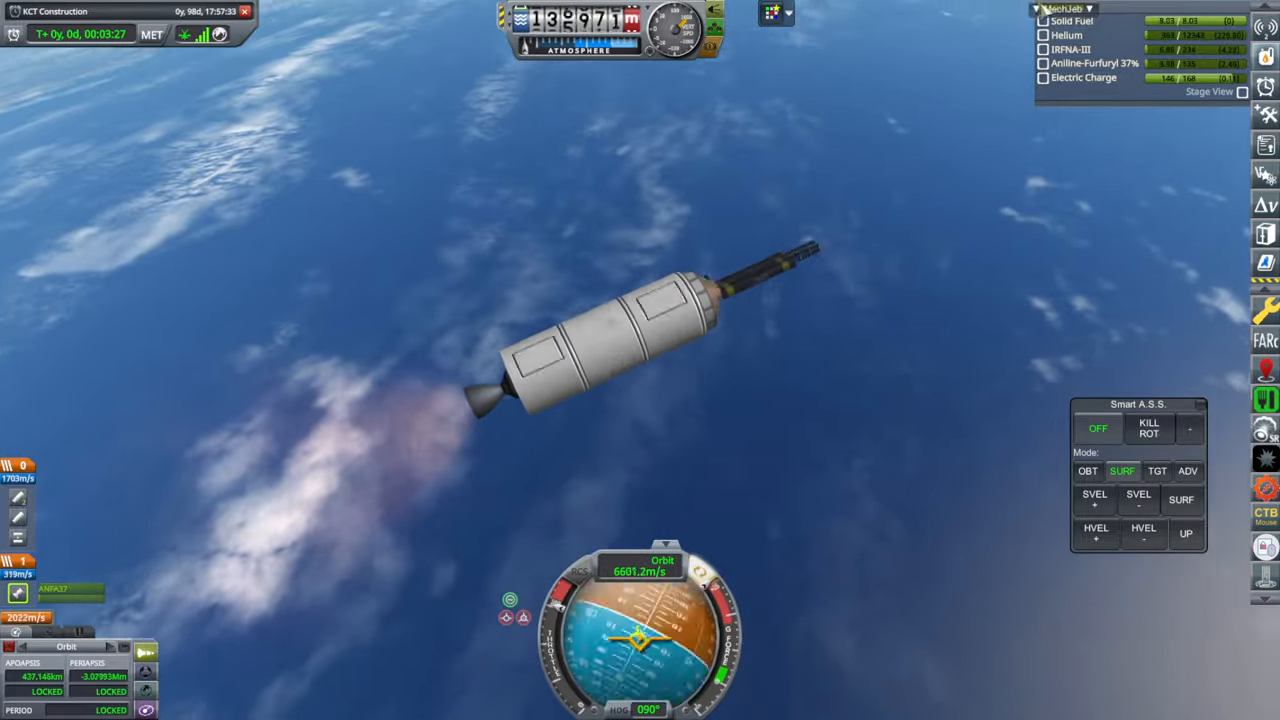
- View Mable's flight results: sub-orbital trajectory to 148 km after stage 3 separation
left_click(1064, 8)
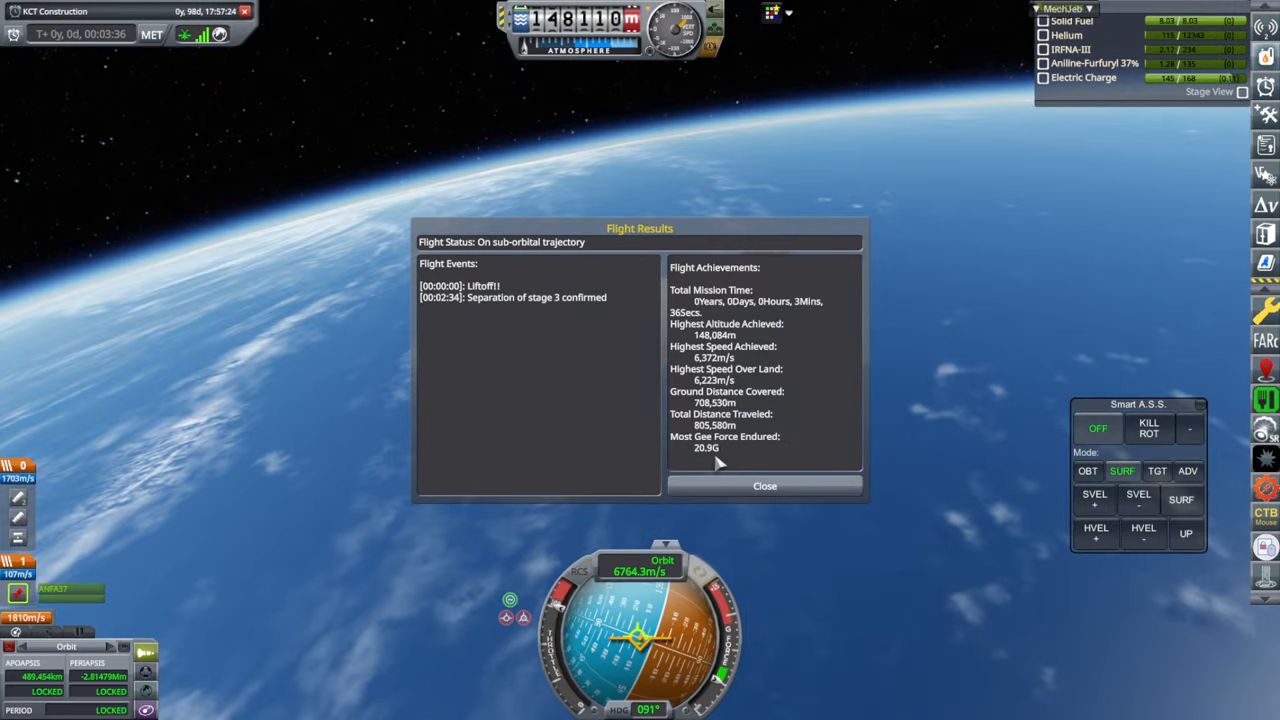
- Dismiss the flight results, release the CubeSat and inspect its part window in orbit
left_click(764, 486)
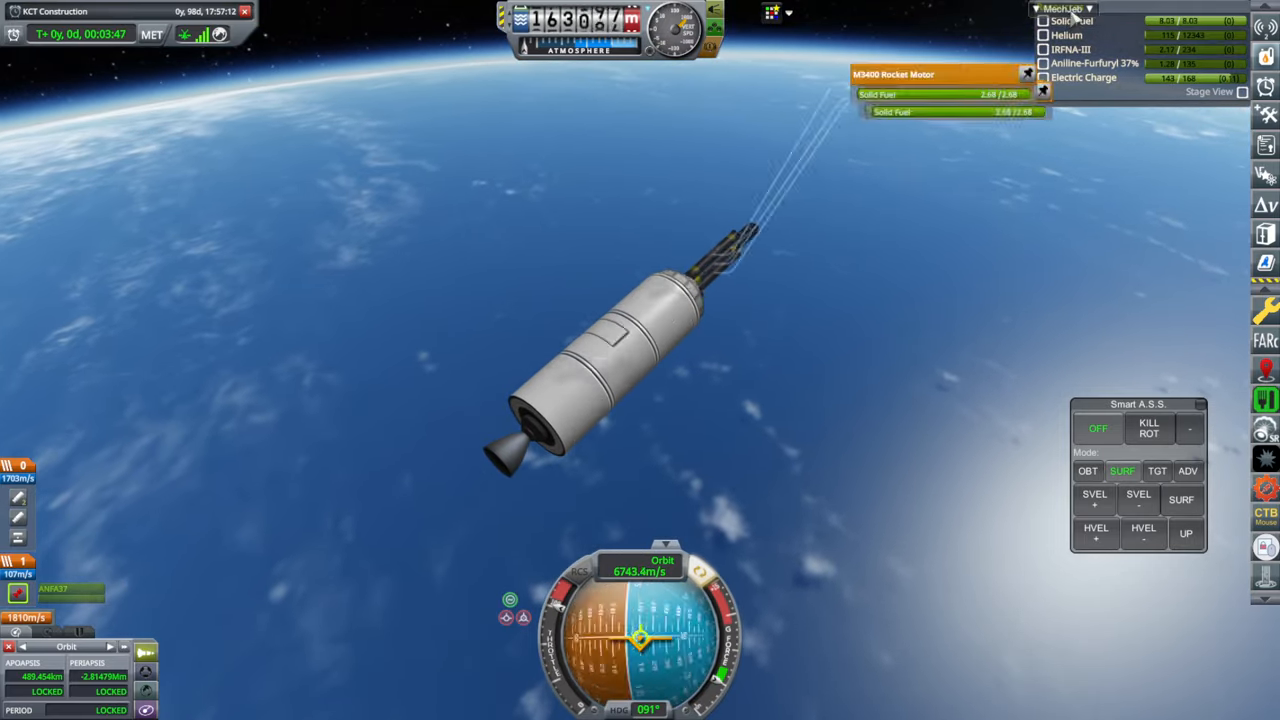
left_click(1064, 8)
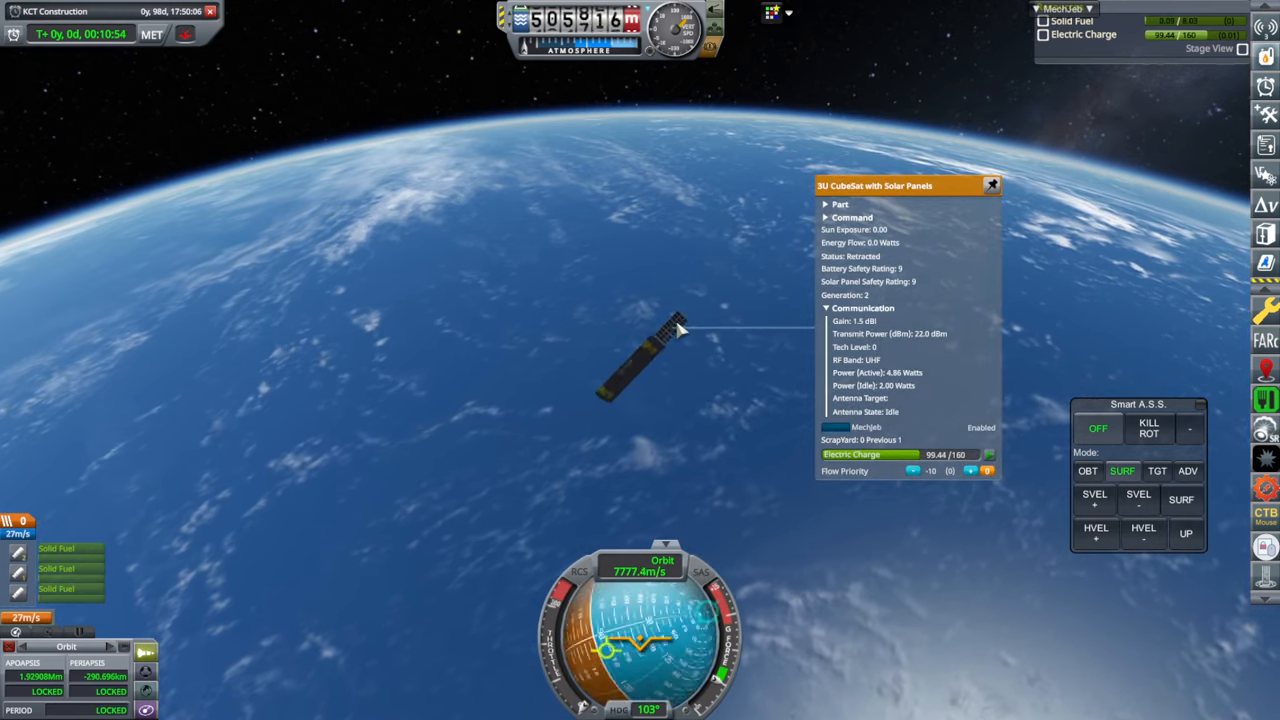
left_click(992, 184)
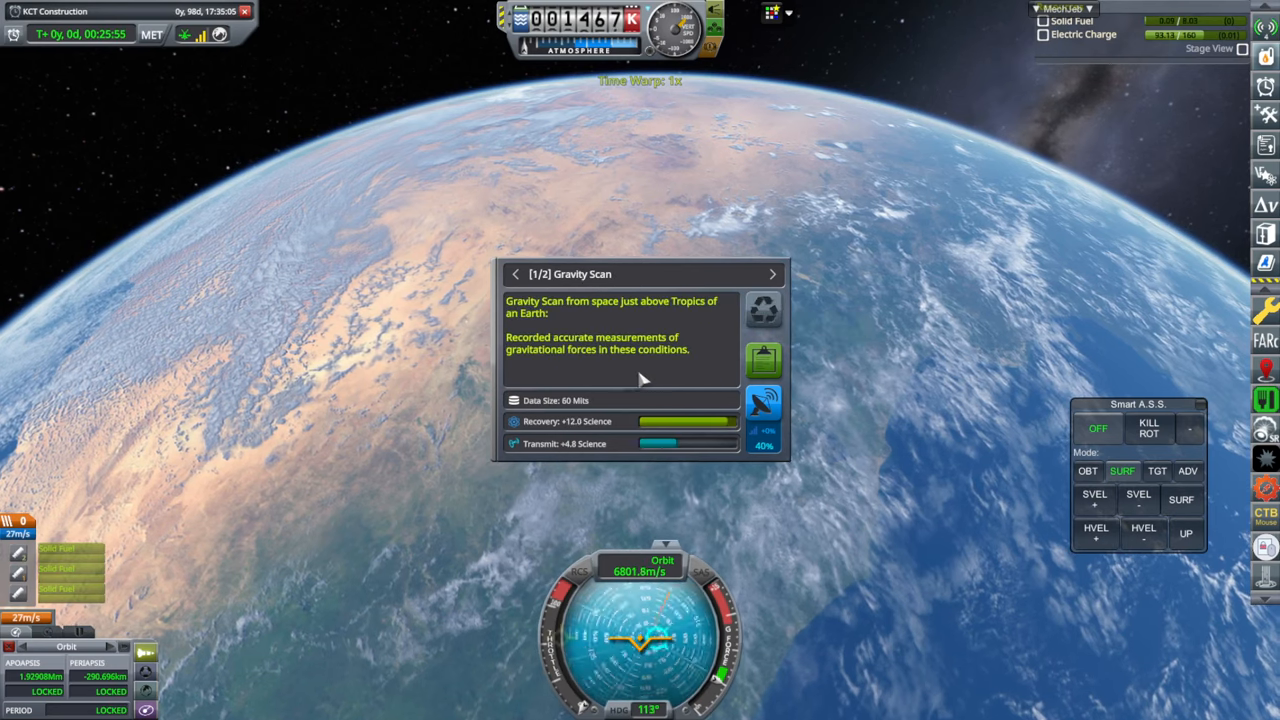
mouse_move(764, 404)
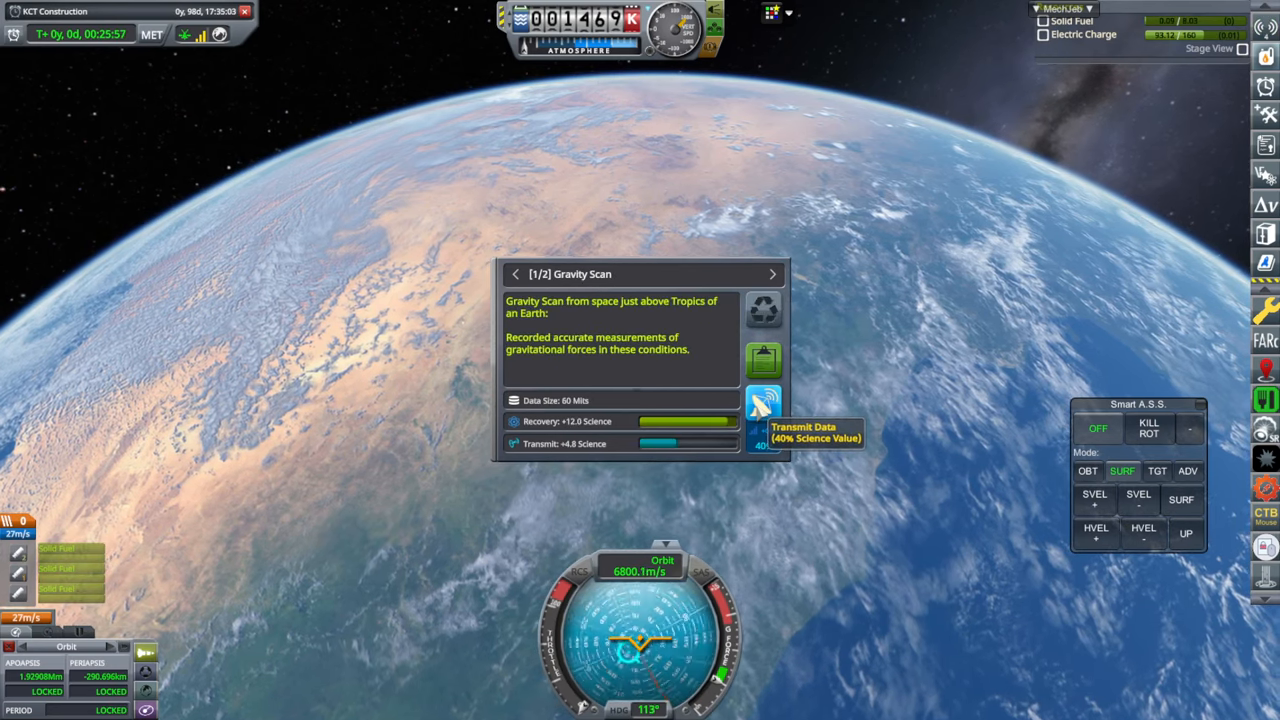
- Transmit the Gravity Scan results from above the Tropics back home
left_click(764, 404)
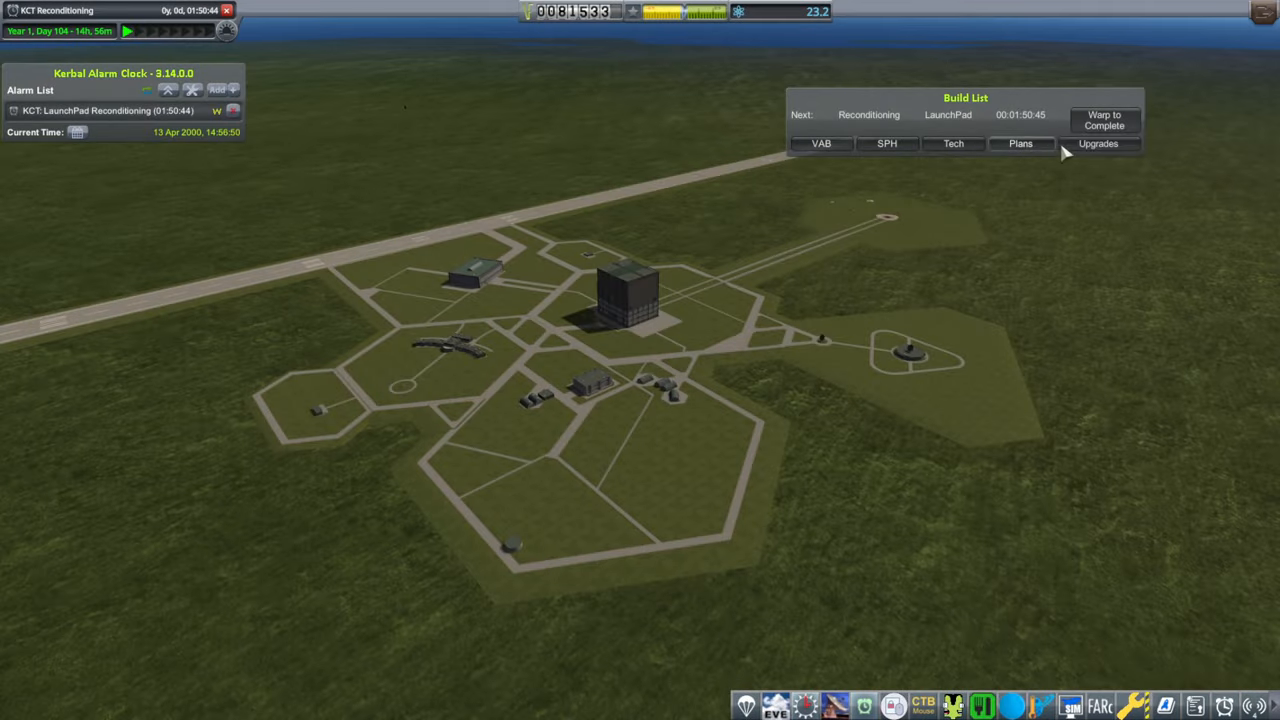
- Buy an upgrade point for 10,000 funds and invest it in R&D development, reaching 18 sci/yr
left_click(1098, 144)
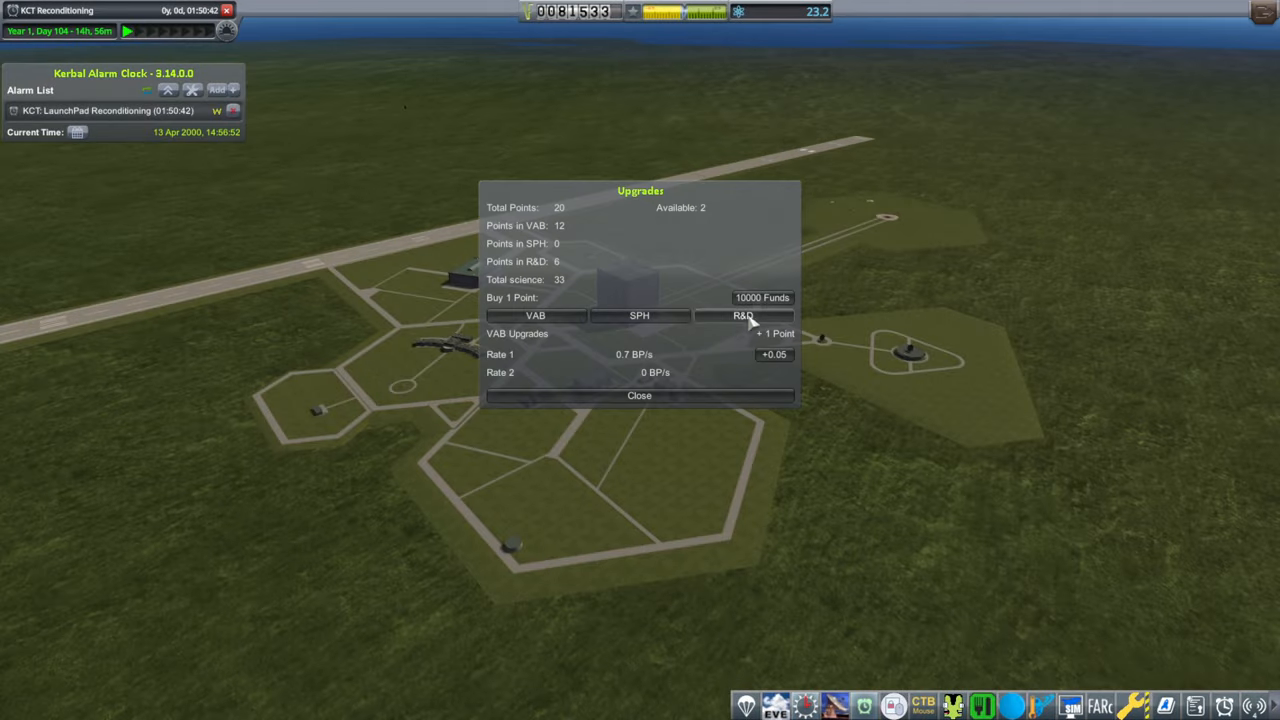
left_click(744, 316)
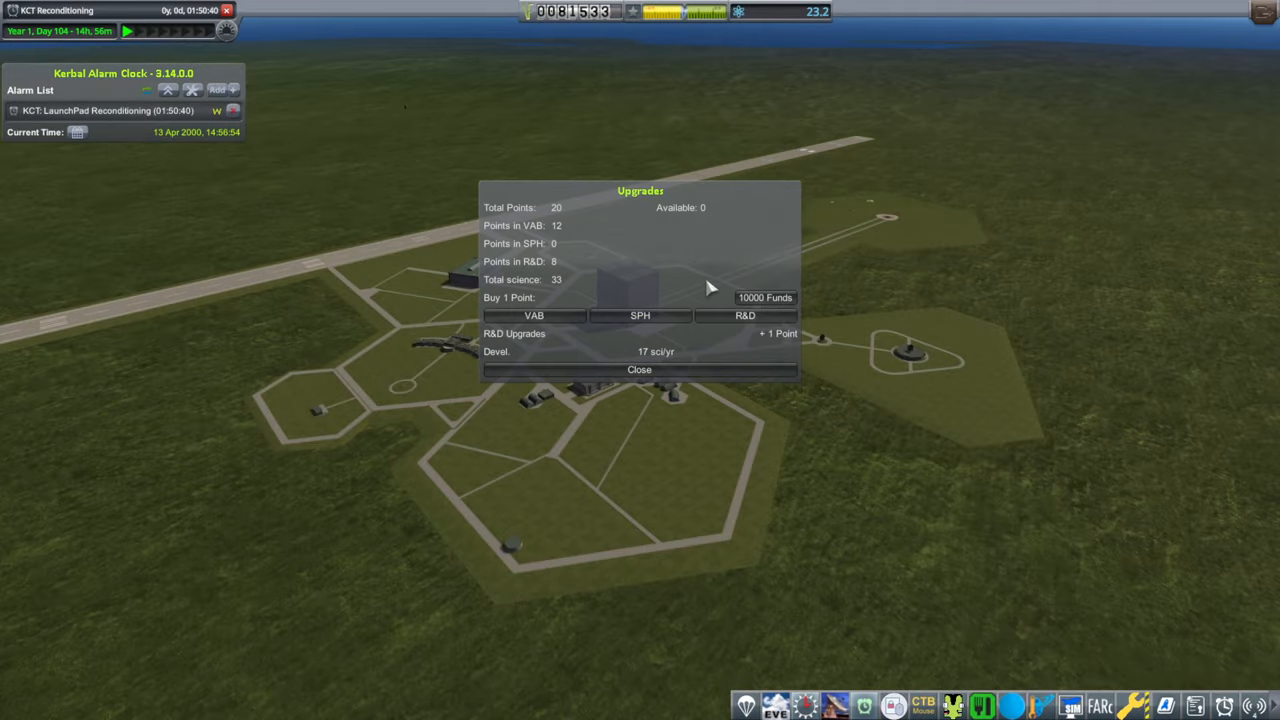
left_click(778, 332)
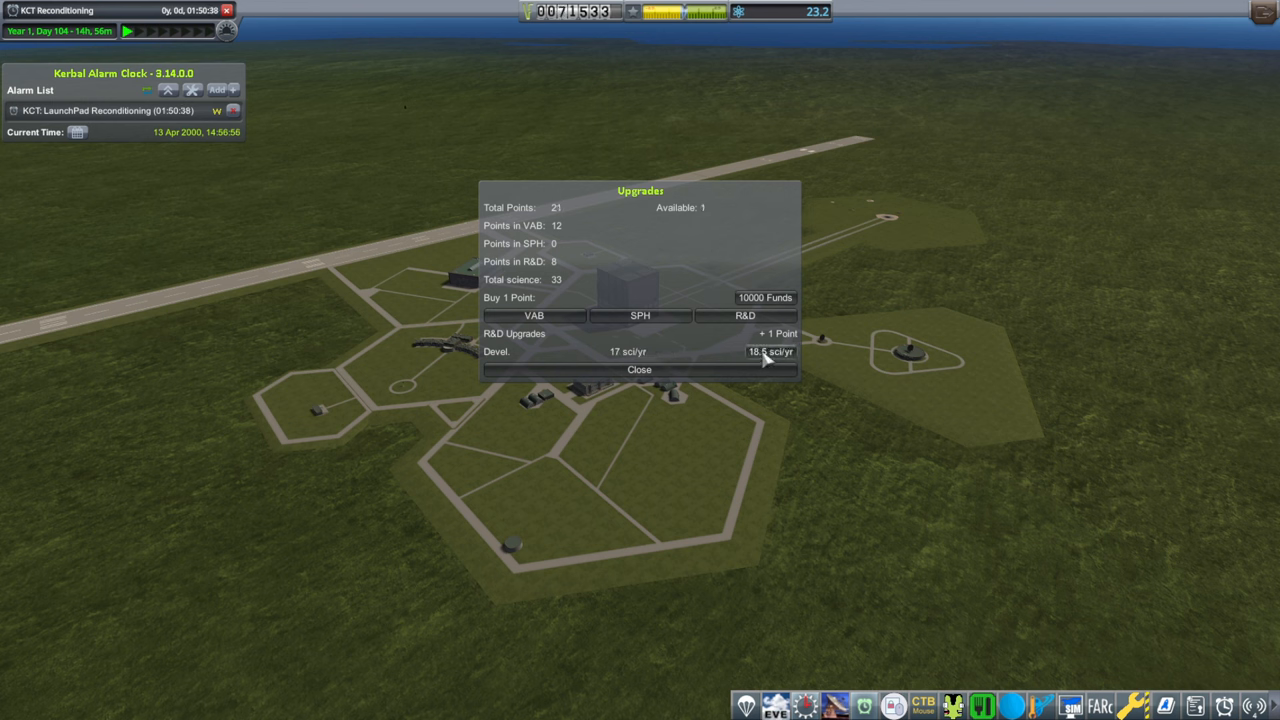
left_click(640, 368)
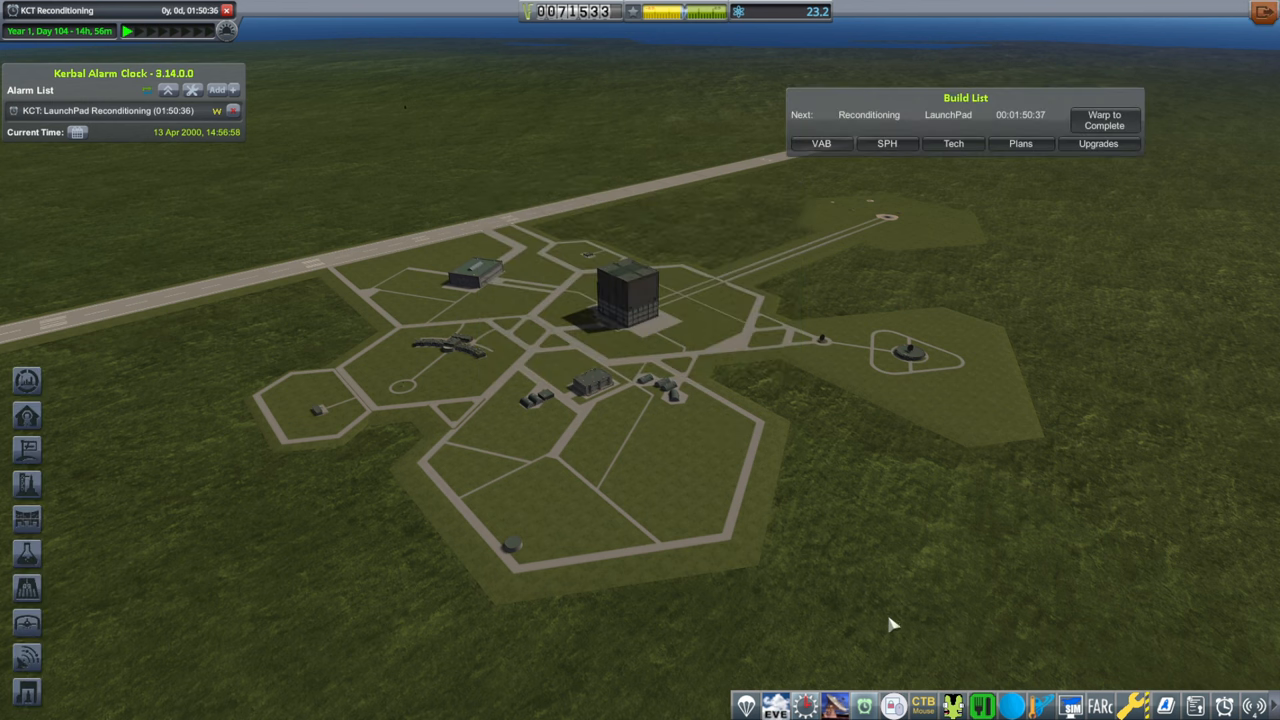
left_click(952, 144)
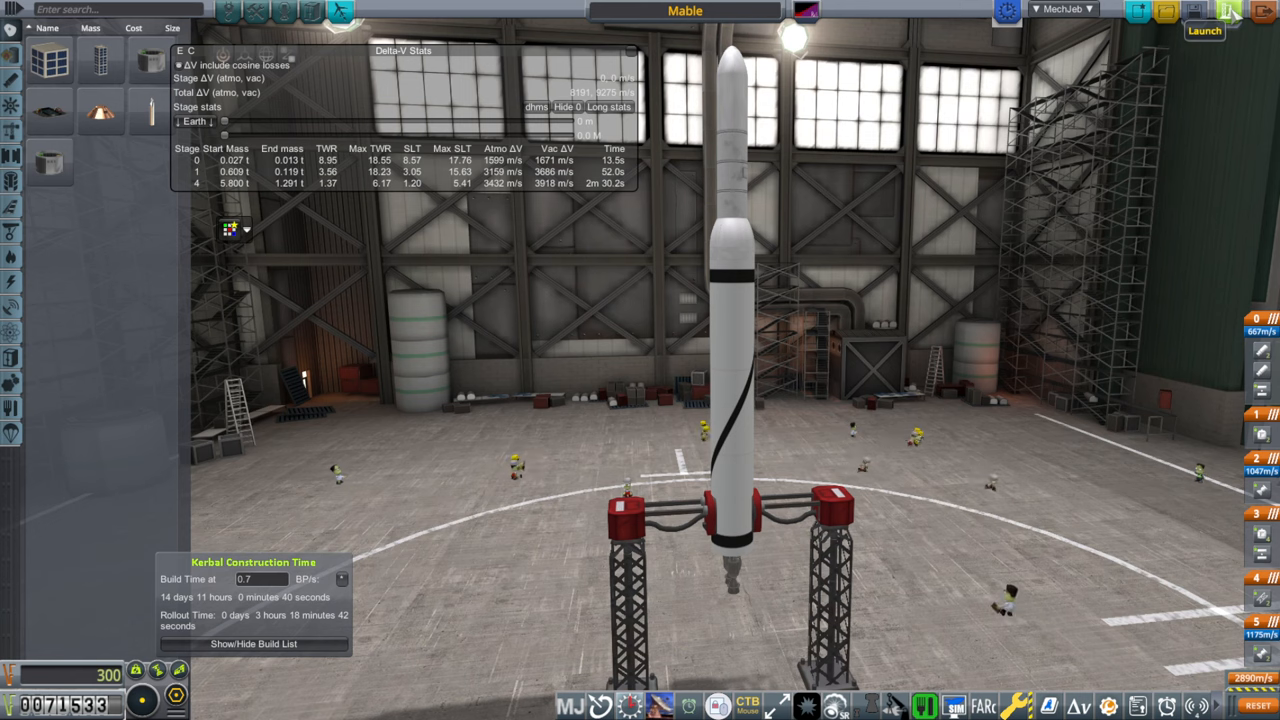
- Send the Mable rocket from the VAB to the launch pad
left_click(1204, 30)
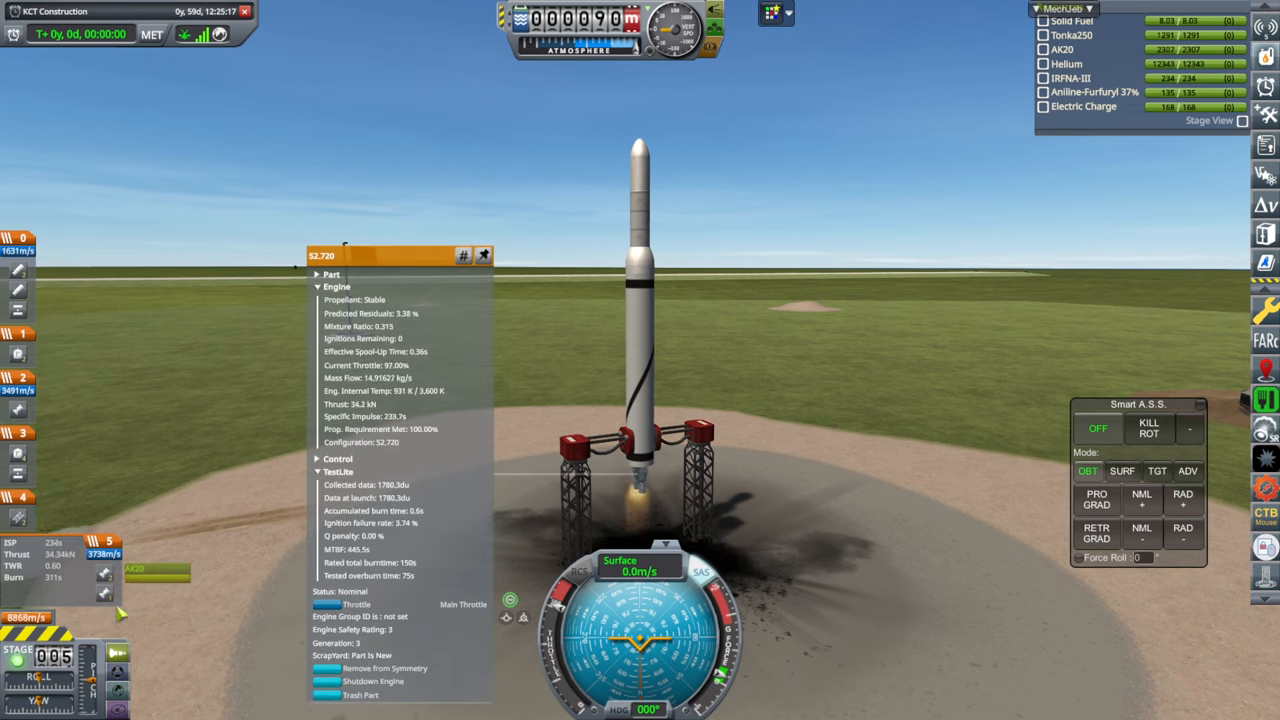
- Lift Mable off and hold surface attitude through staging until the upper stage coasts in space
left_click_drag(400, 256, 880, 256)
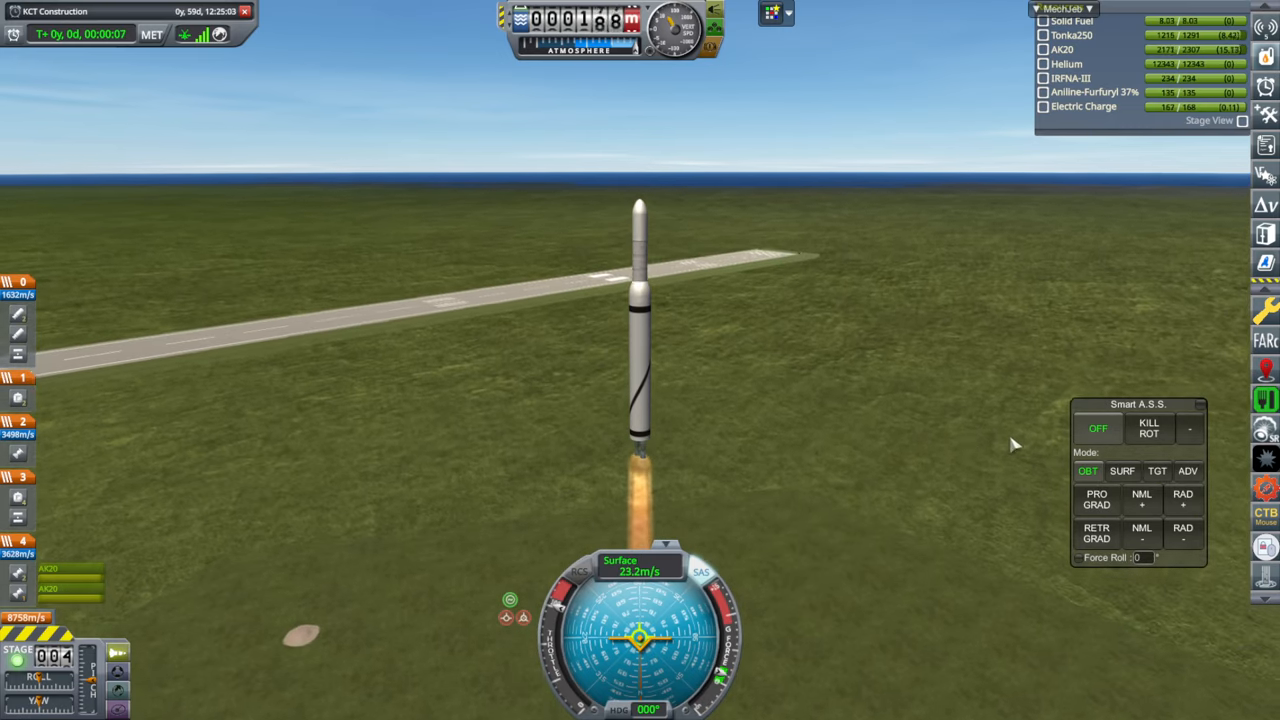
left_click(1122, 470)
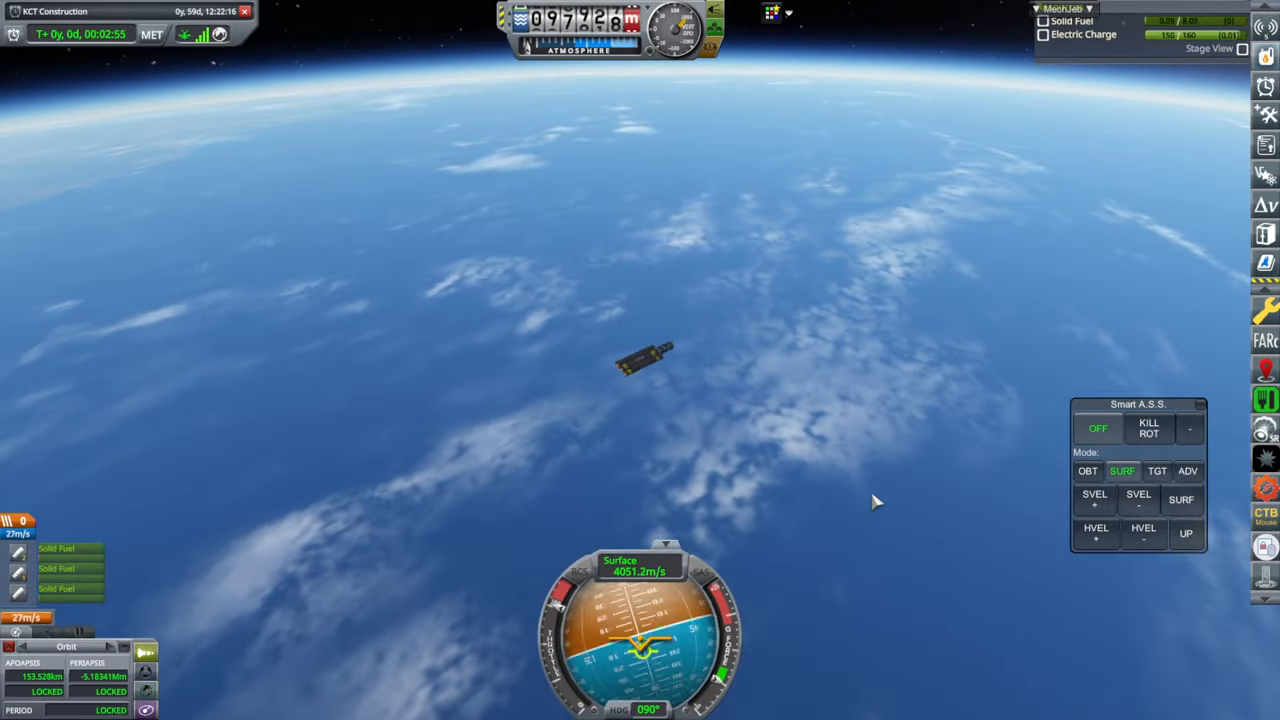
- Leave the flight via Escape and return to the Space Center
key("Escape")
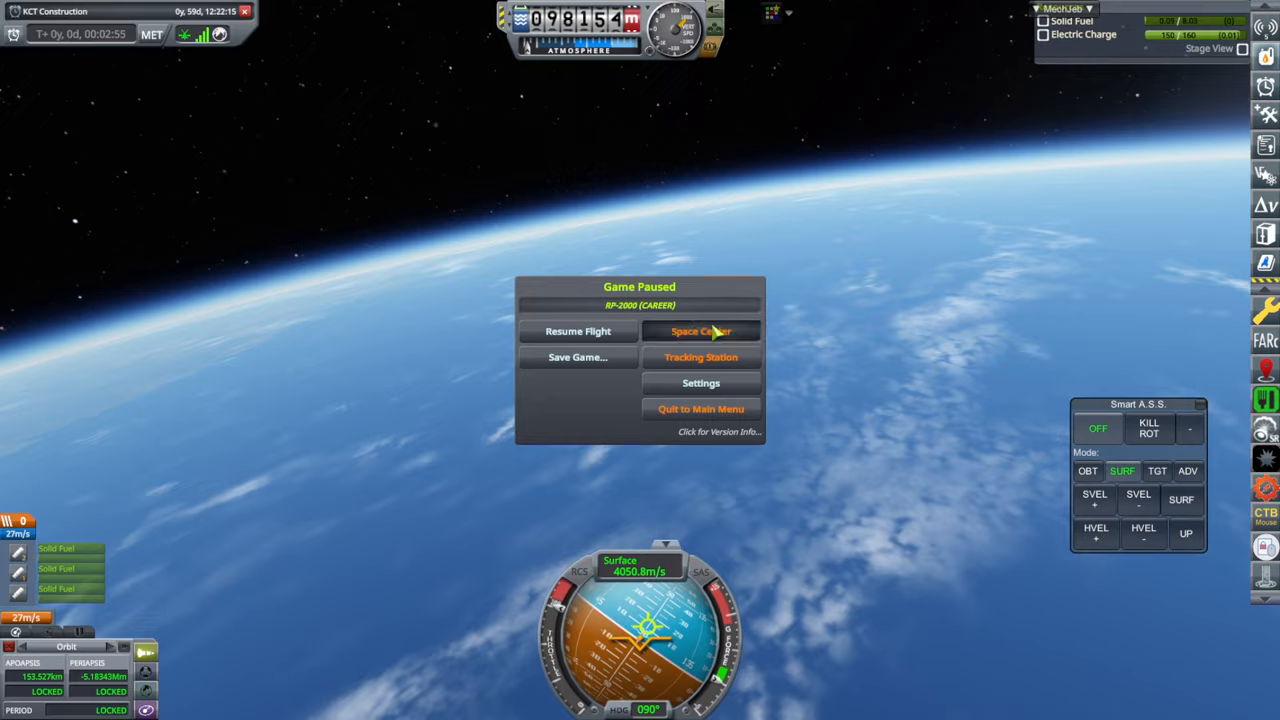
left_click(700, 332)
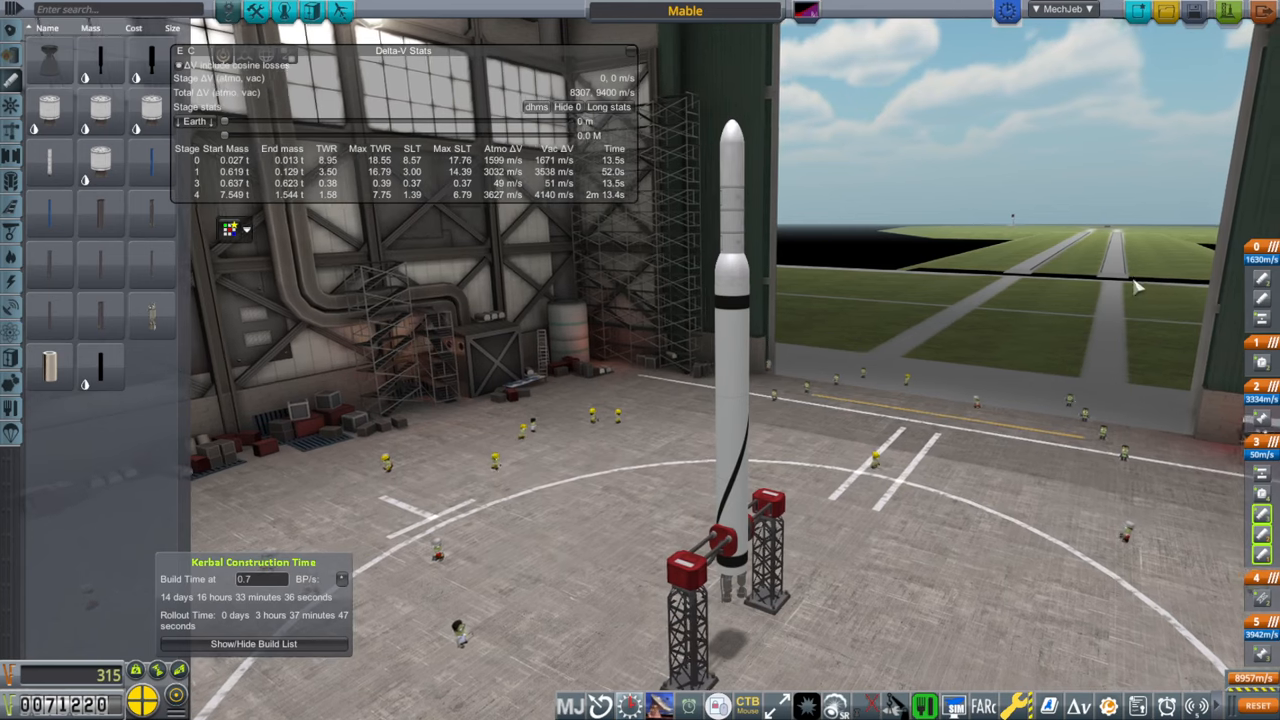
- Put Mable on the launch pad with its main engine details shown before ignition
left_click(1194, 12)
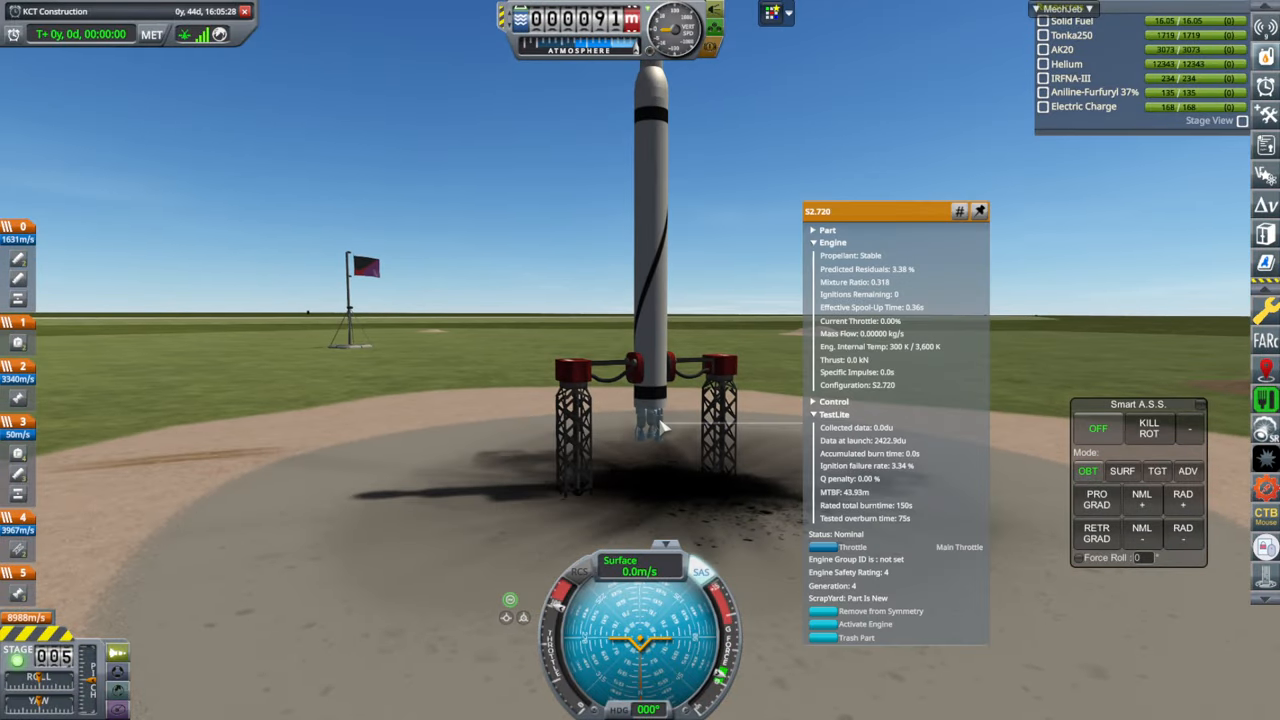
mouse_move(316, 490)
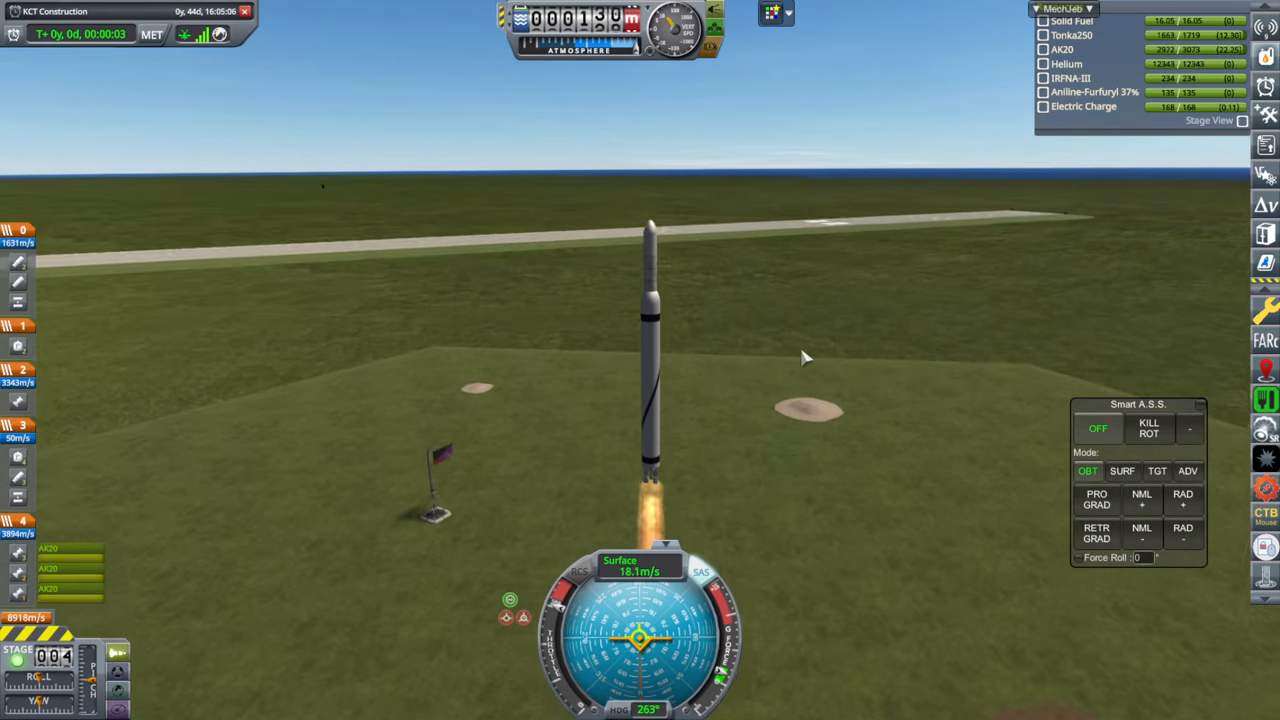
- Set Smart A.S.S. to surface prograde and hold attitude through Mable's third ascent to space
left_click(1122, 470)
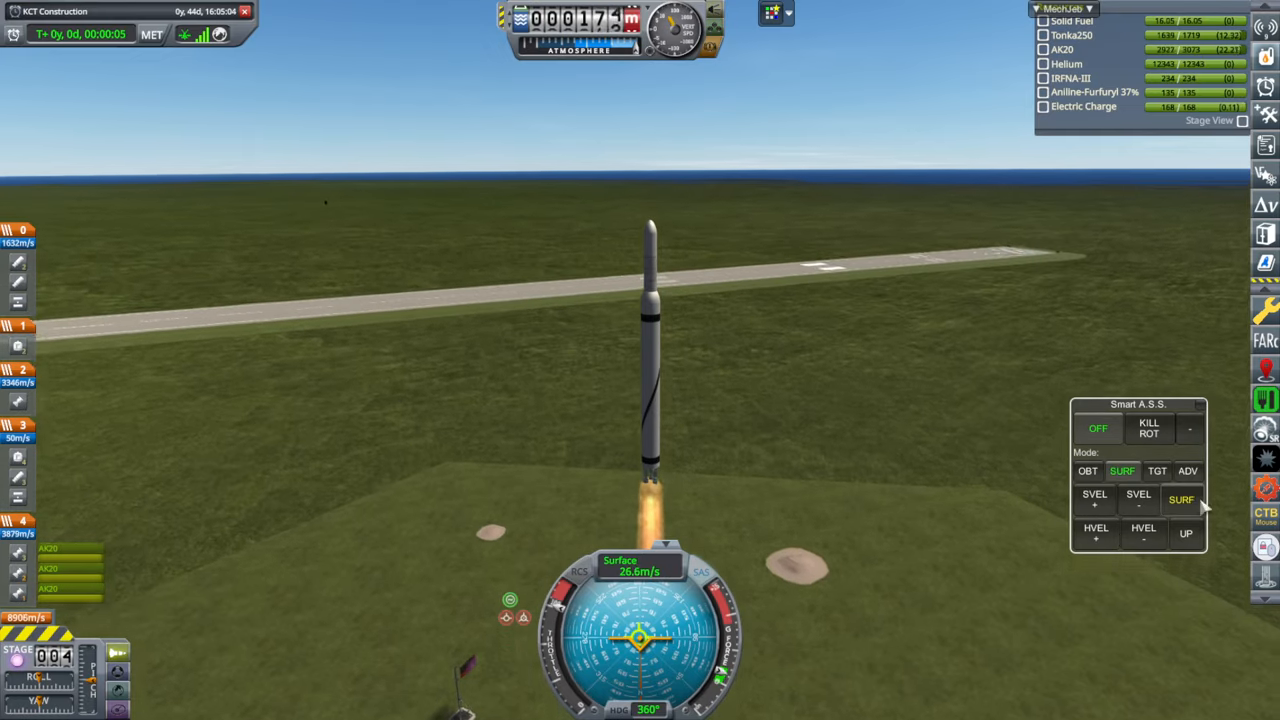
left_click(1180, 500)
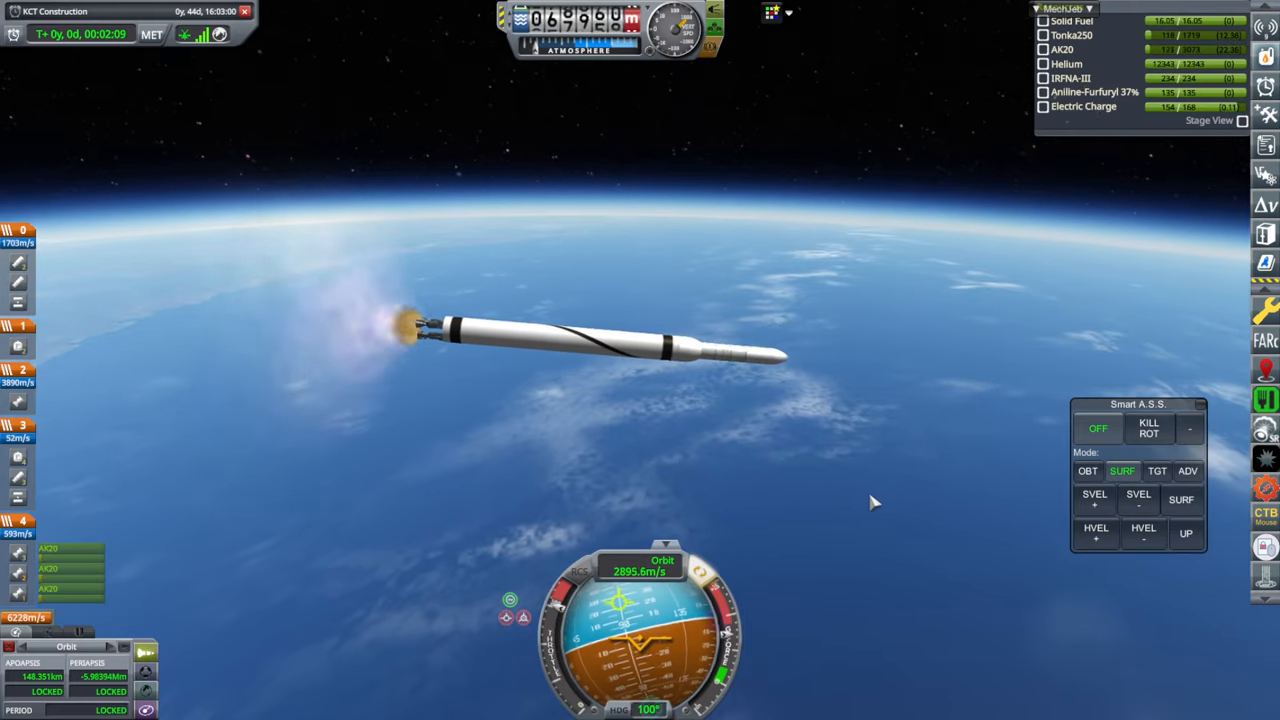
left_click(1148, 428)
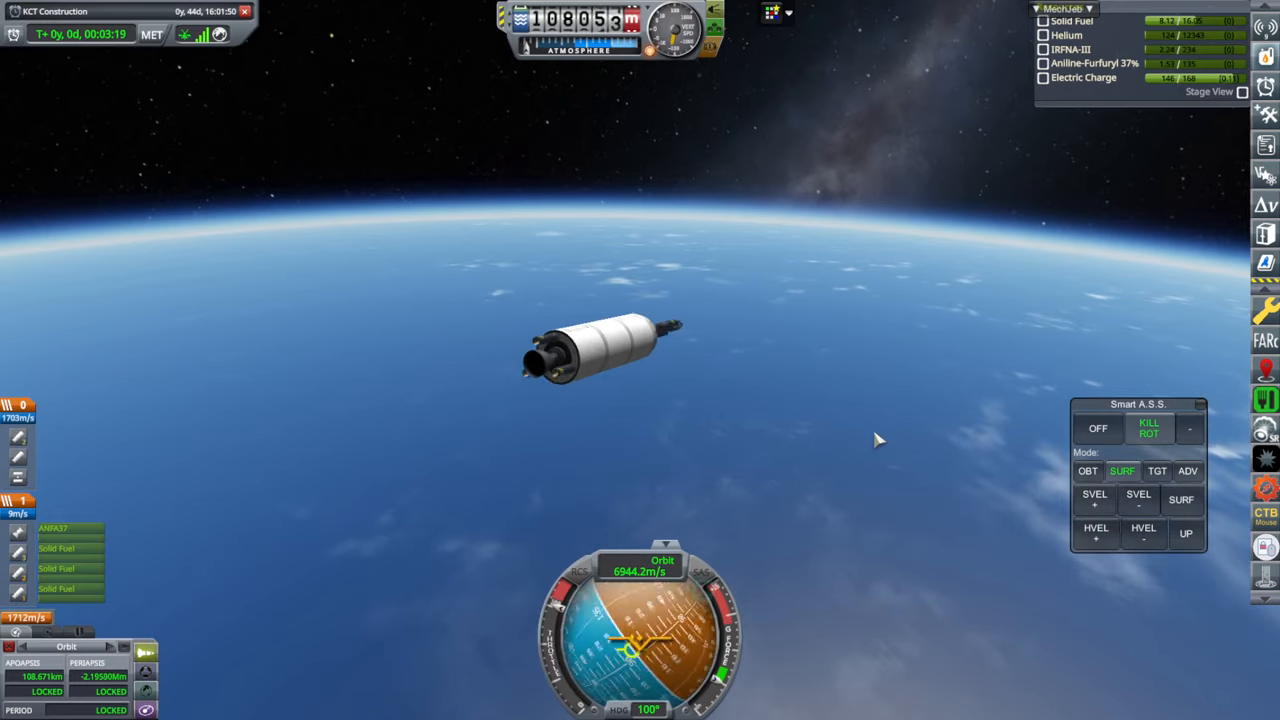
- Separate the CubeSat from the spent stage and extend its solar panels
key("space")
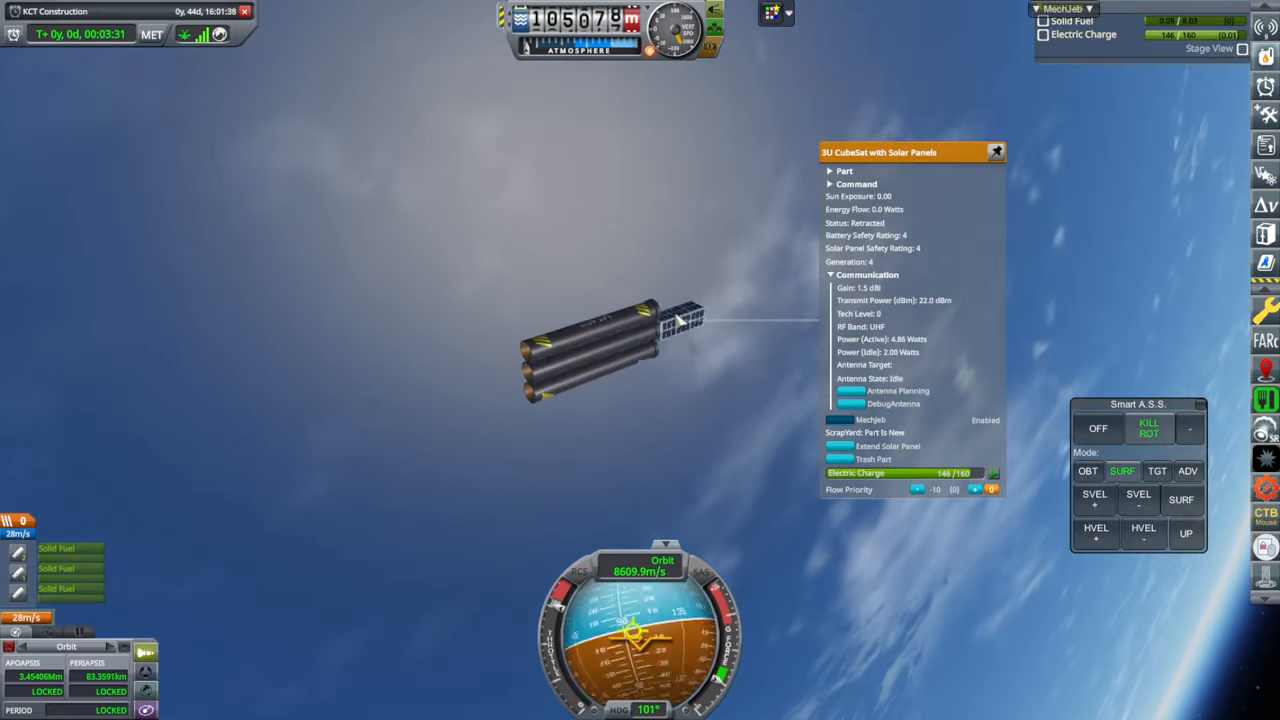
left_click(886, 446)
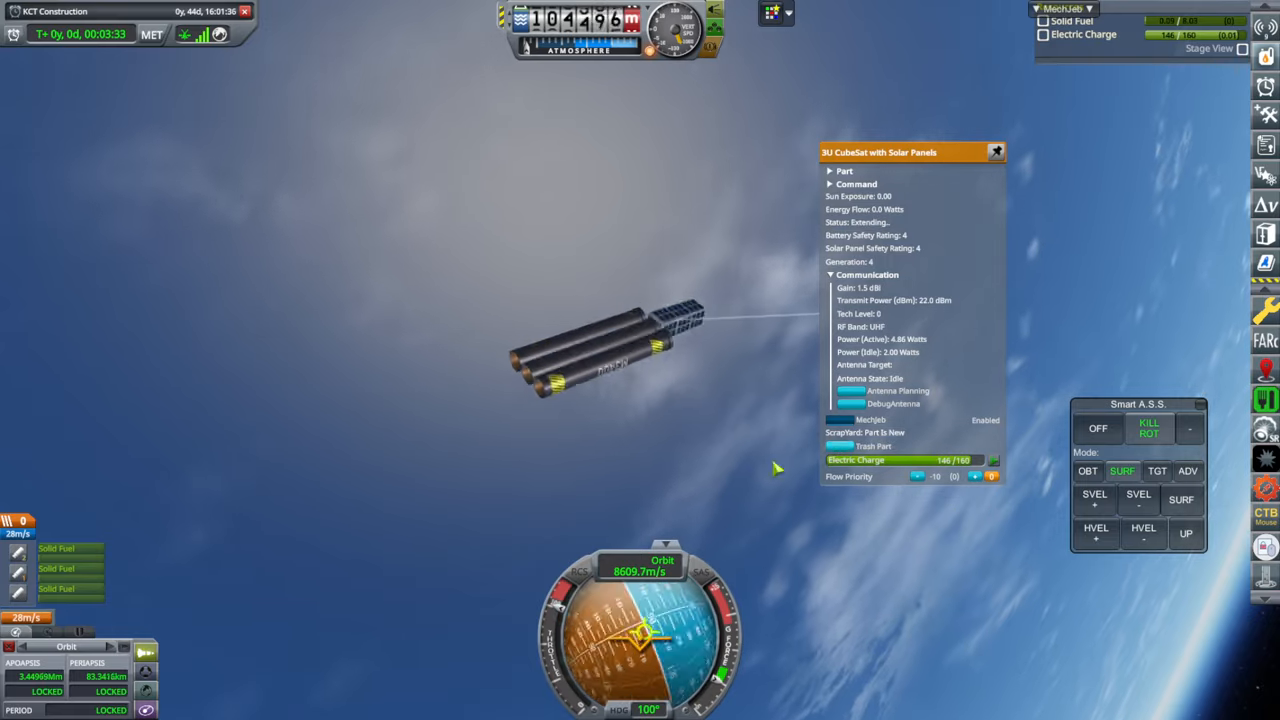
left_click(996, 152)
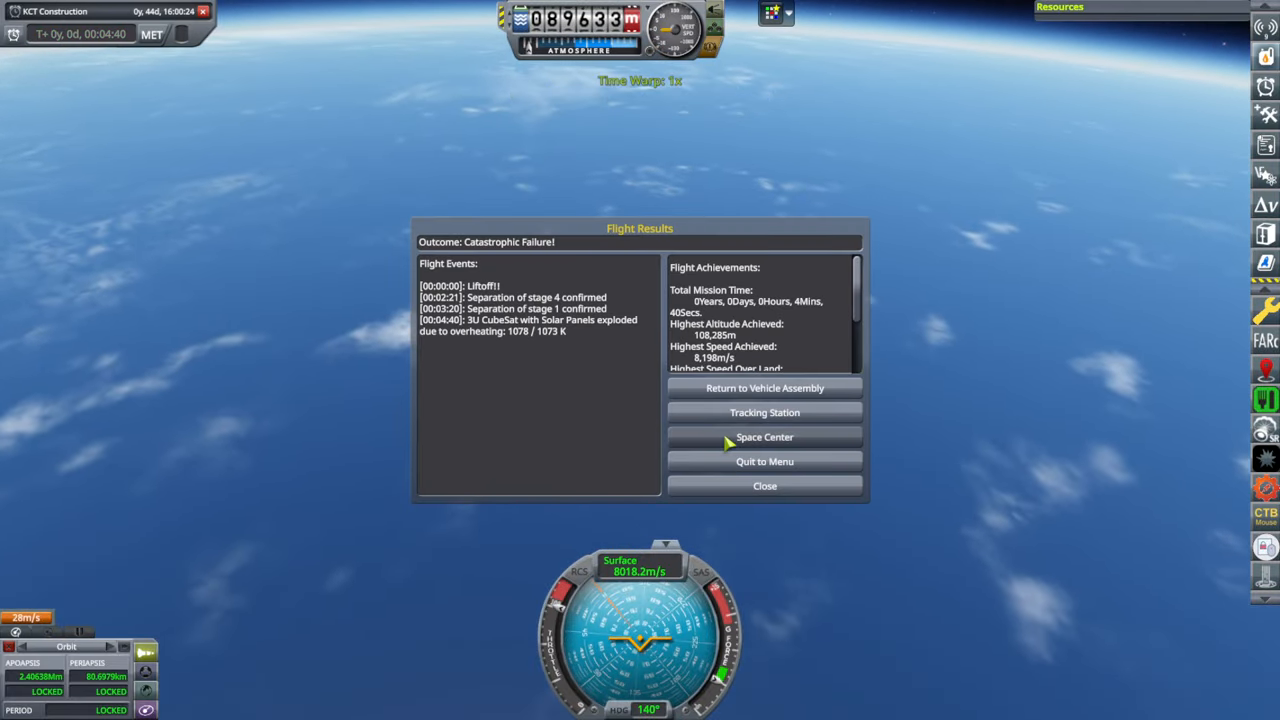
left_click(764, 388)
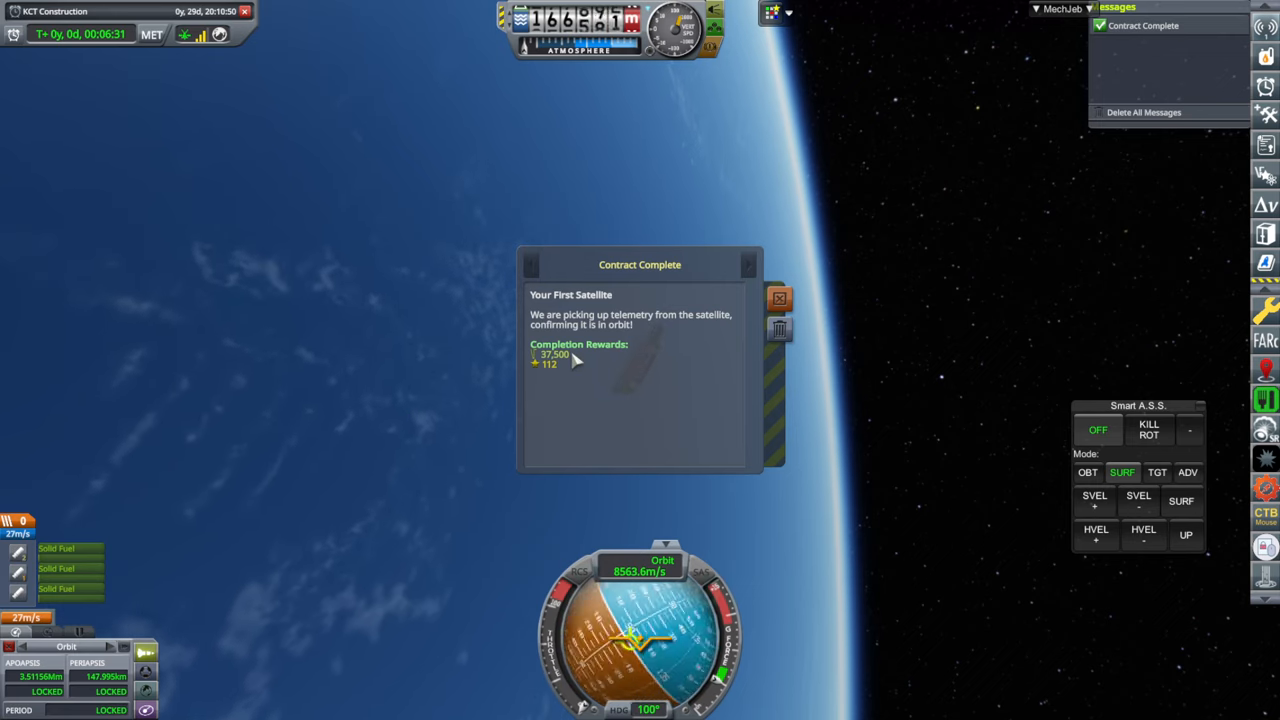
- Dismiss the 'Your First Satellite' contract completion notice
left_click(780, 298)
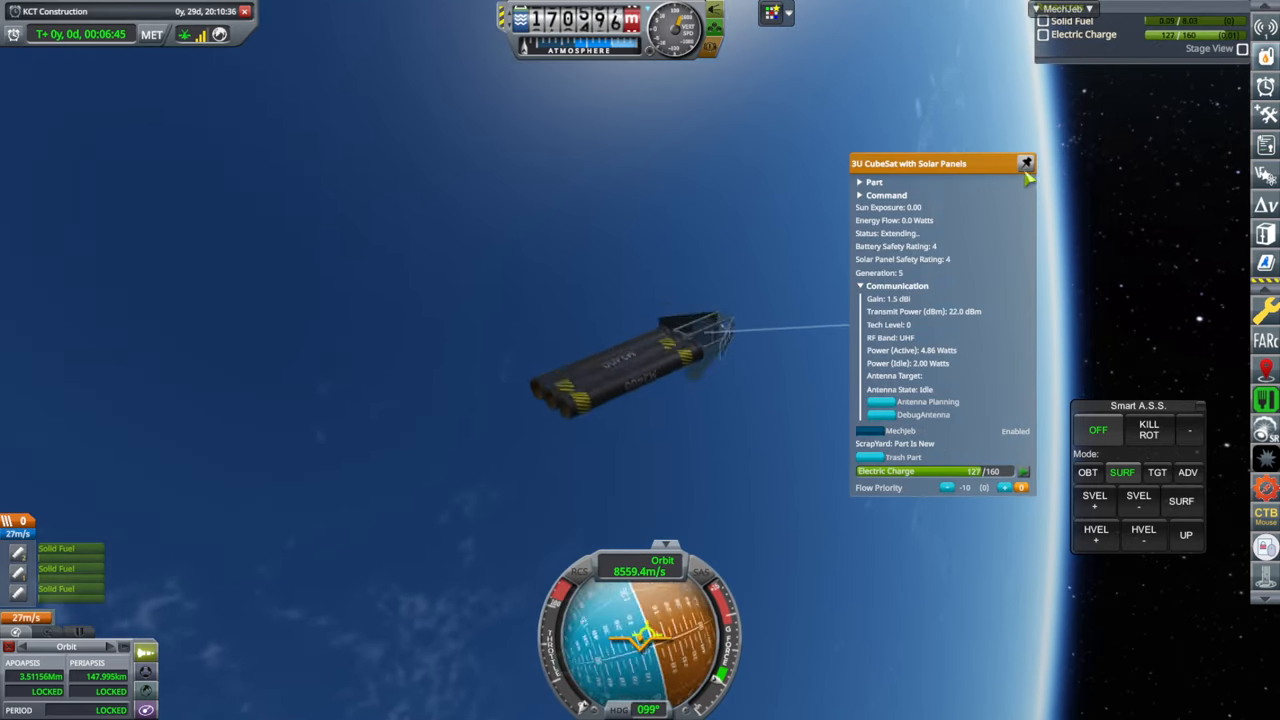
- Close the CubeSat's part information window while its panels finish extending
left_click(1026, 164)
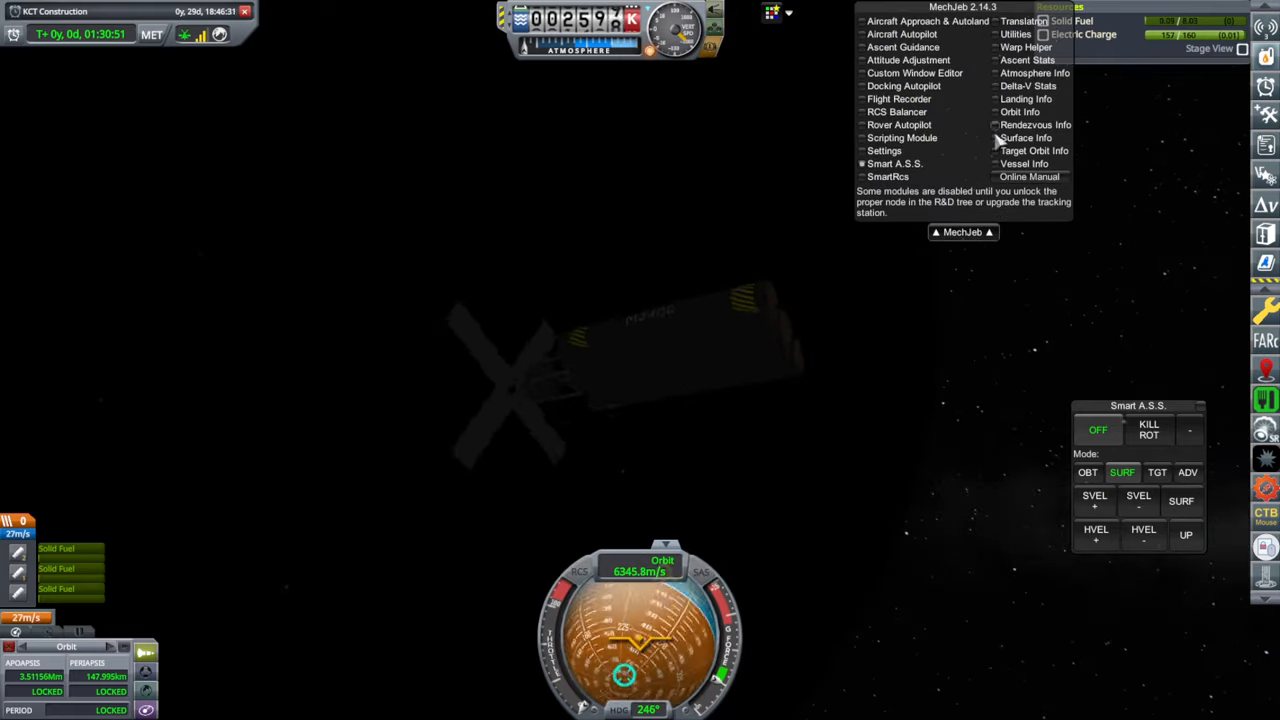
- Enable MechJeb Surface Info, warp time along the orbit, and transmit the Gravity Scan results home
left_click(1024, 136)
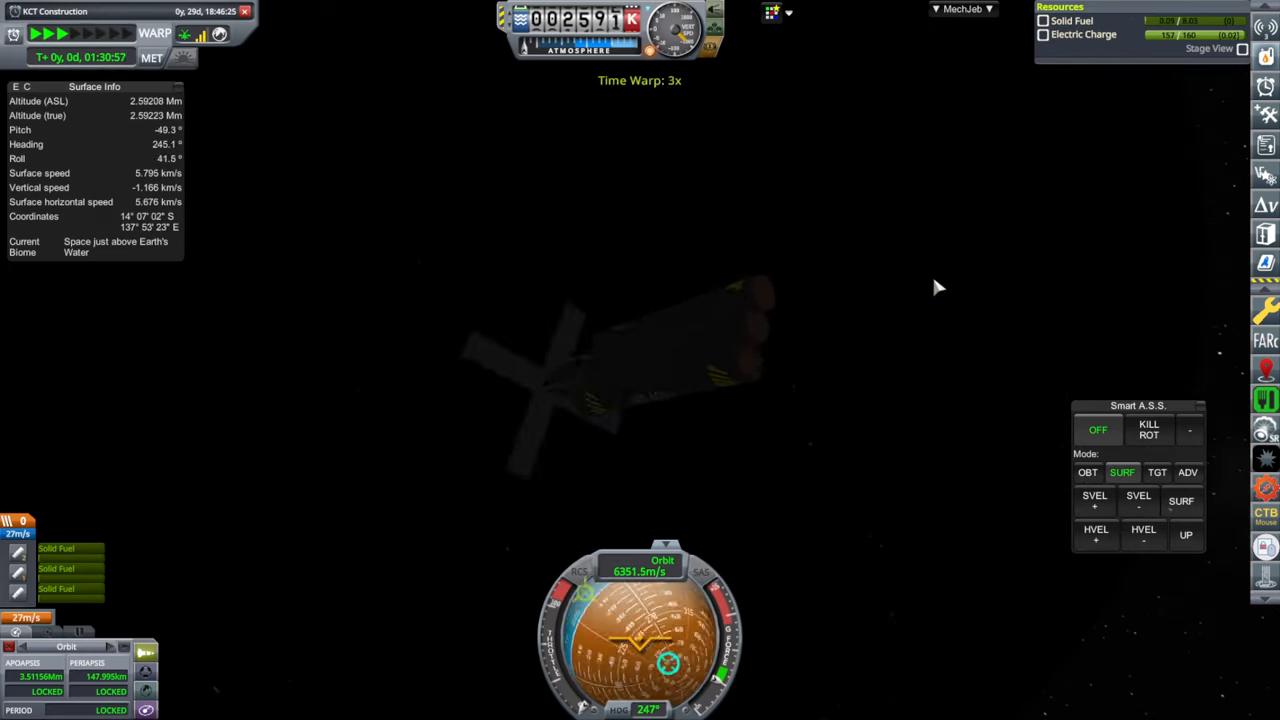
key(".")
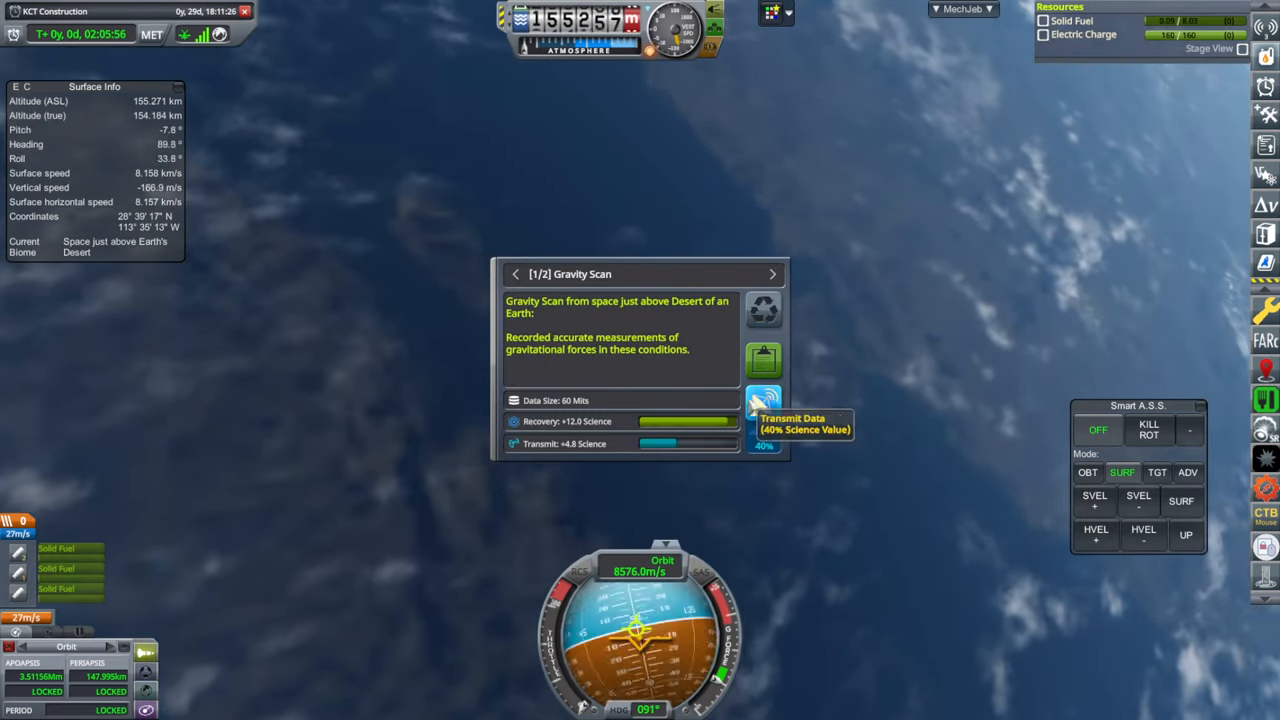
left_click(764, 404)
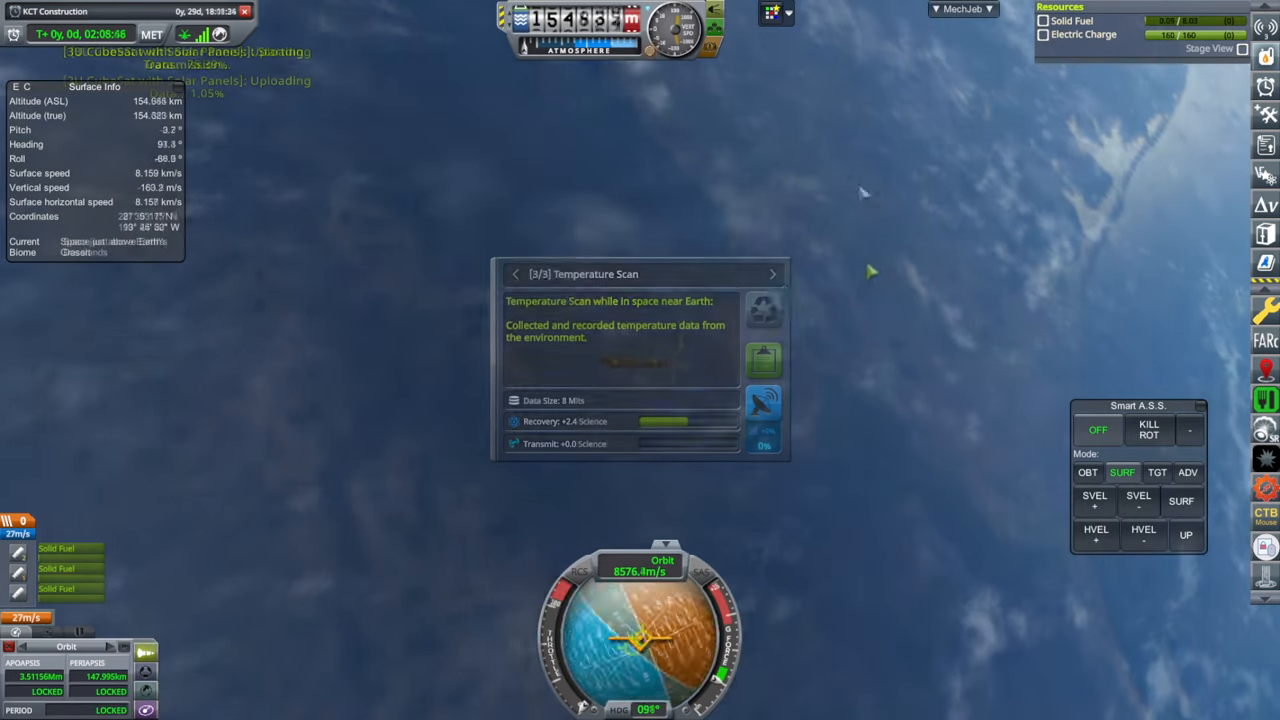